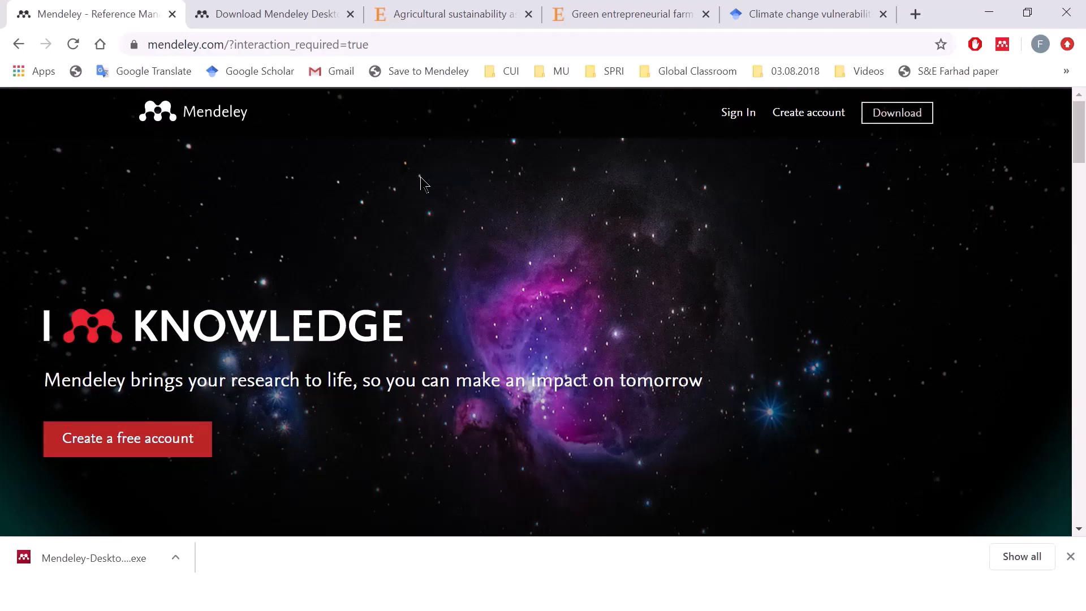
pyautogui.moveTo(129, 148)
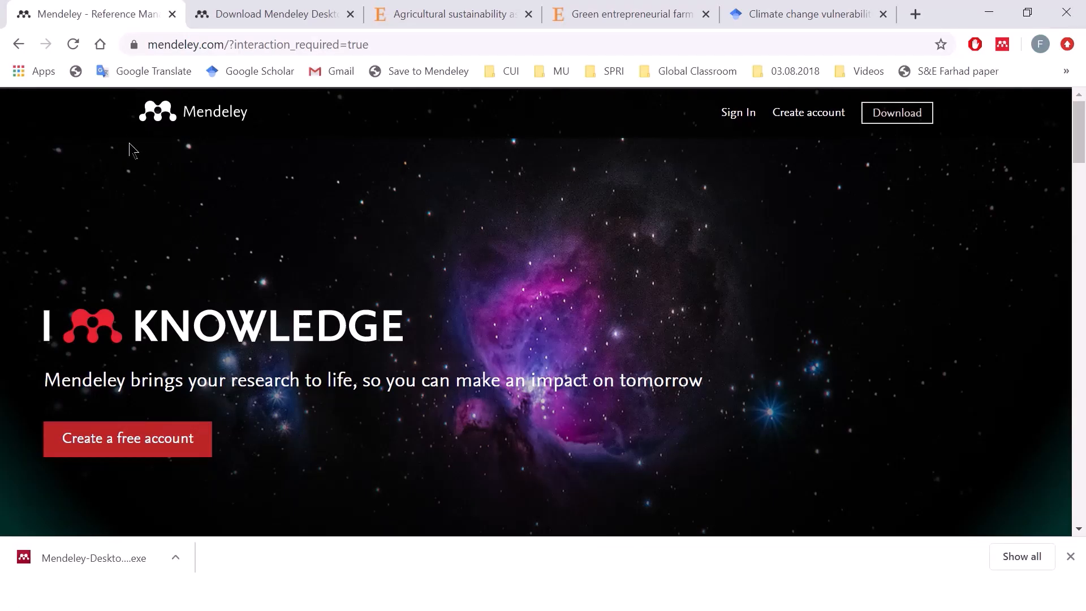
pyautogui.moveTo(464, 149)
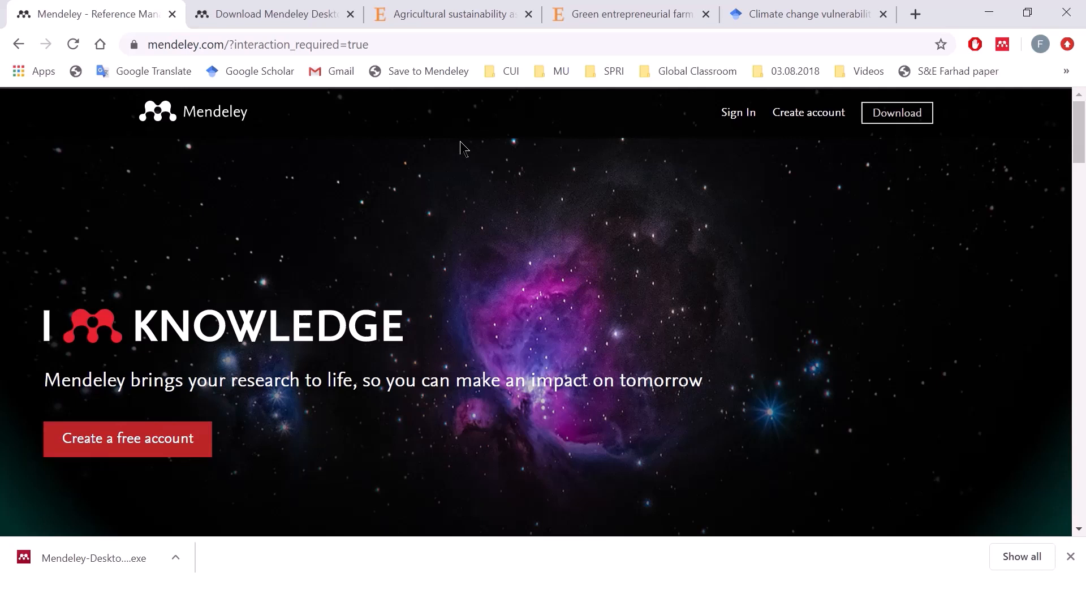
pyautogui.moveTo(819, 181)
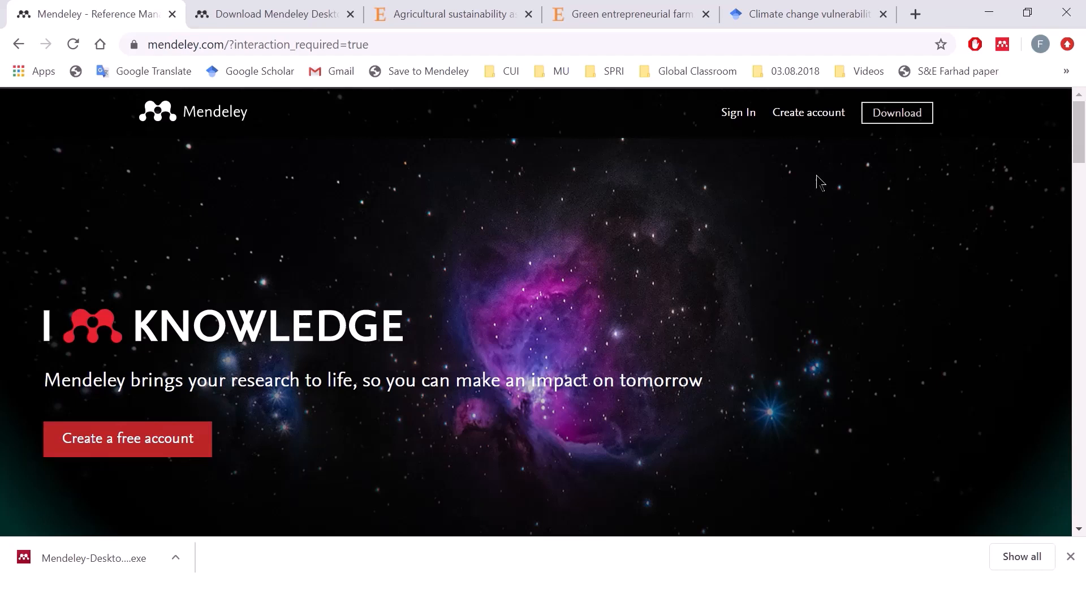
pyautogui.moveTo(903, 122)
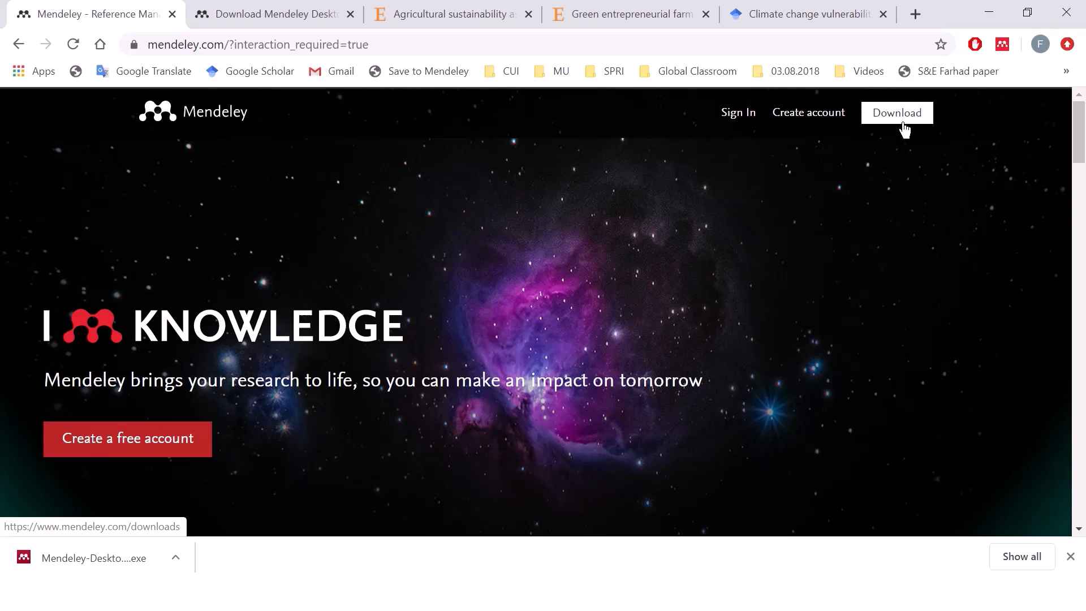
pyautogui.moveTo(816, 114)
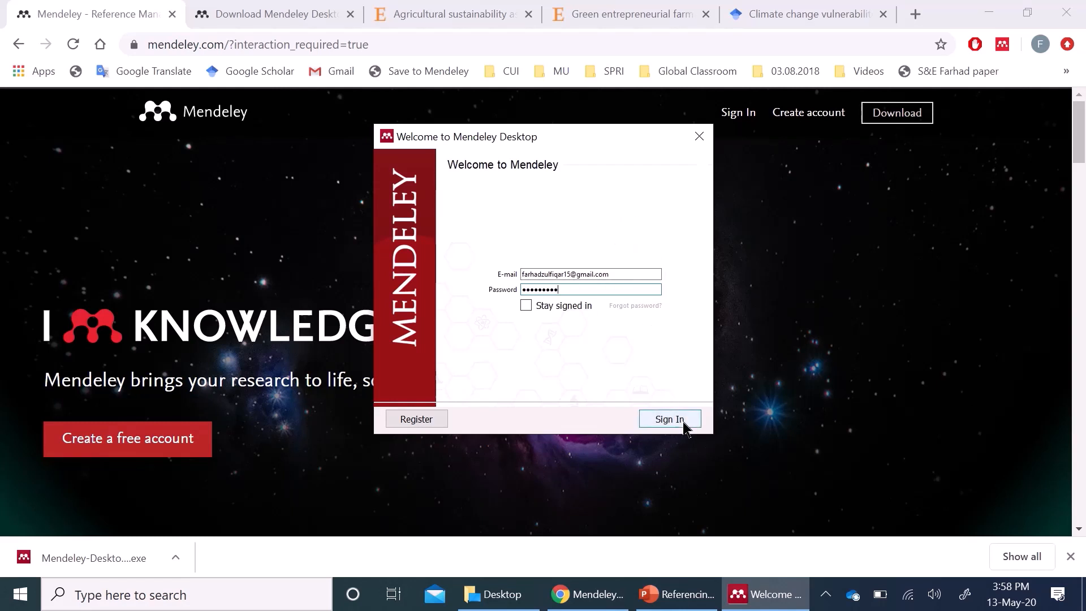
# - Sign in, maximize the empty library window, dismiss the Add and Create tip, and open Tools
pyautogui.click(670, 419)
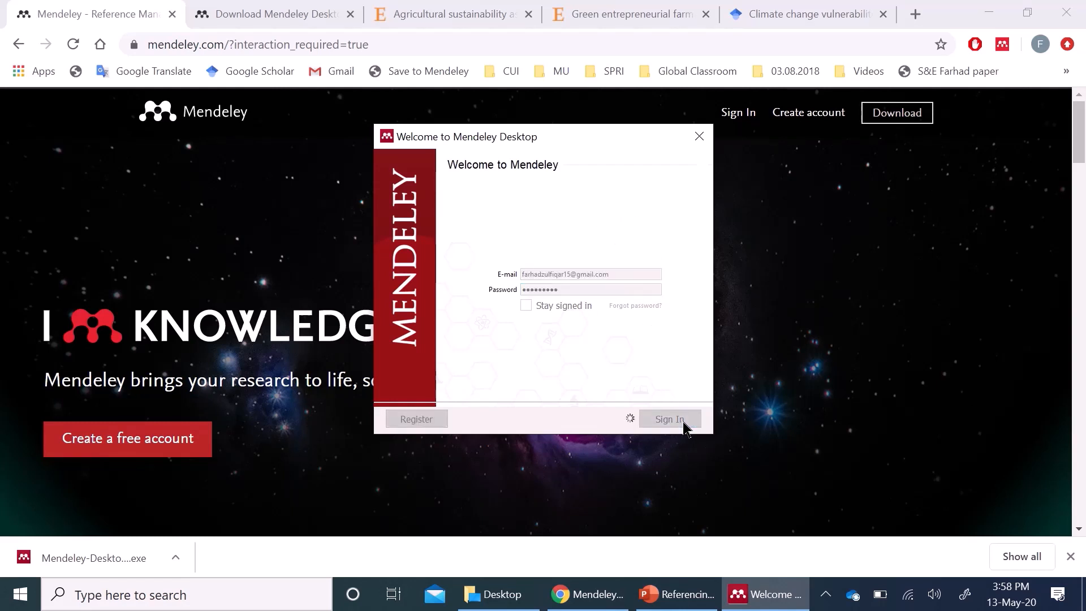
pyautogui.click(670, 419)
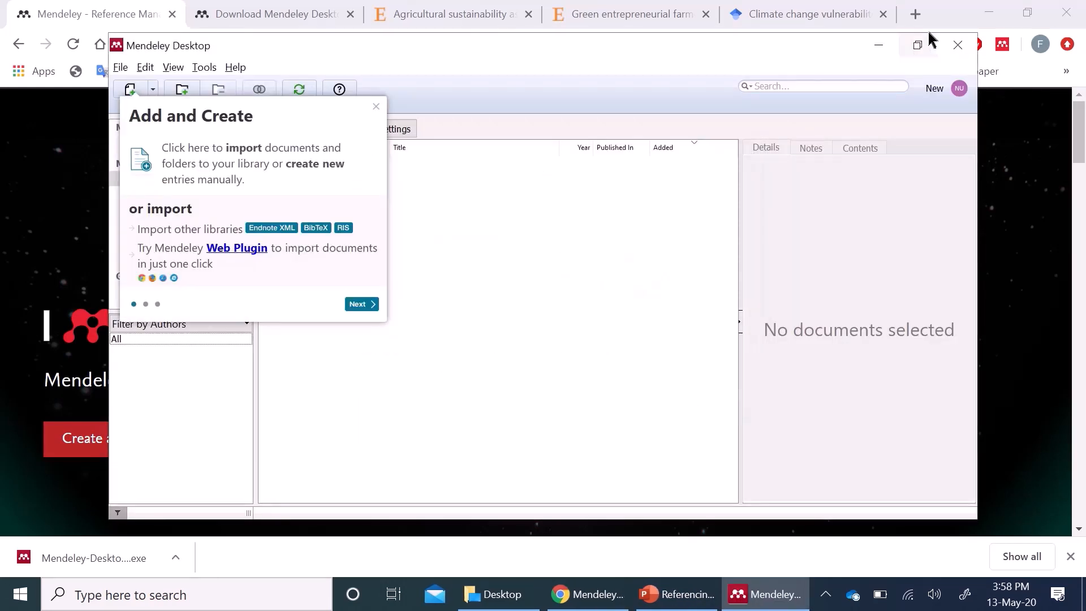
pyautogui.click(299, 89)
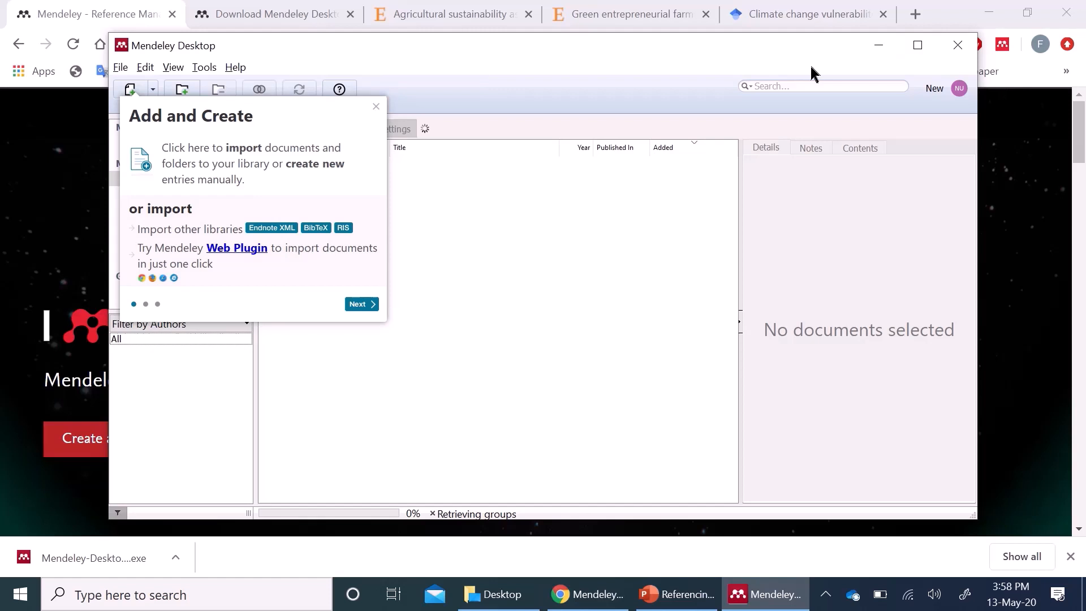
pyautogui.click(917, 45)
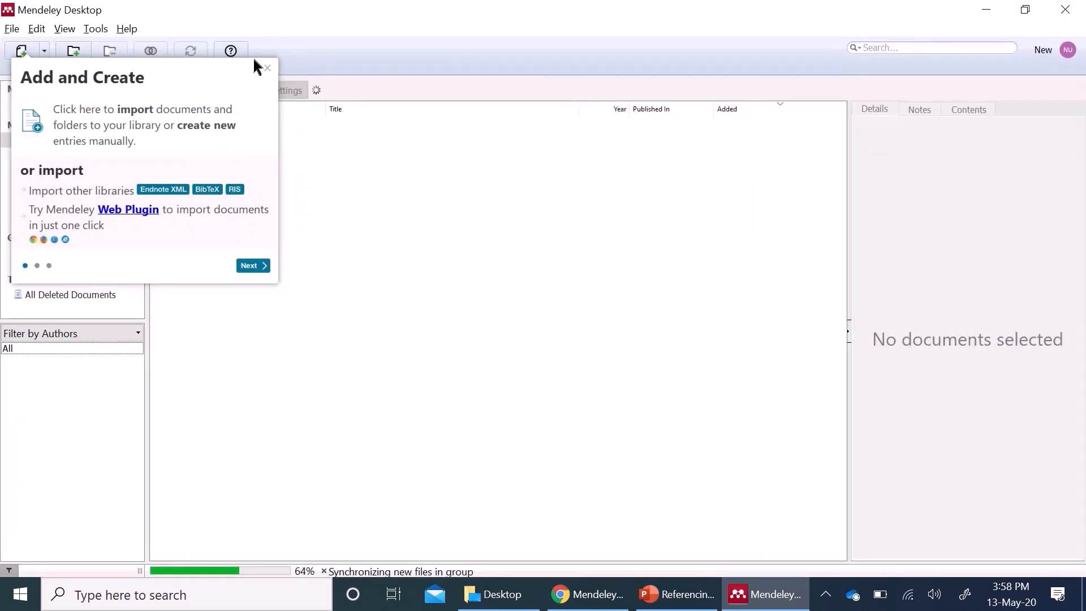
pyautogui.click(95, 28)
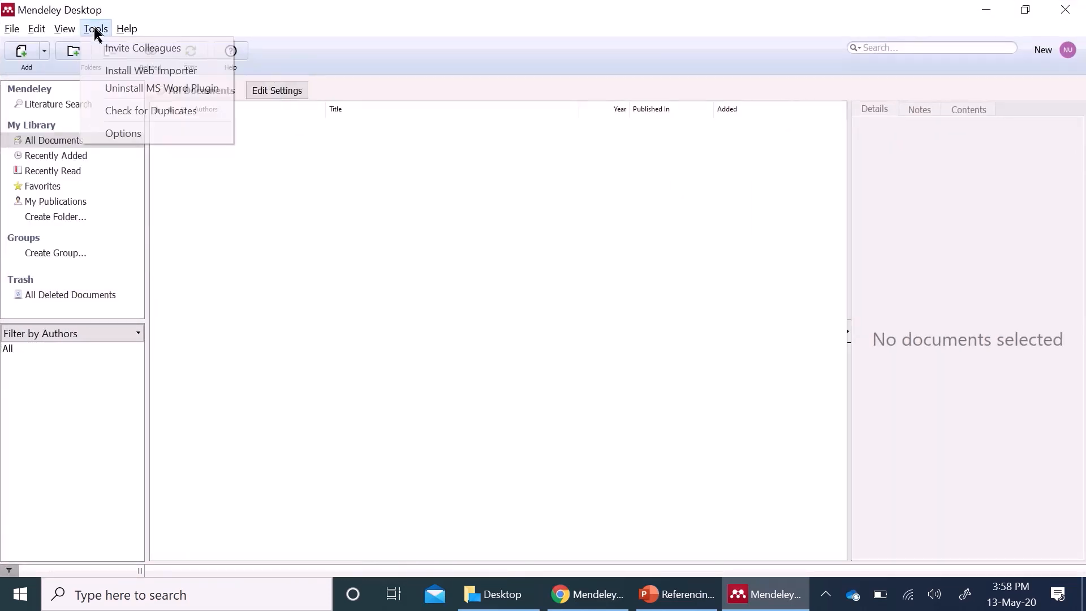
pyautogui.moveTo(166, 95)
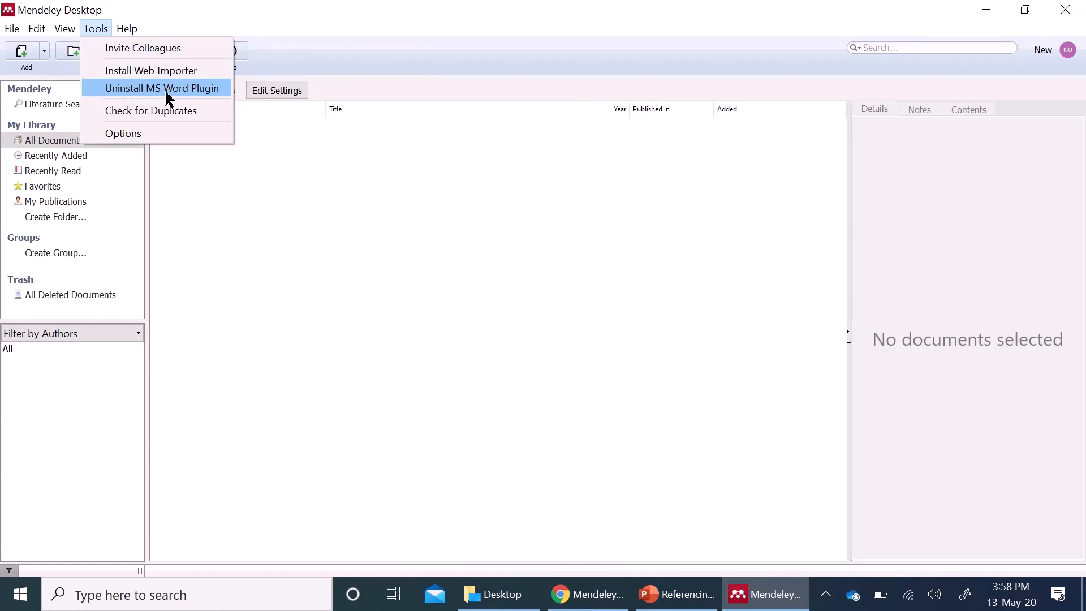
pyautogui.moveTo(131, 75)
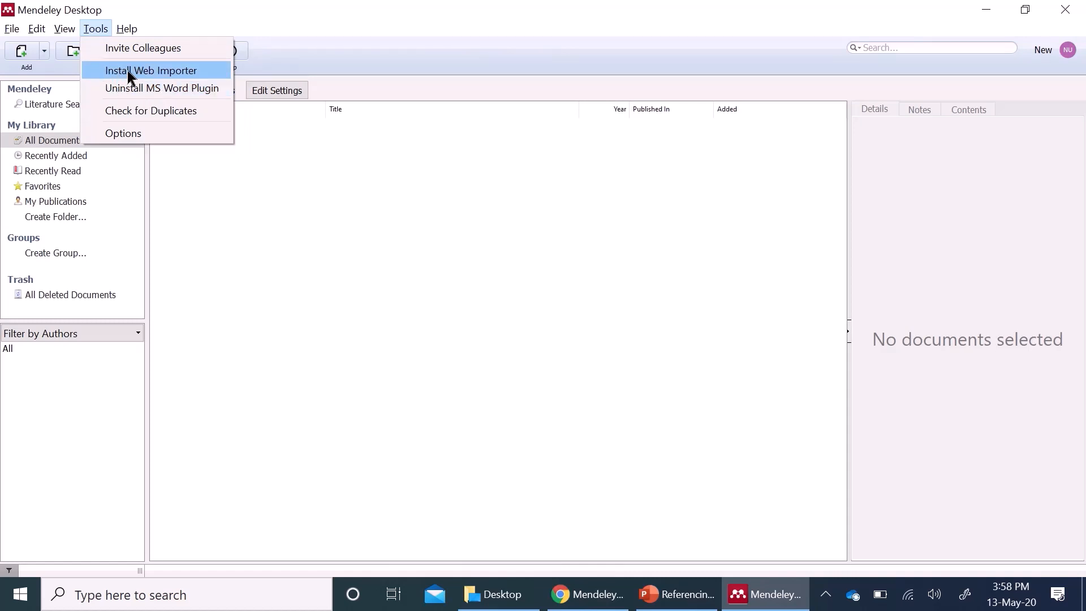
pyautogui.moveTo(952, 12)
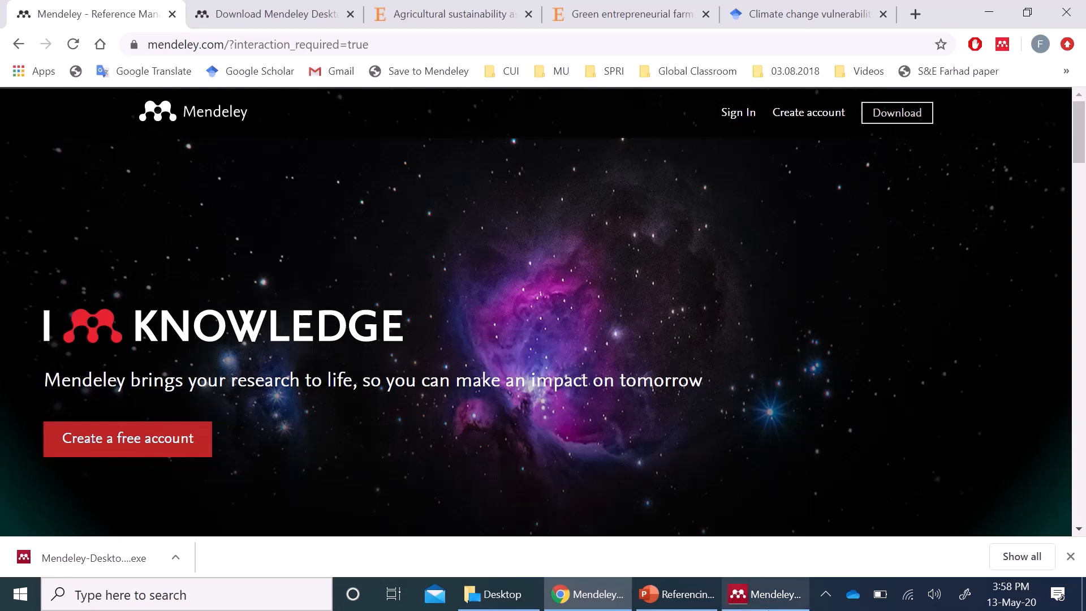
# - Bring Mendeley Desktop's empty All Documents library back to the front
pyautogui.click(767, 593)
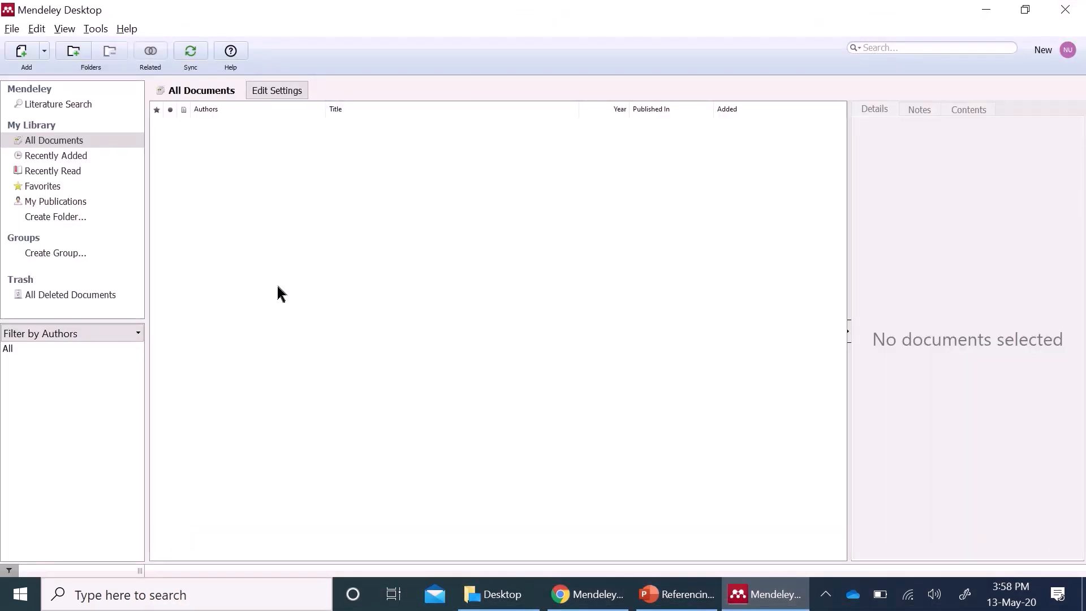
pyautogui.moveTo(406, 257)
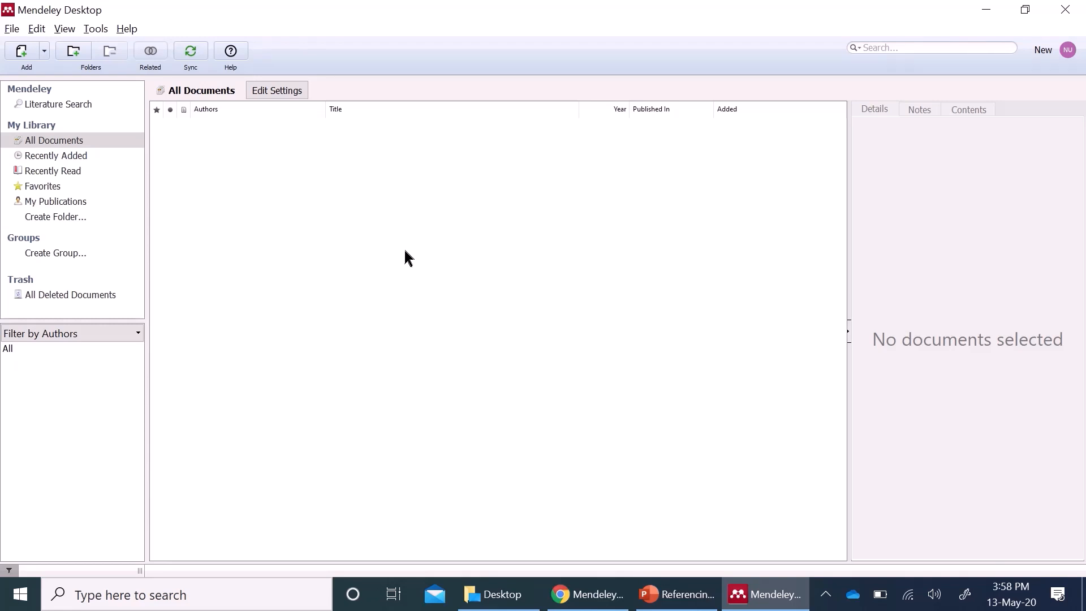
pyautogui.moveTo(952, 527)
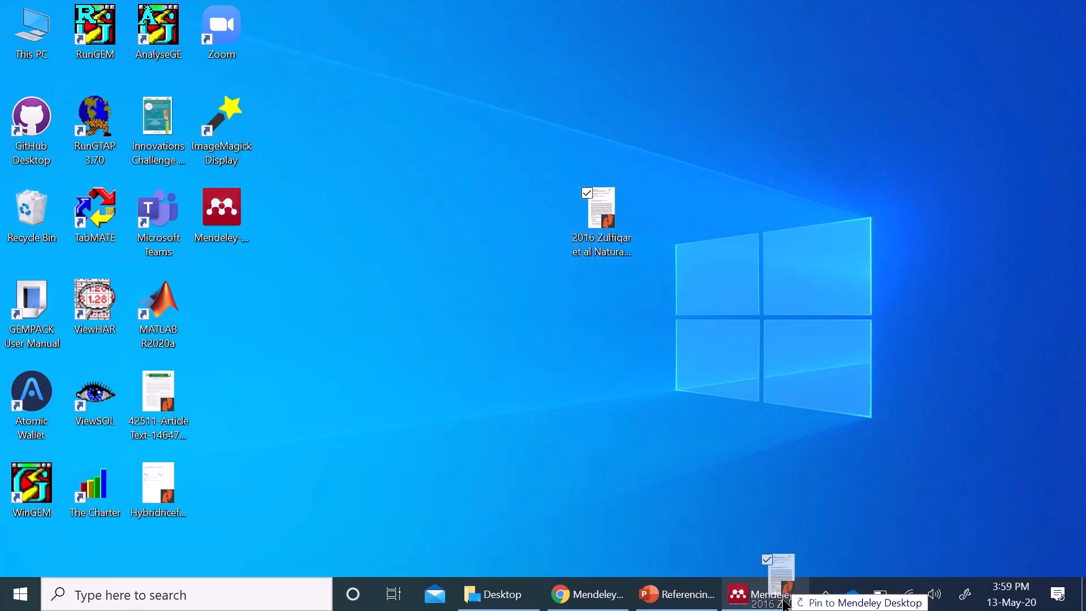
# - Import the 2016 Zulfiqar et al. cotton production PDF, review its details, and return to the library
pyautogui.click(764, 593)
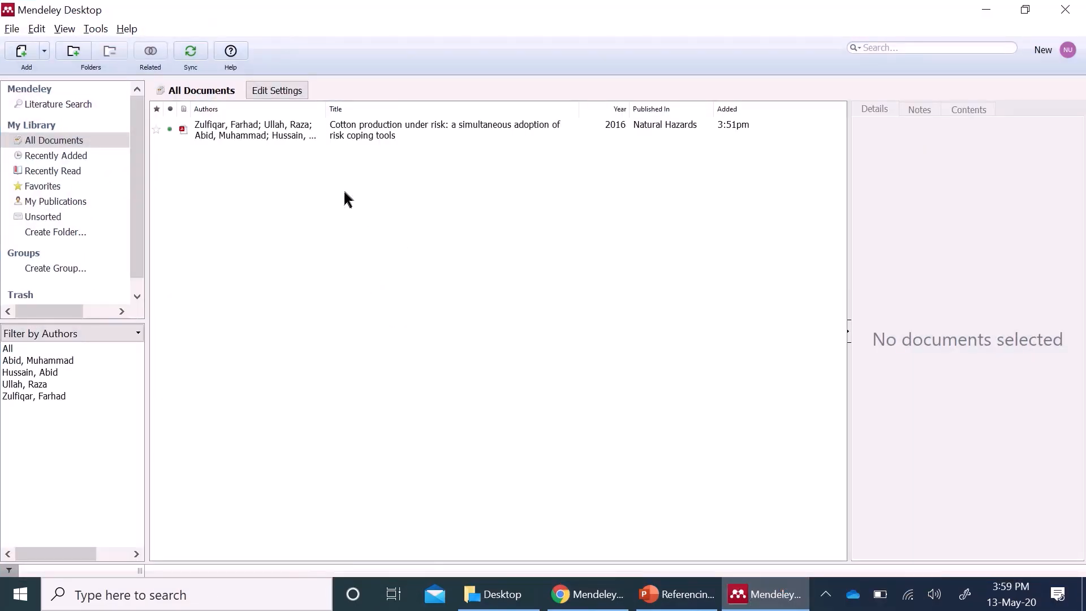
pyautogui.moveTo(392, 163)
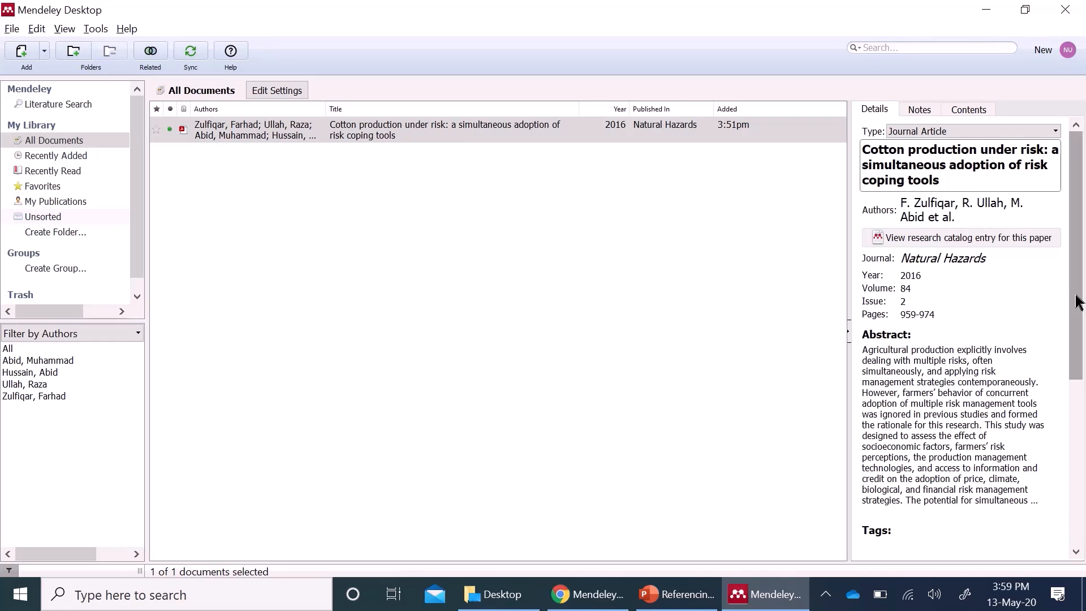
pyautogui.scroll(-3)
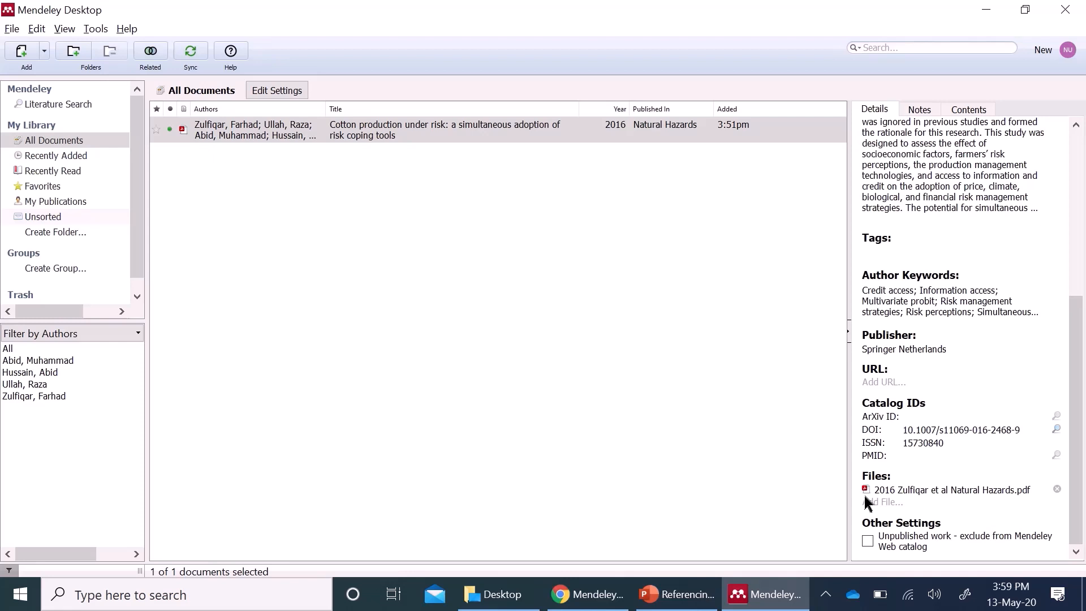
pyautogui.moveTo(940, 497)
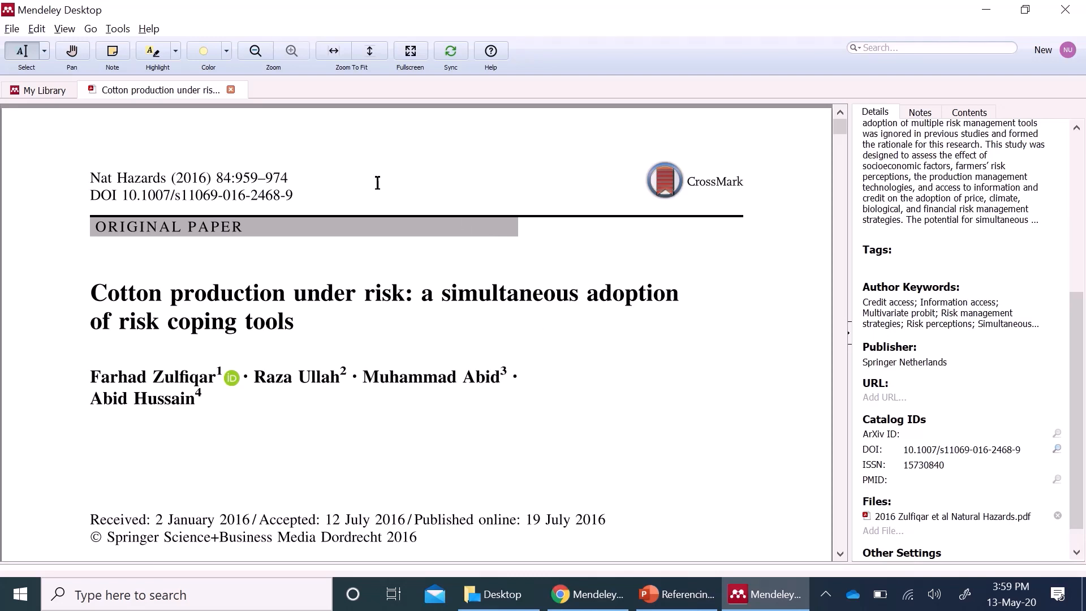
pyautogui.click(43, 90)
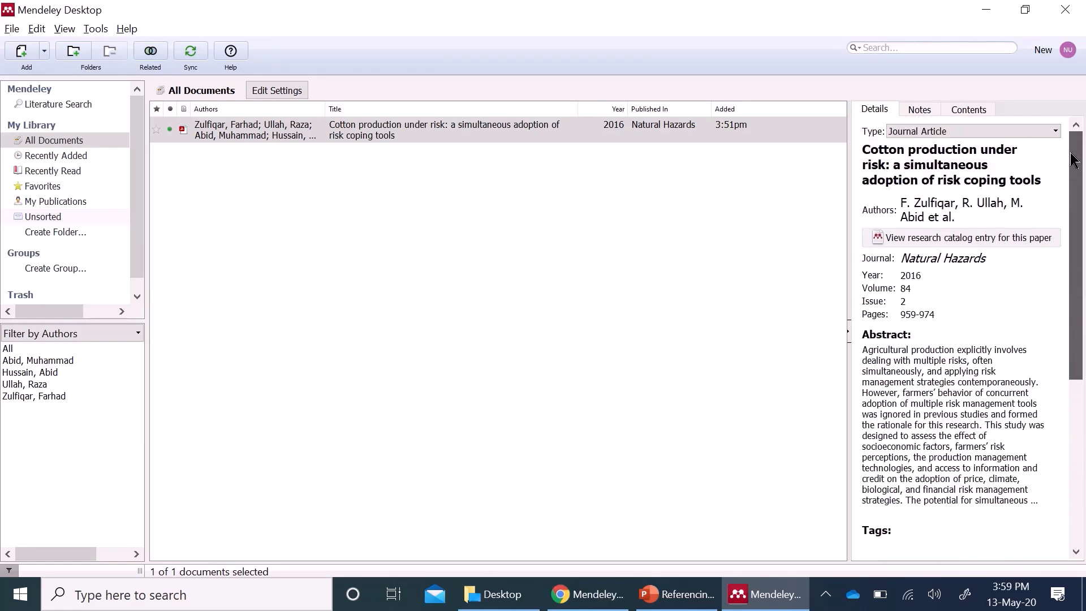
pyautogui.moveTo(985, 240)
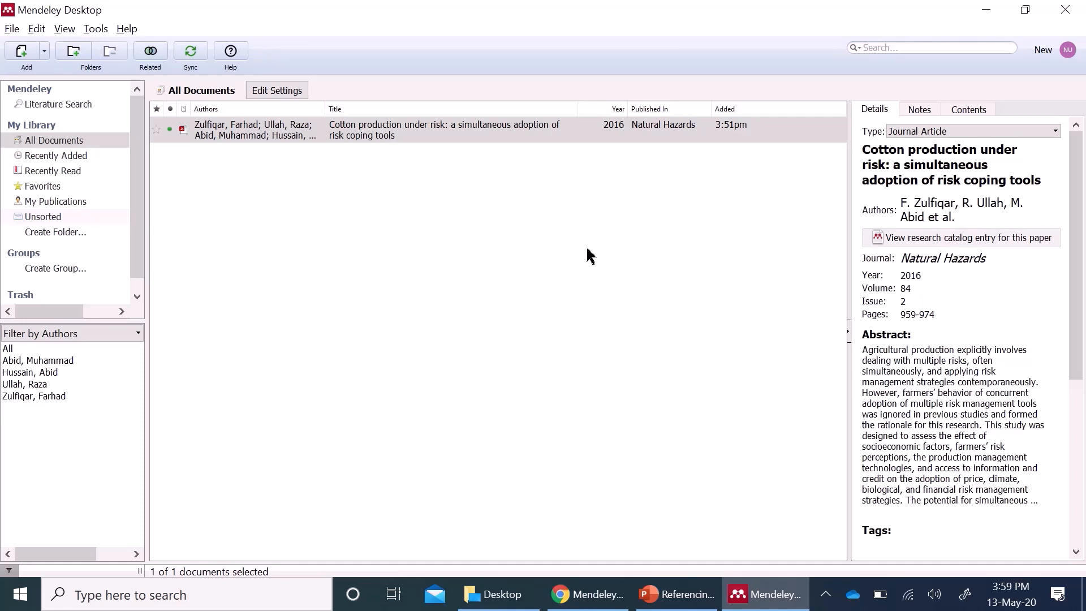
pyautogui.moveTo(594, 597)
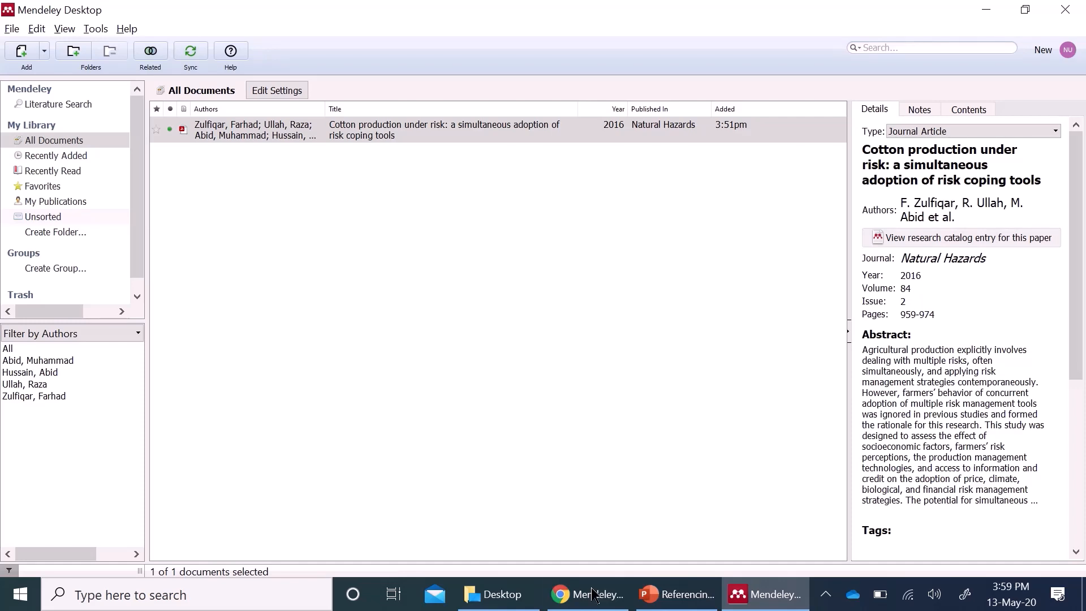
# - Add the Agricultural sustainability assessment article to Mendeley via Web Importer, without PDFs
pyautogui.click(585, 594)
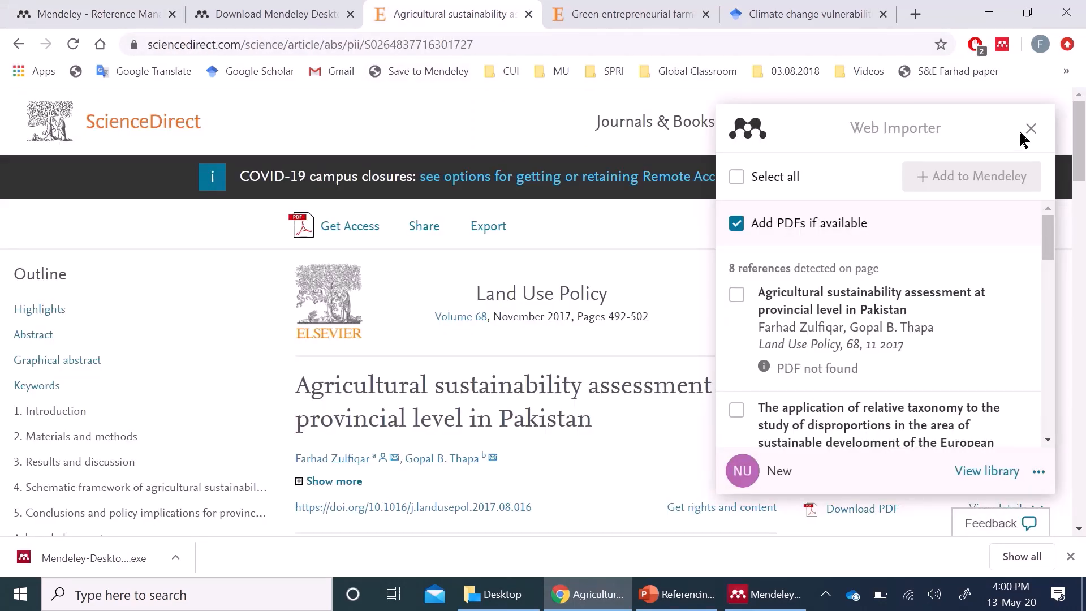
pyautogui.click(1030, 128)
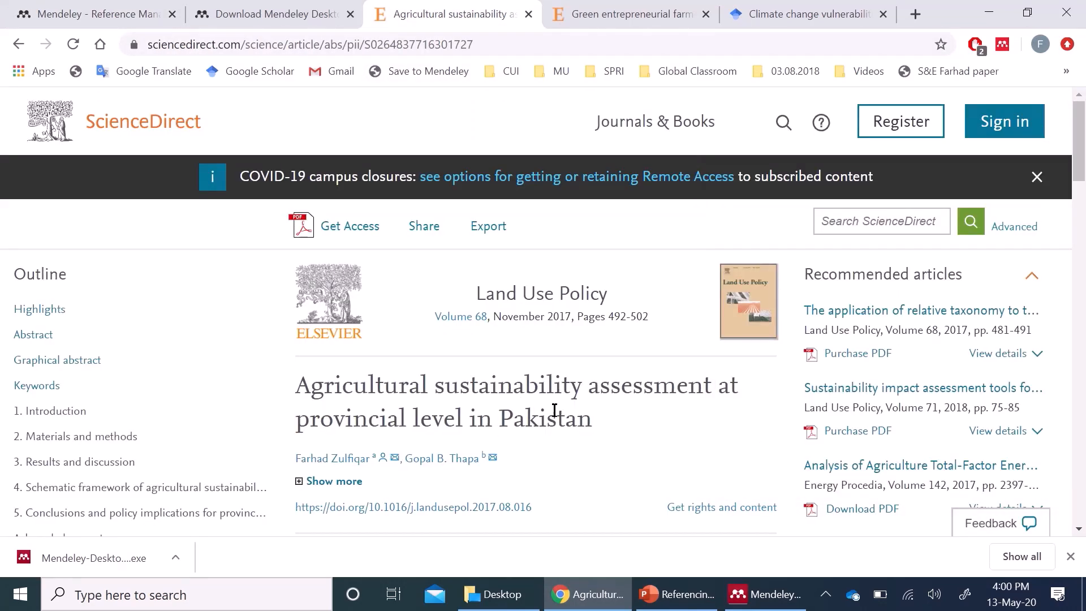
pyautogui.moveTo(1010, 79)
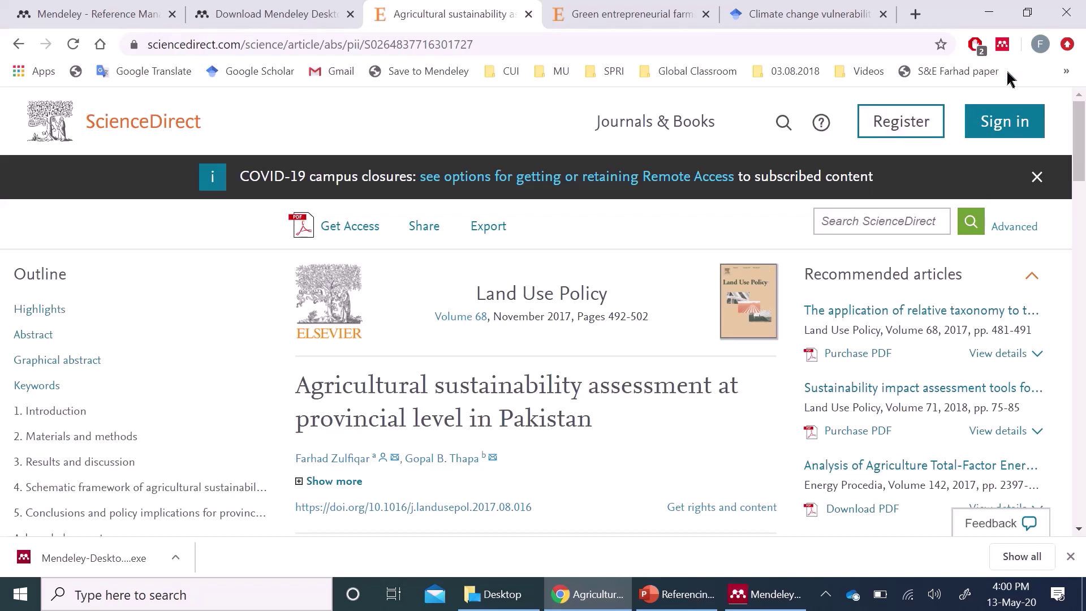
pyautogui.click(1001, 44)
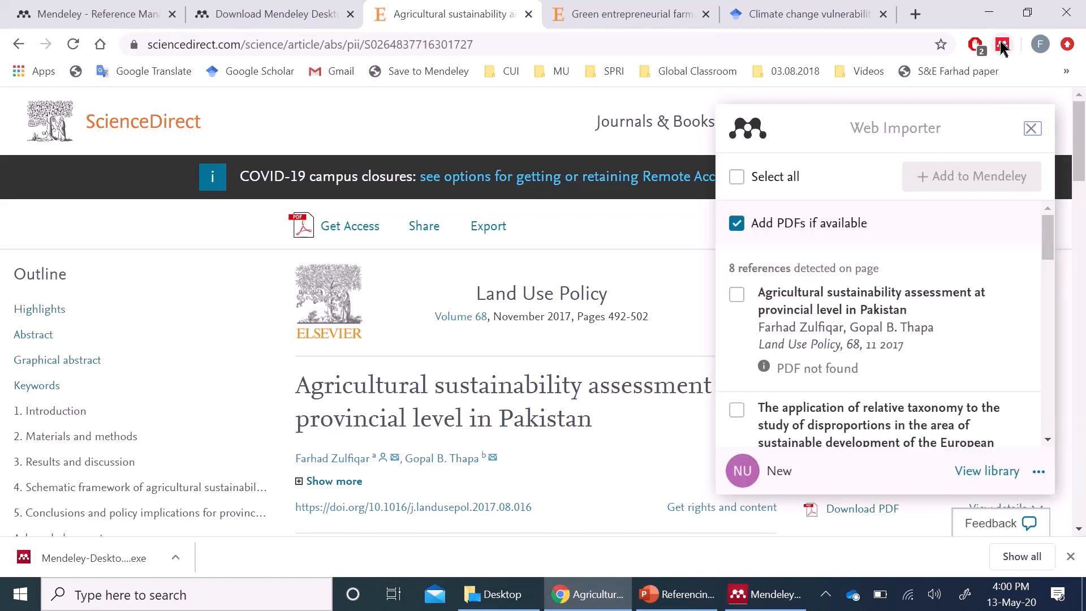
pyautogui.moveTo(881, 312)
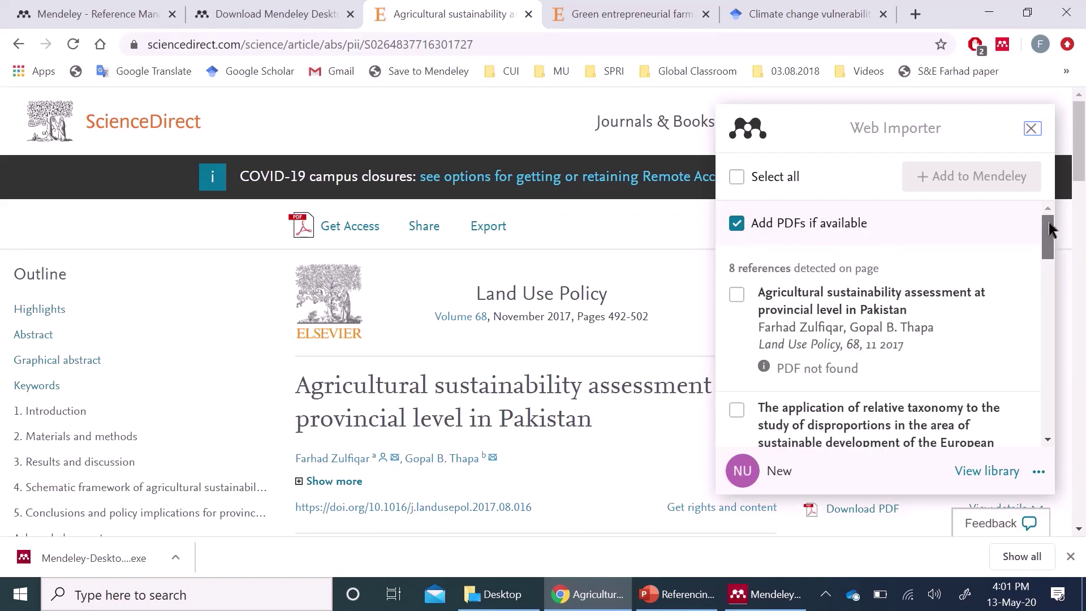
pyautogui.moveTo(737, 295)
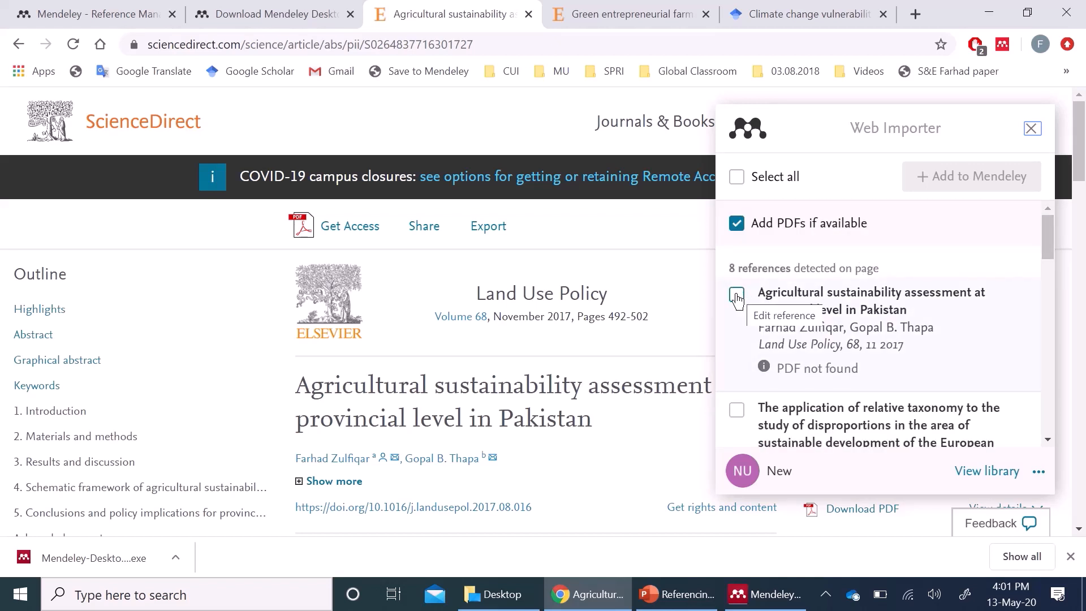
pyautogui.click(736, 295)
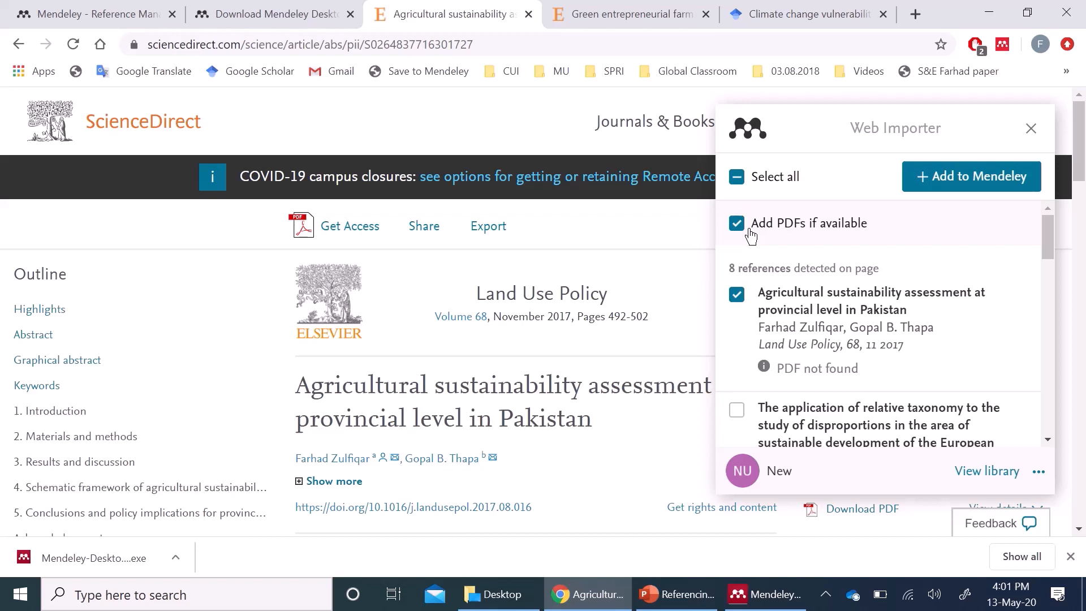
pyautogui.click(737, 223)
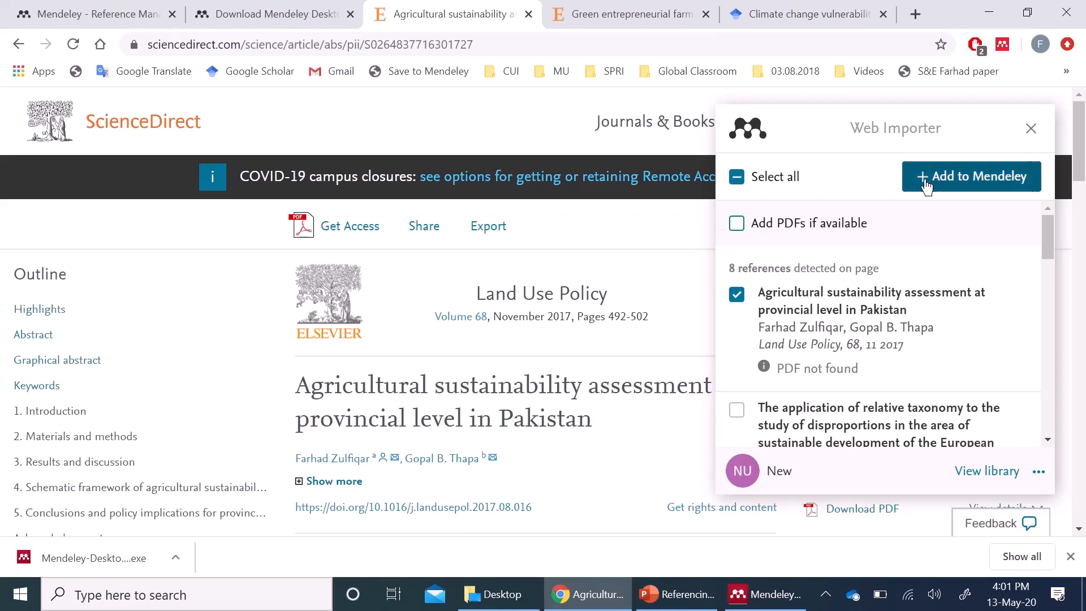
pyautogui.click(971, 176)
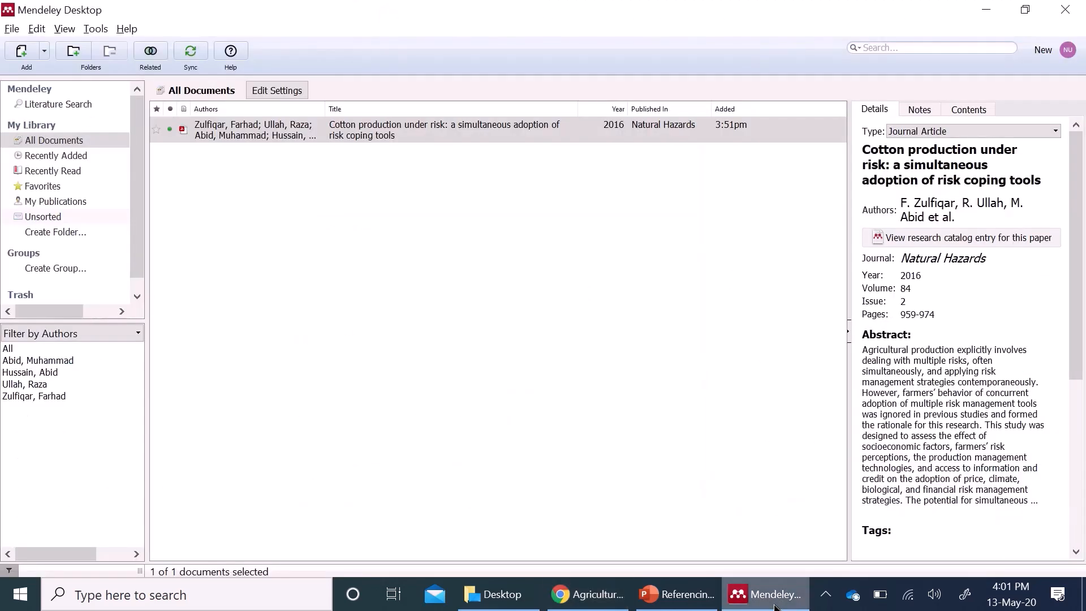
# - Sync the library and view the new Agricultural sustainability assessment paper's details
pyautogui.click(190, 51)
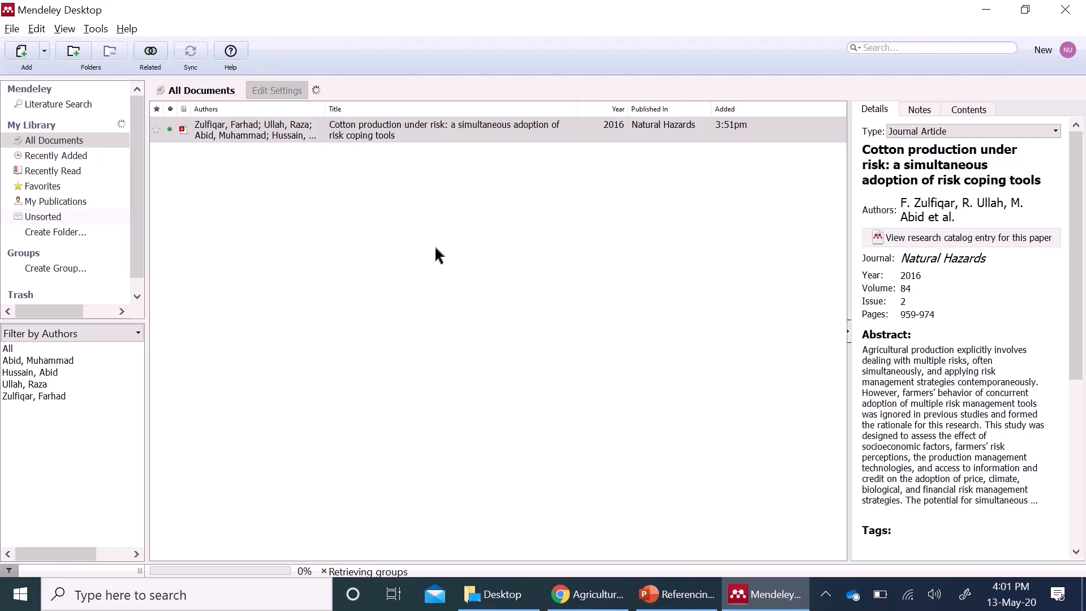
pyautogui.moveTo(354, 208)
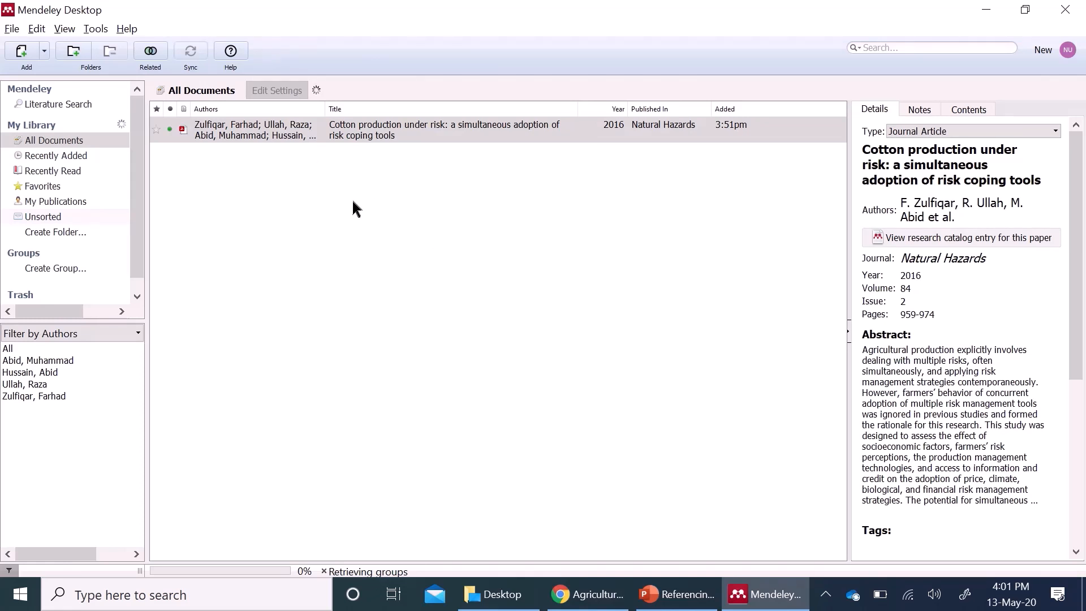
pyautogui.moveTo(353, 208)
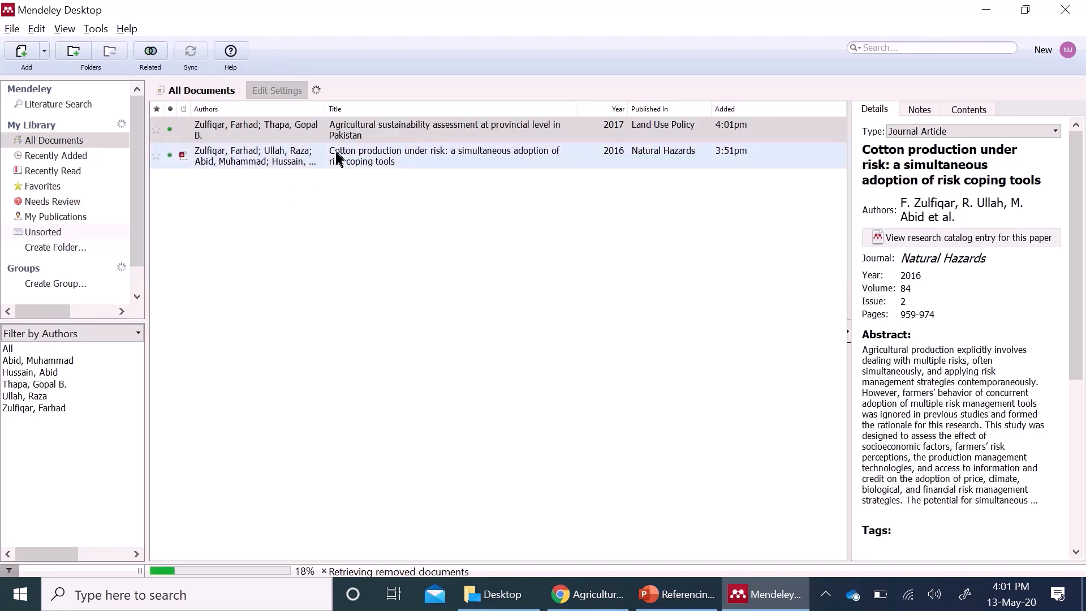
pyautogui.click(443, 130)
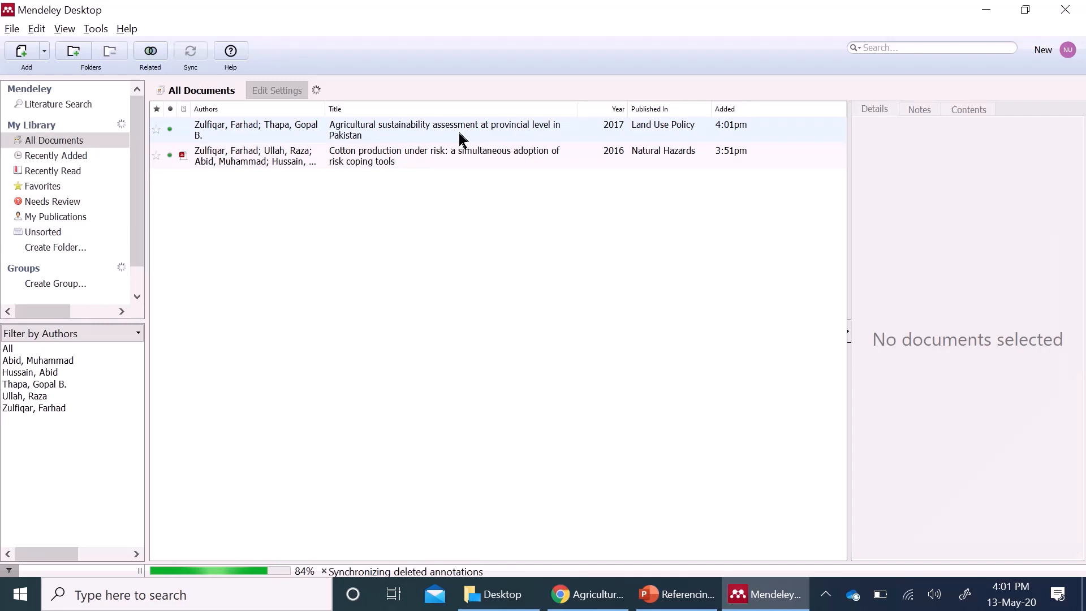
pyautogui.click(460, 130)
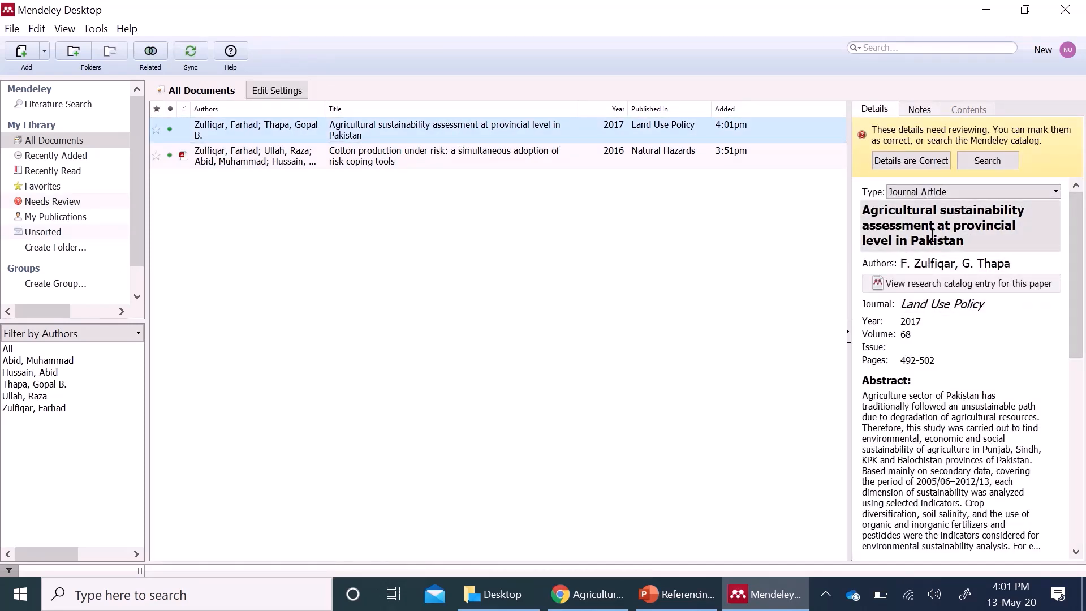
pyautogui.scroll(-3)
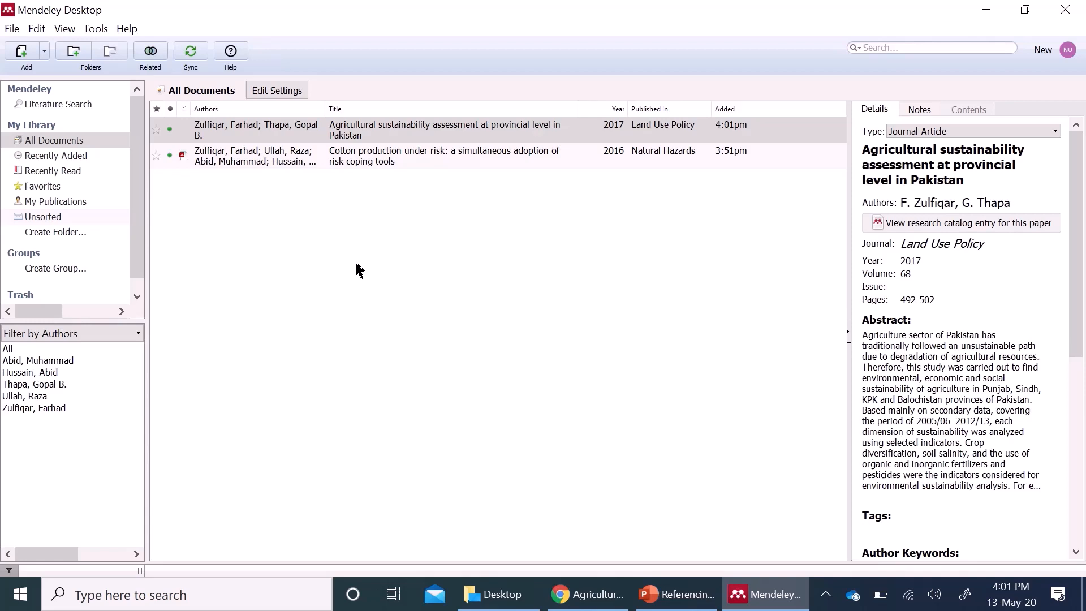
pyautogui.moveTo(547, 335)
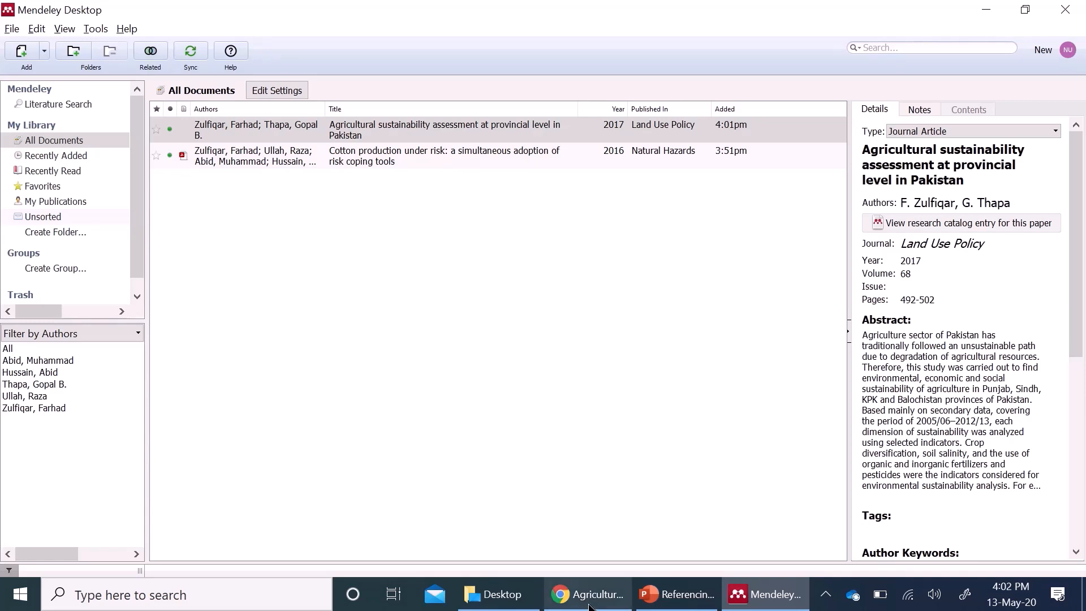
# - In ScienceDirect, close the Web Importer panel and export the article's citation to Mendeley
pyautogui.click(587, 594)
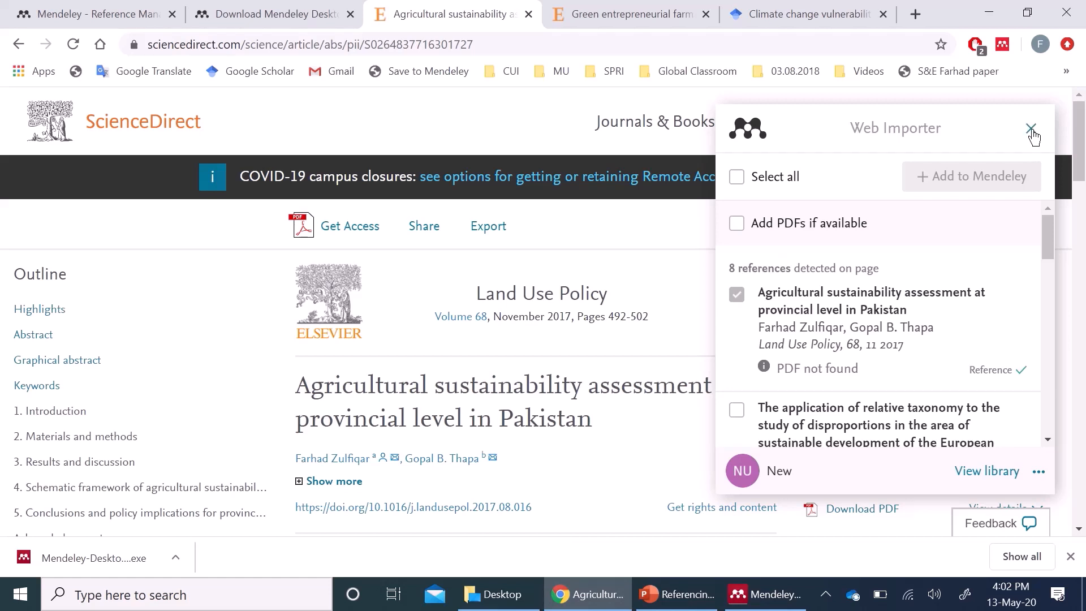
pyautogui.click(488, 226)
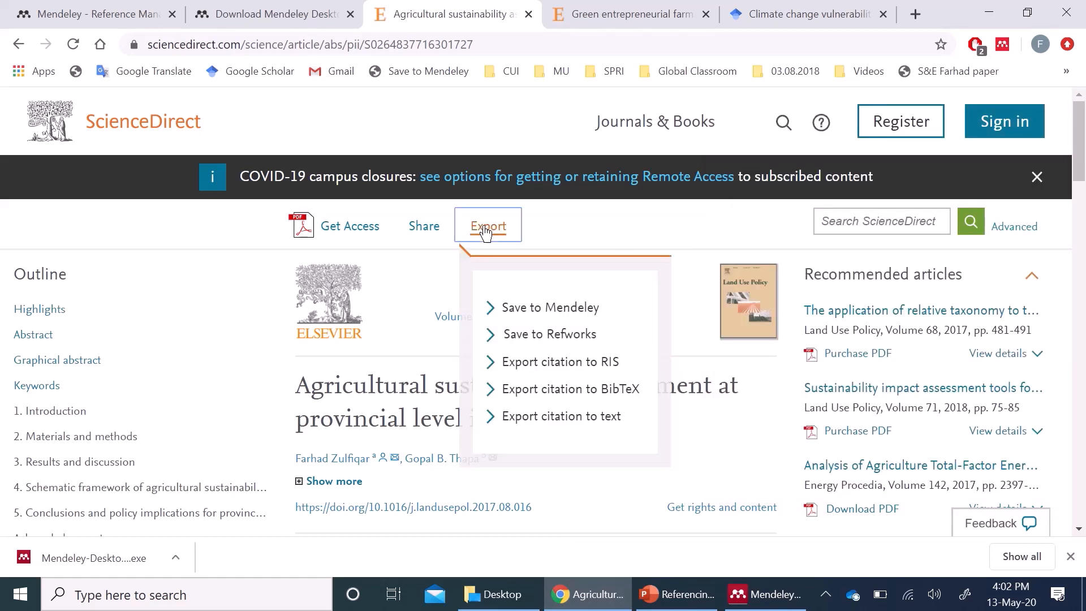
pyautogui.moveTo(557, 313)
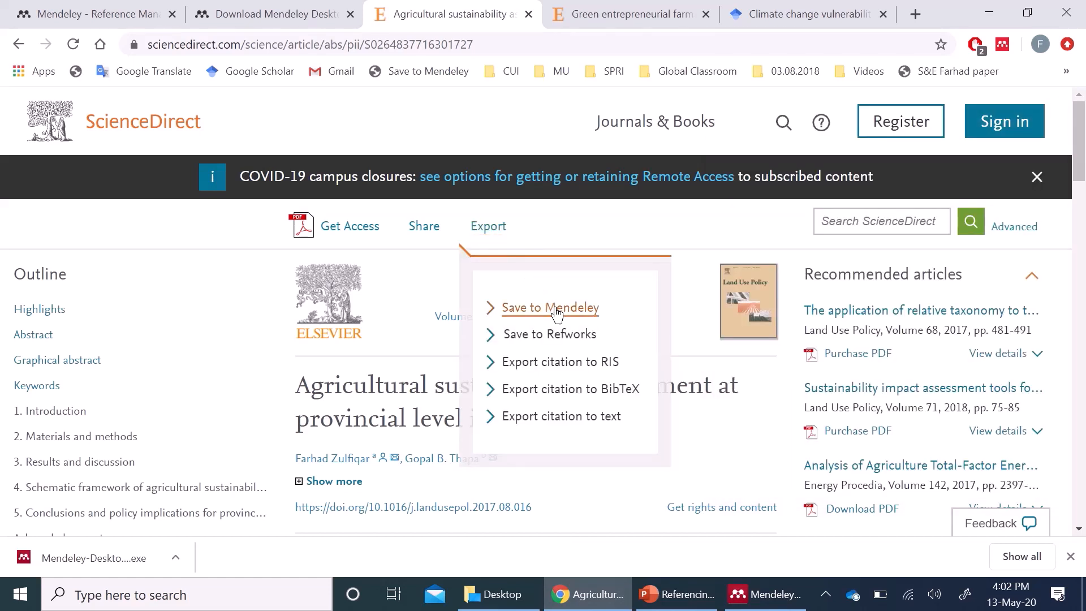
pyautogui.click(550, 308)
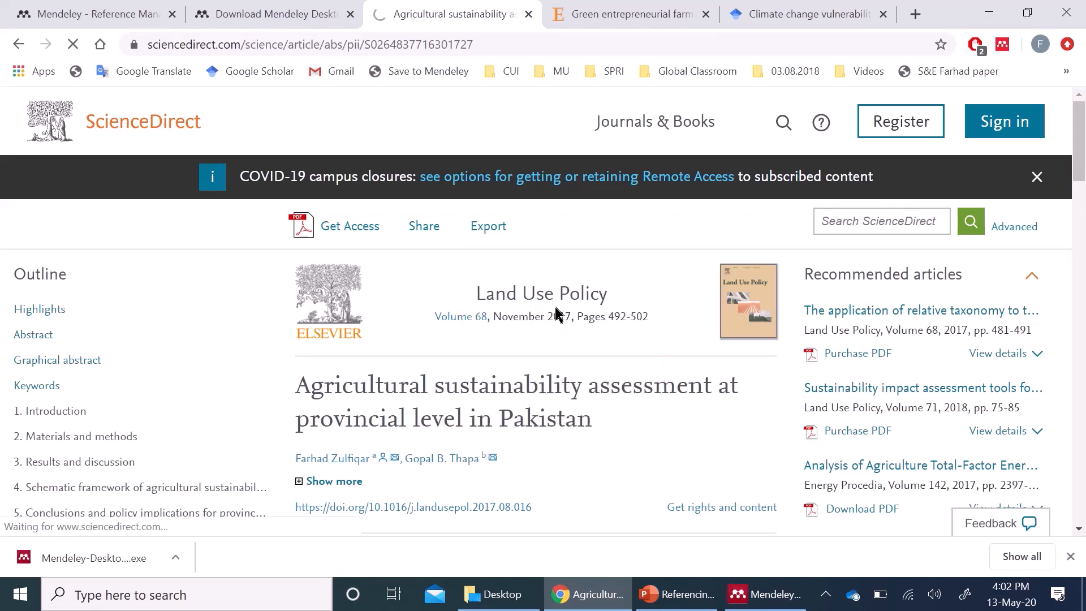
# - Save the Land Use Policy article's RIS citation file to the Desktop and return to Mendeley
pyautogui.click(488, 226)
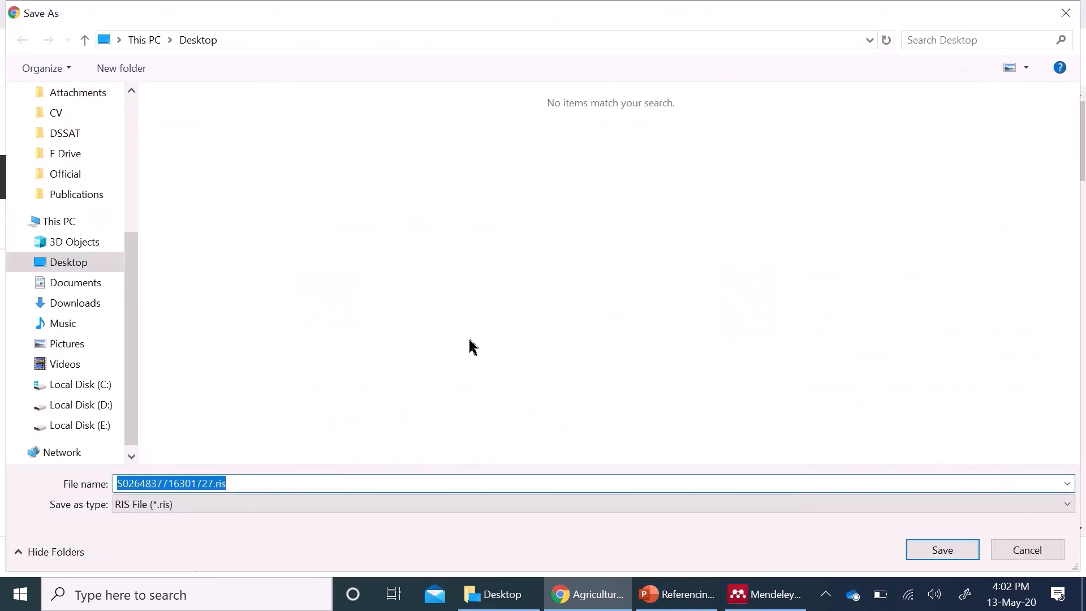
pyautogui.moveTo(554, 338)
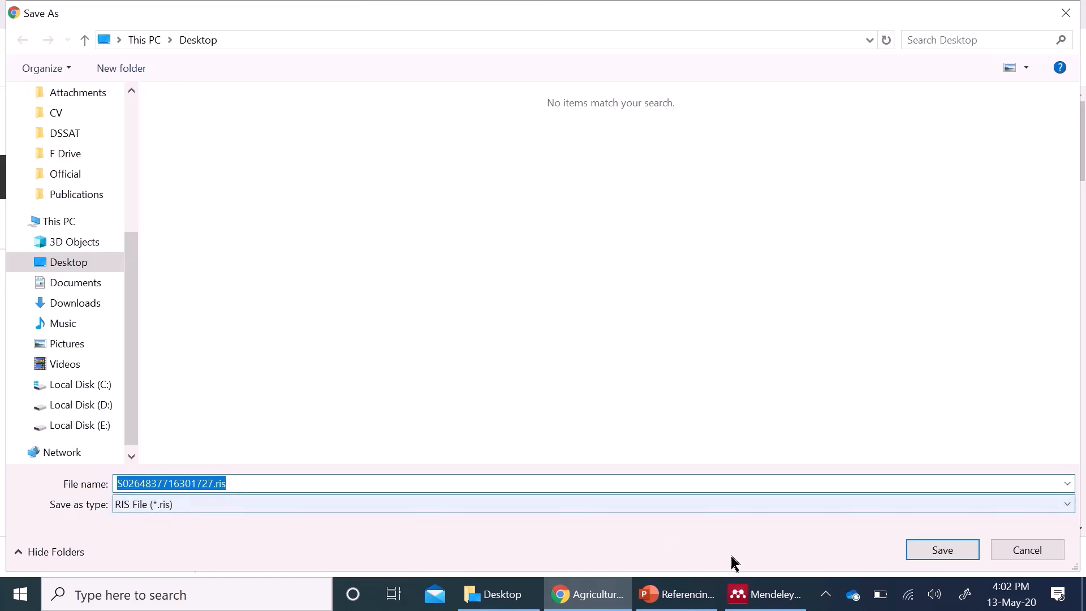
pyautogui.click(943, 550)
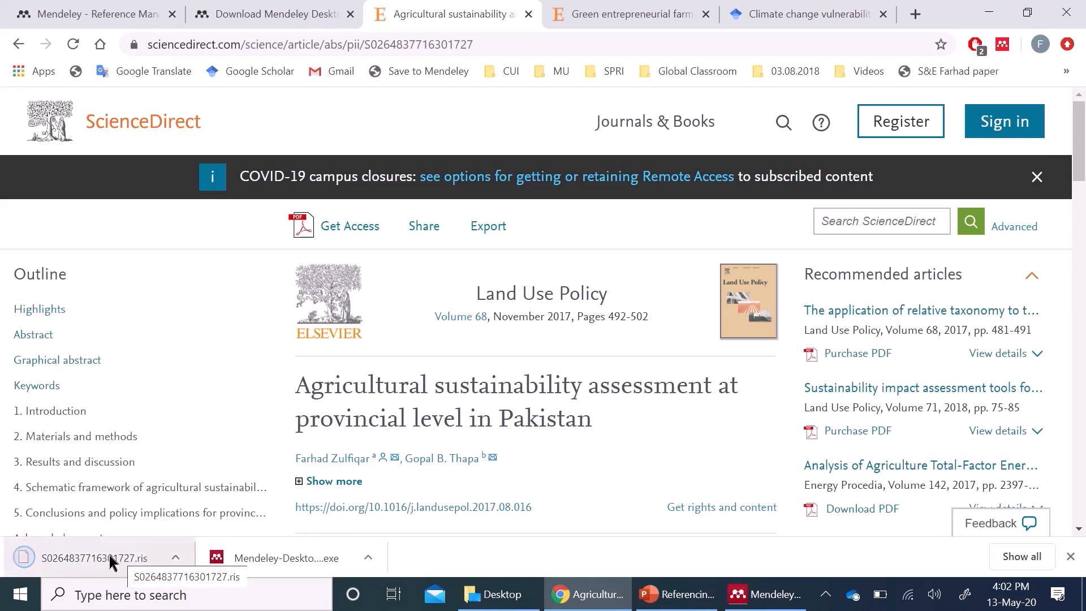
pyautogui.click(778, 594)
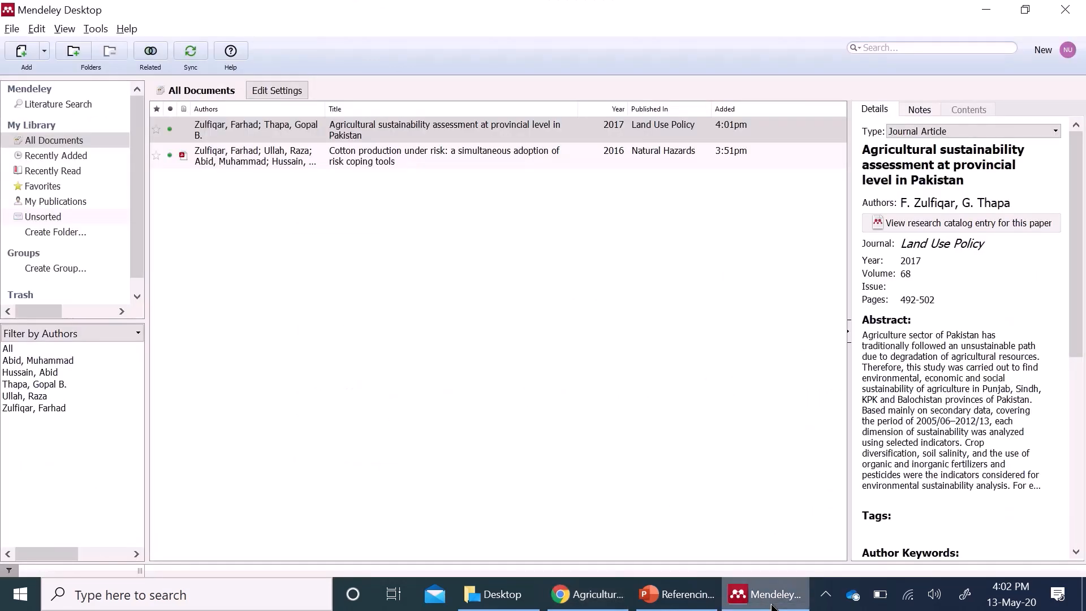
pyautogui.click(13, 28)
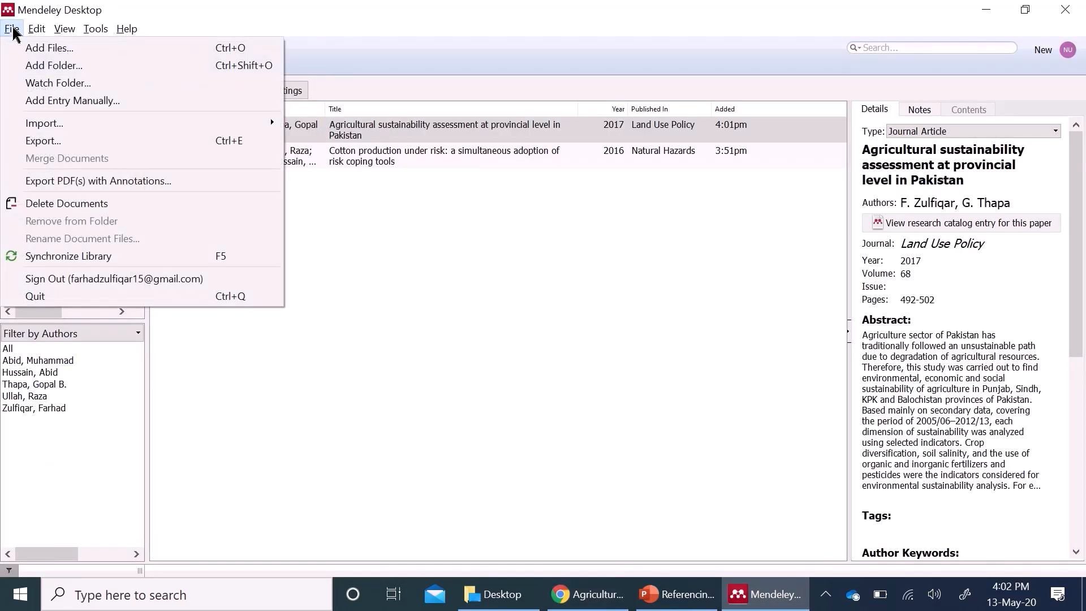
pyautogui.moveTo(44, 123)
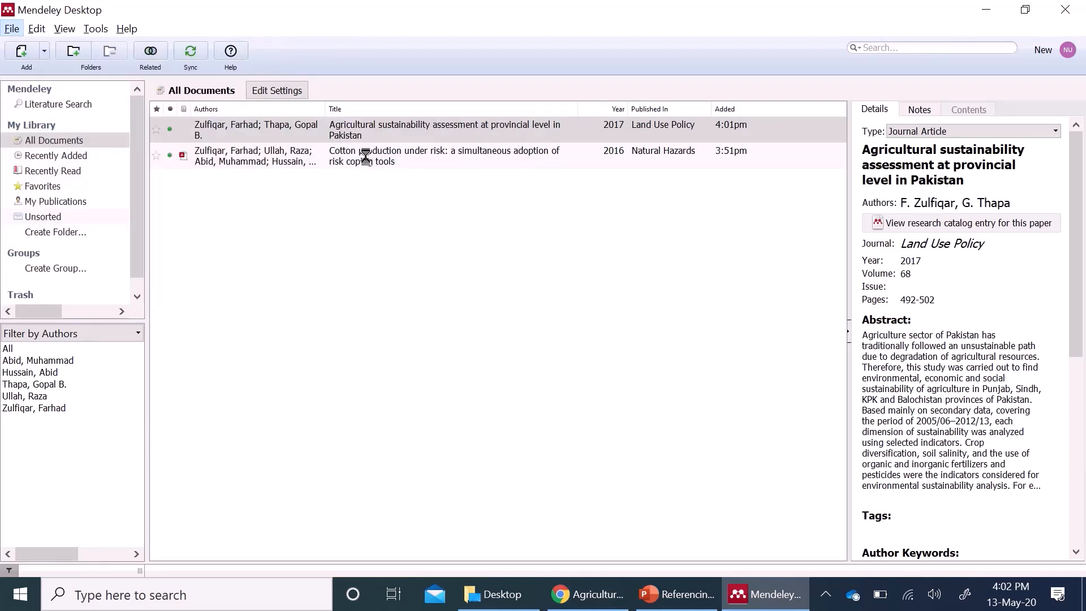
pyautogui.click(19, 51)
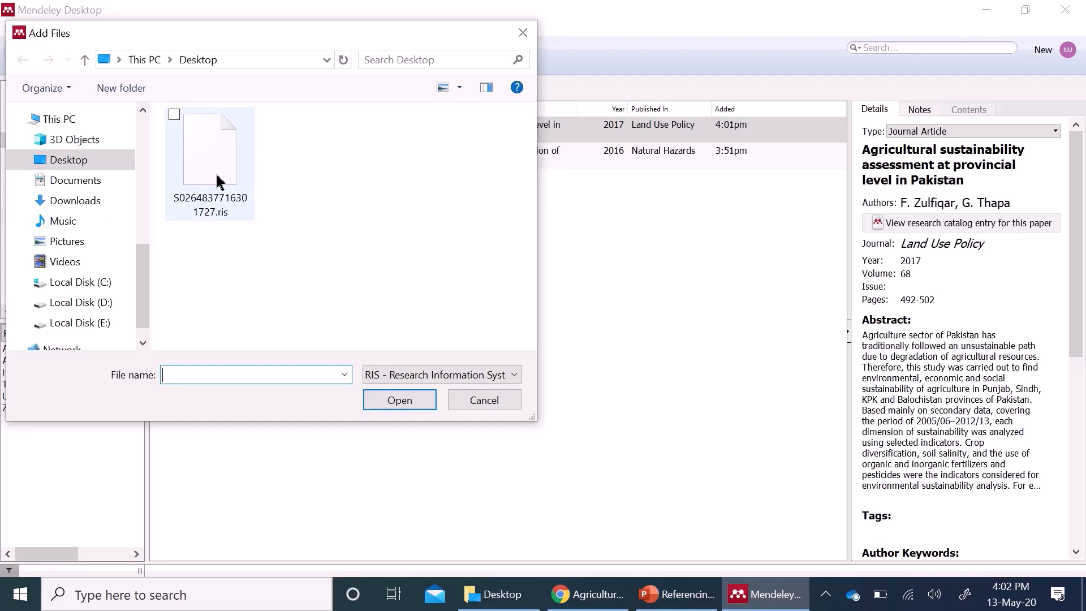
pyautogui.click(209, 149)
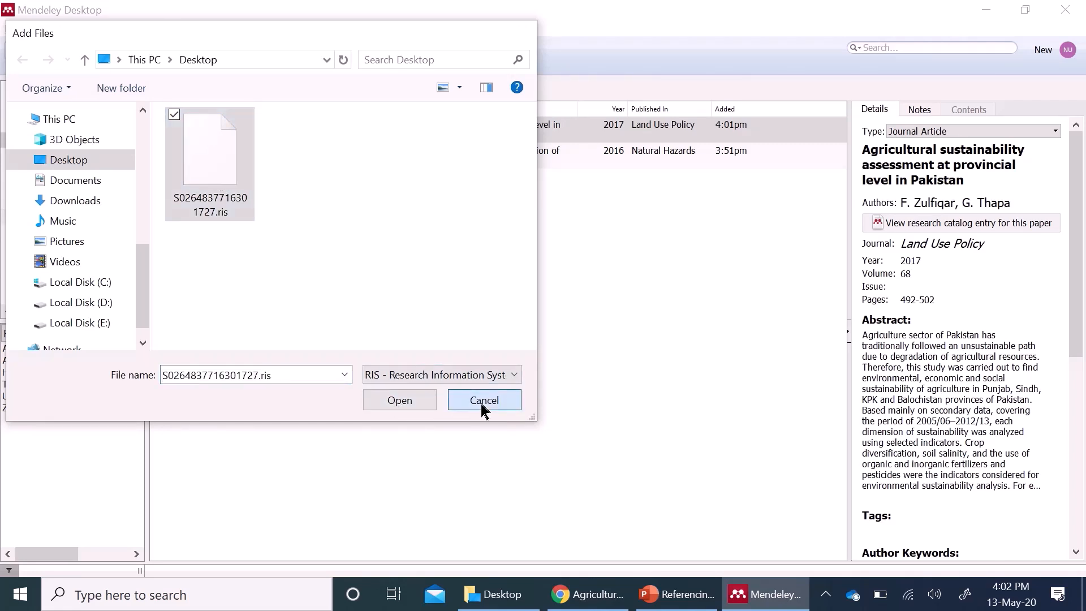
pyautogui.click(484, 400)
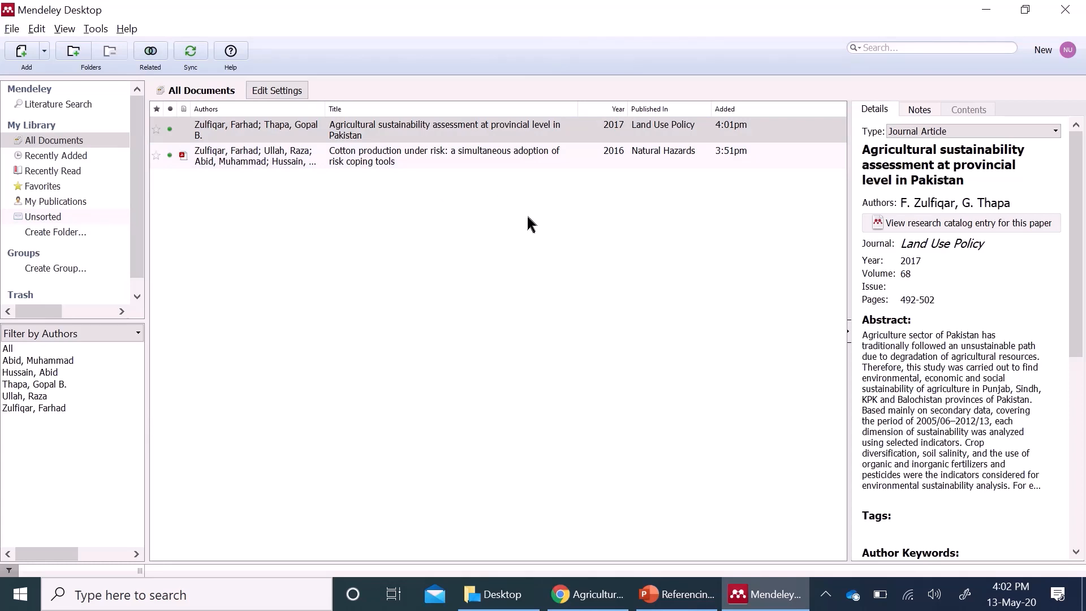
pyautogui.moveTo(693, 443)
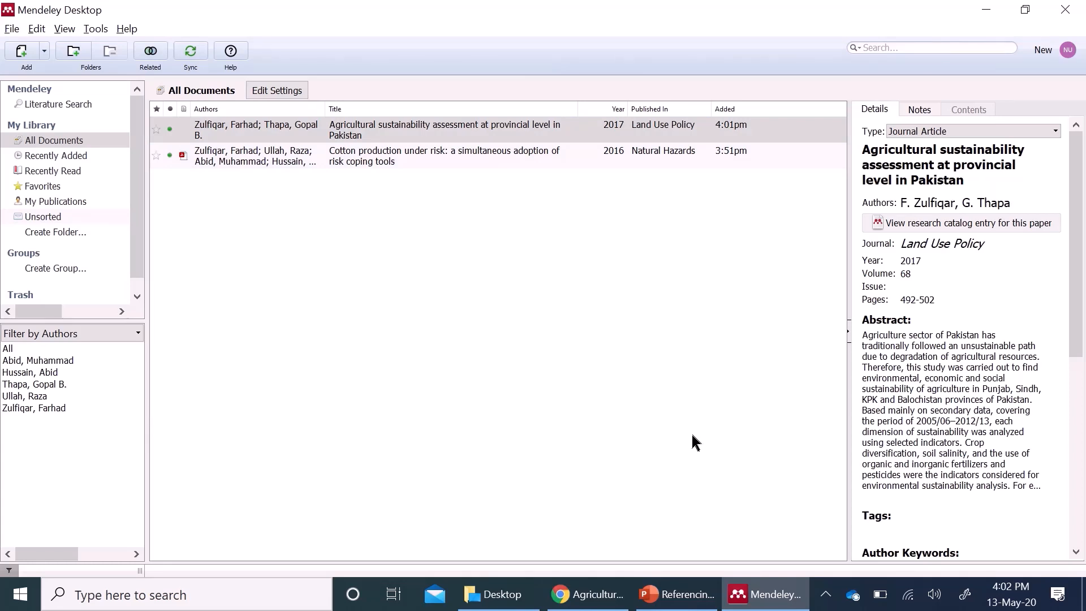
pyautogui.click(582, 594)
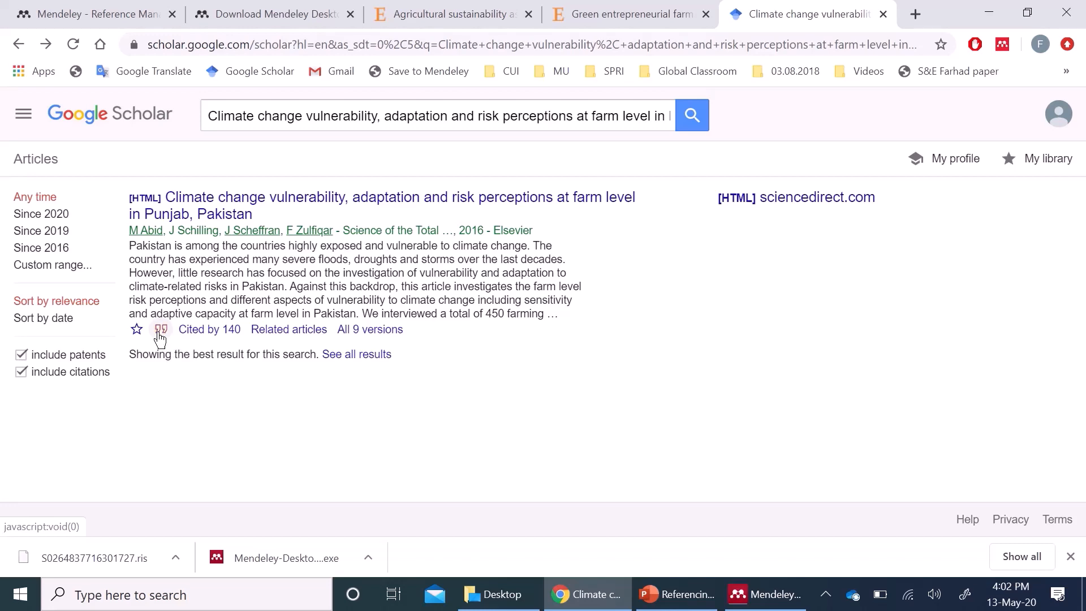
pyautogui.click(162, 330)
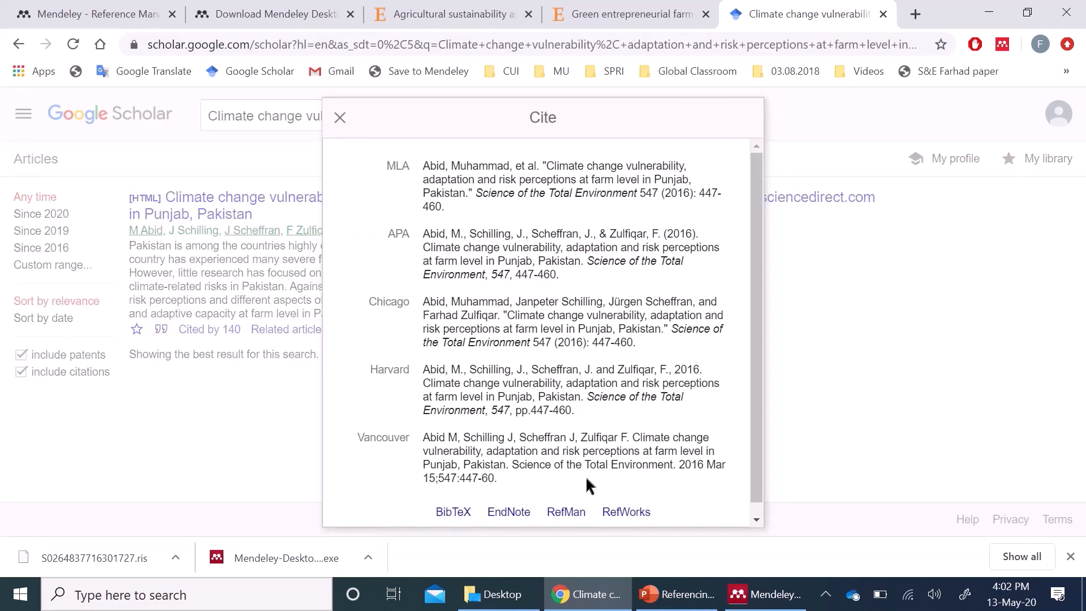
pyautogui.click(566, 512)
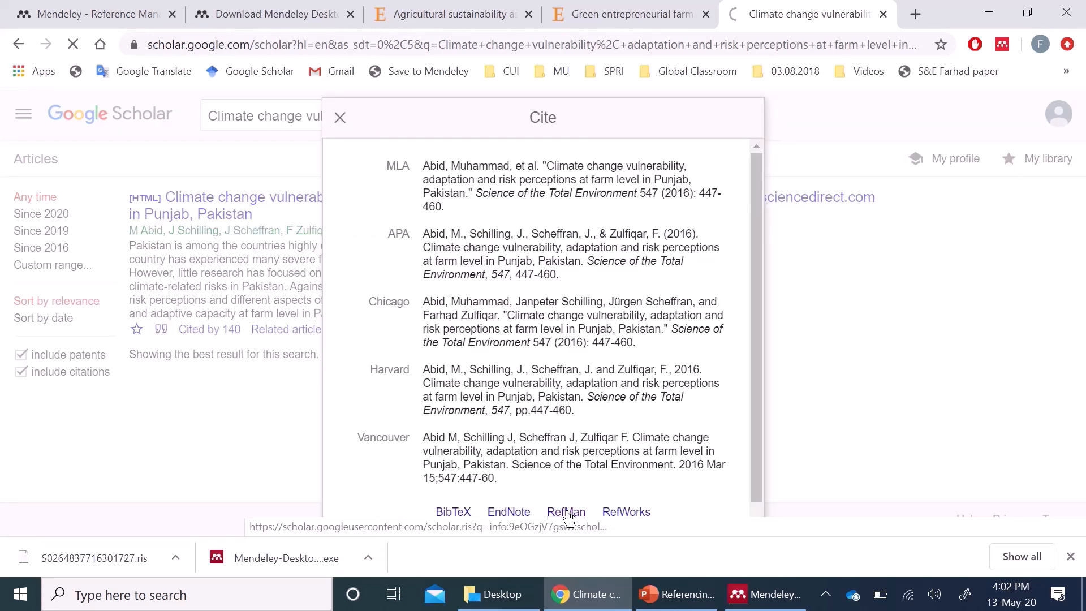
pyautogui.click(566, 512)
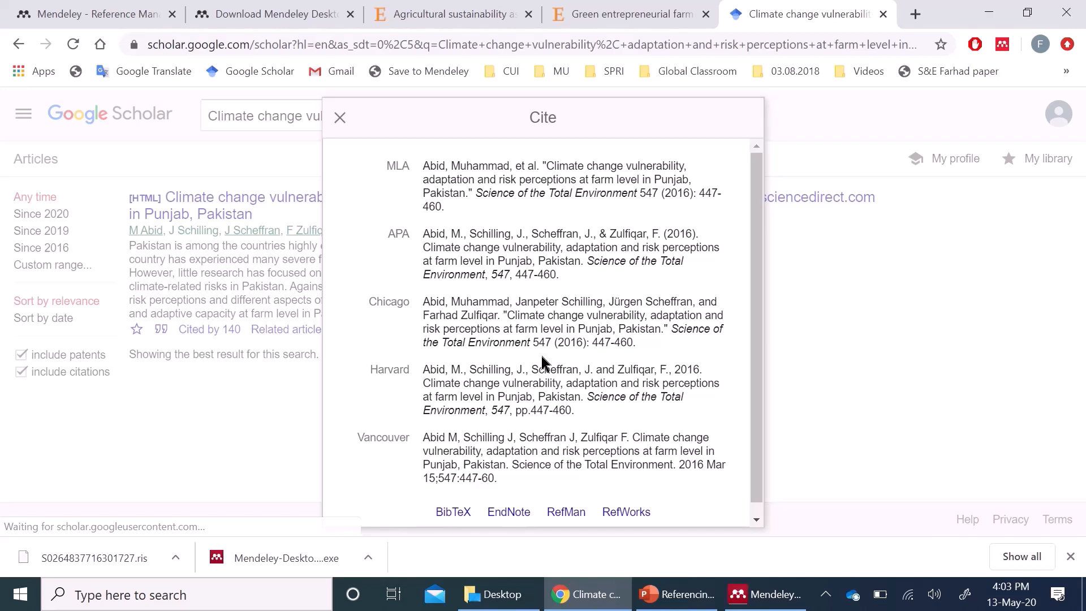
pyautogui.click(566, 512)
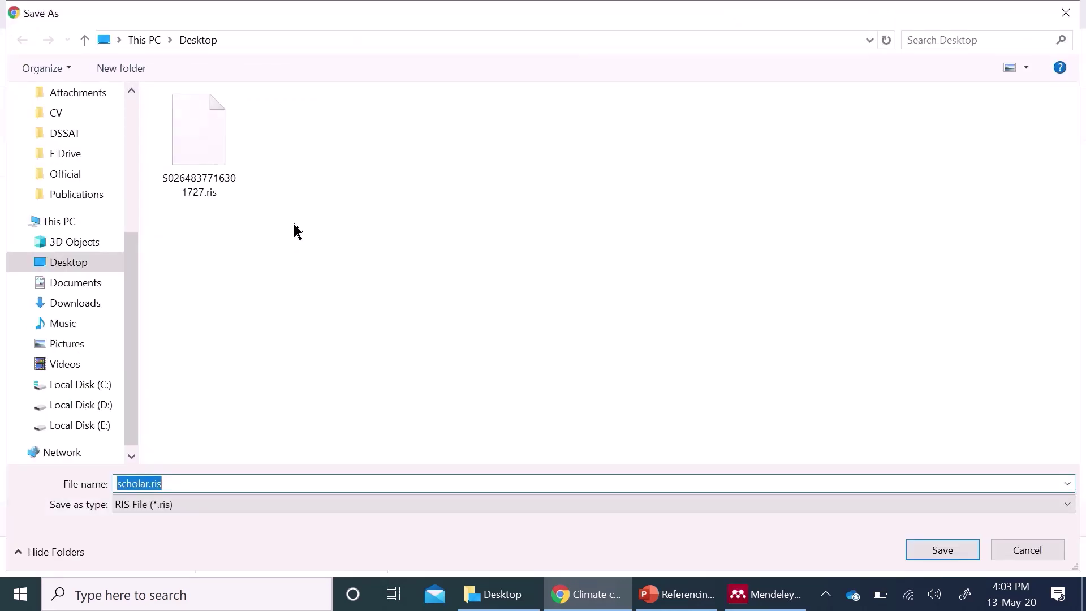
pyautogui.moveTo(196, 66)
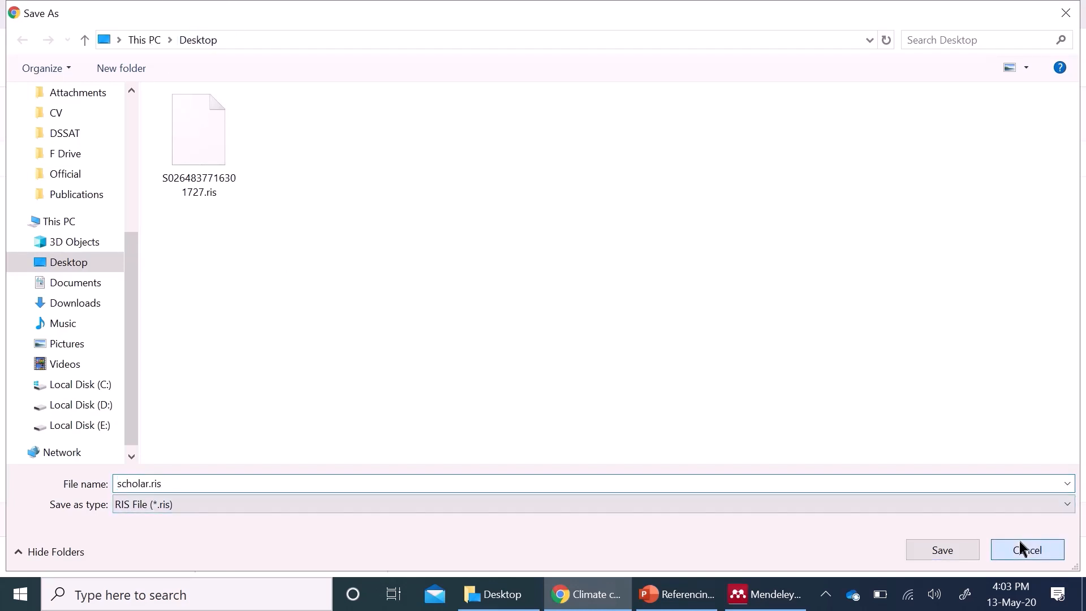
pyautogui.click(1027, 549)
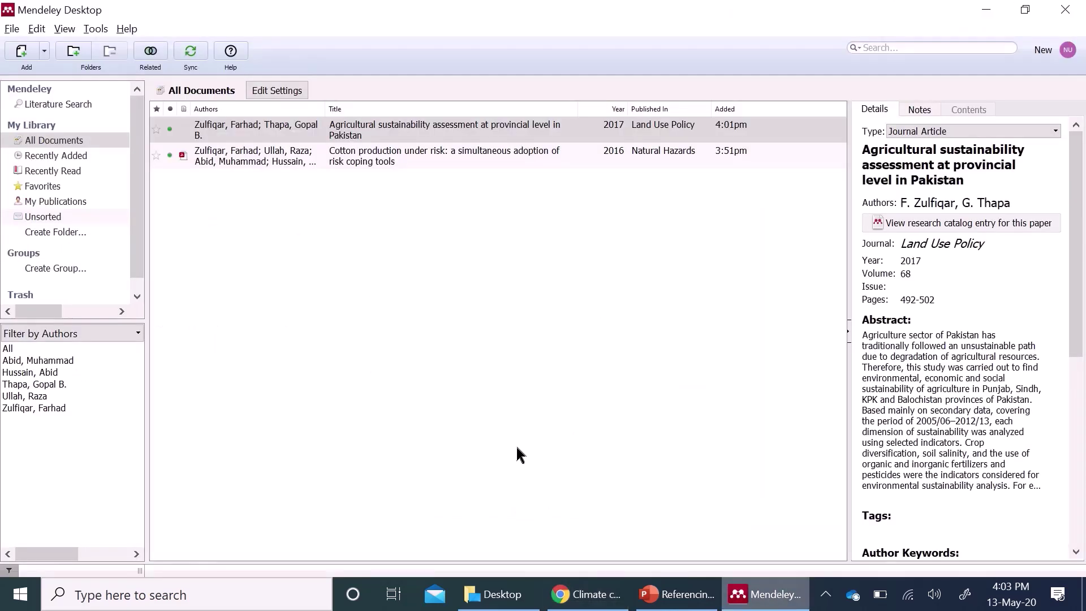
# - Open the add-files dialog, cancel it, and select the Agricultural sustainability paper
pyautogui.click(12, 29)
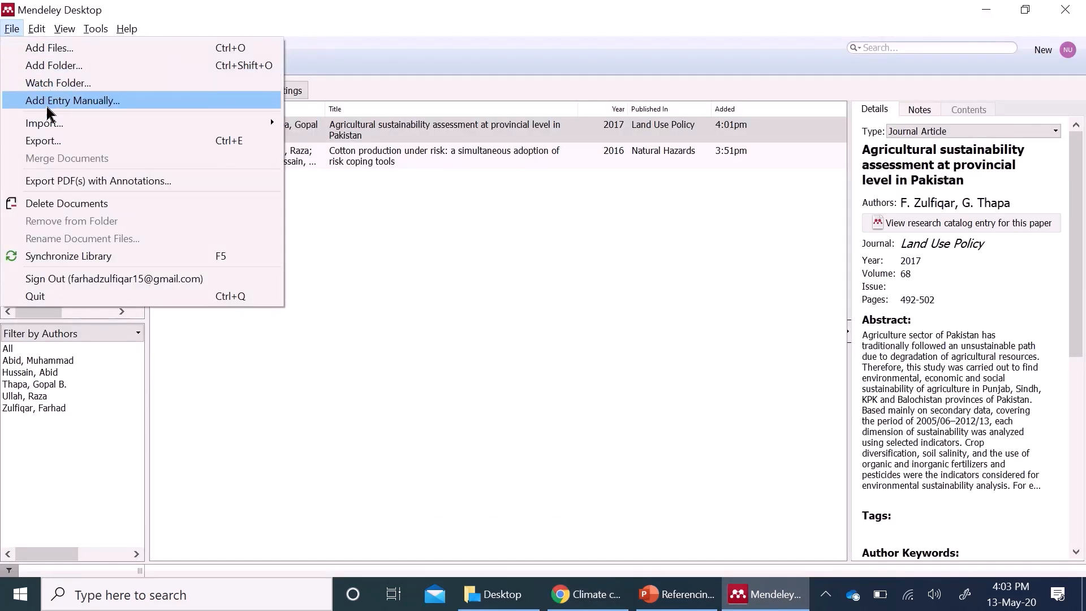
pyautogui.moveTo(44, 123)
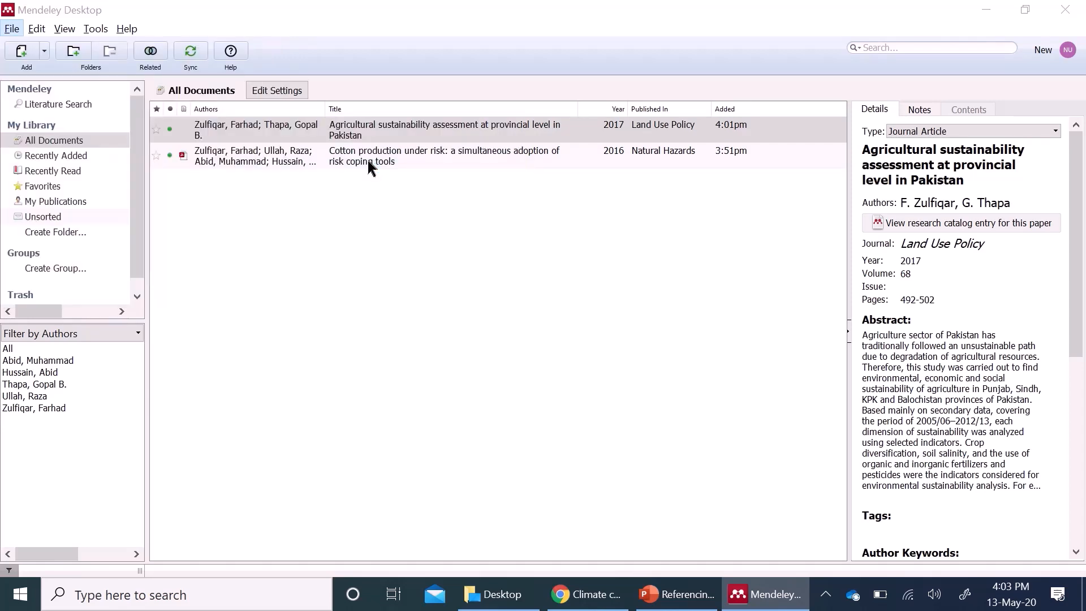
pyautogui.click(21, 50)
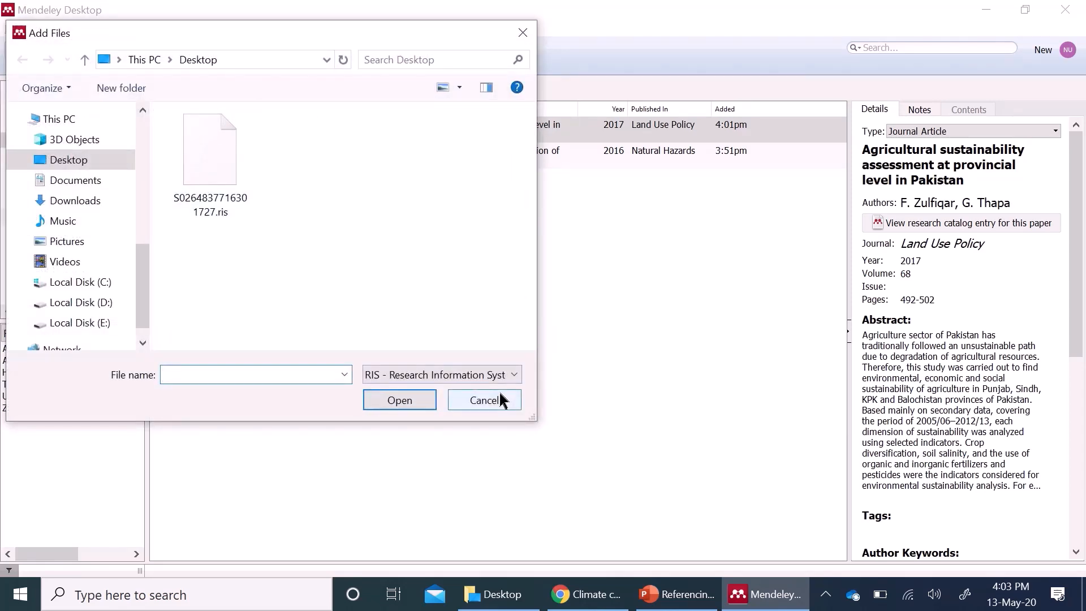
pyautogui.click(484, 400)
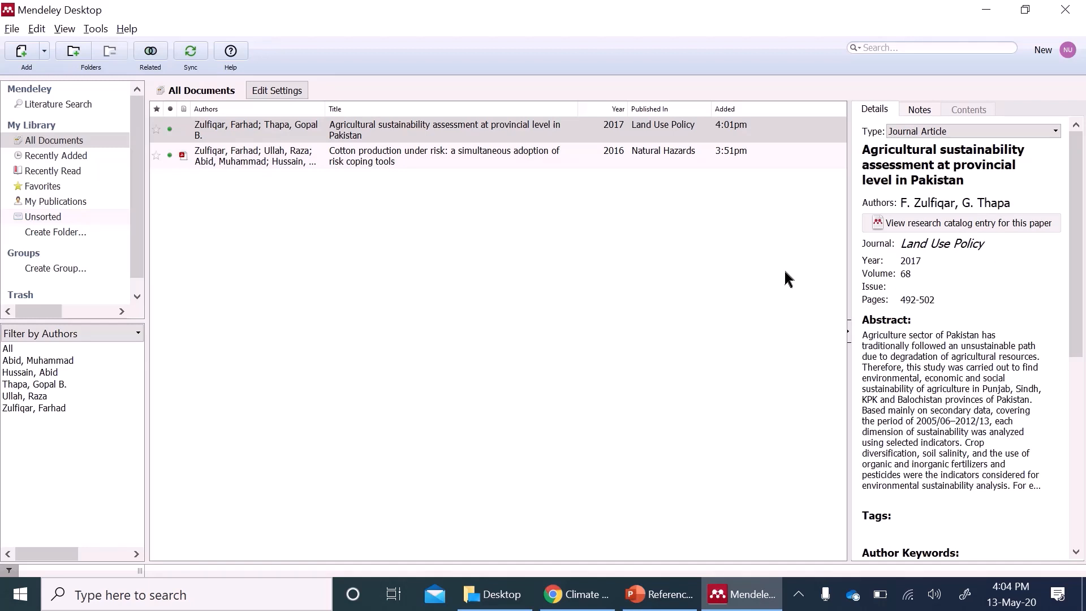
pyautogui.click(255, 130)
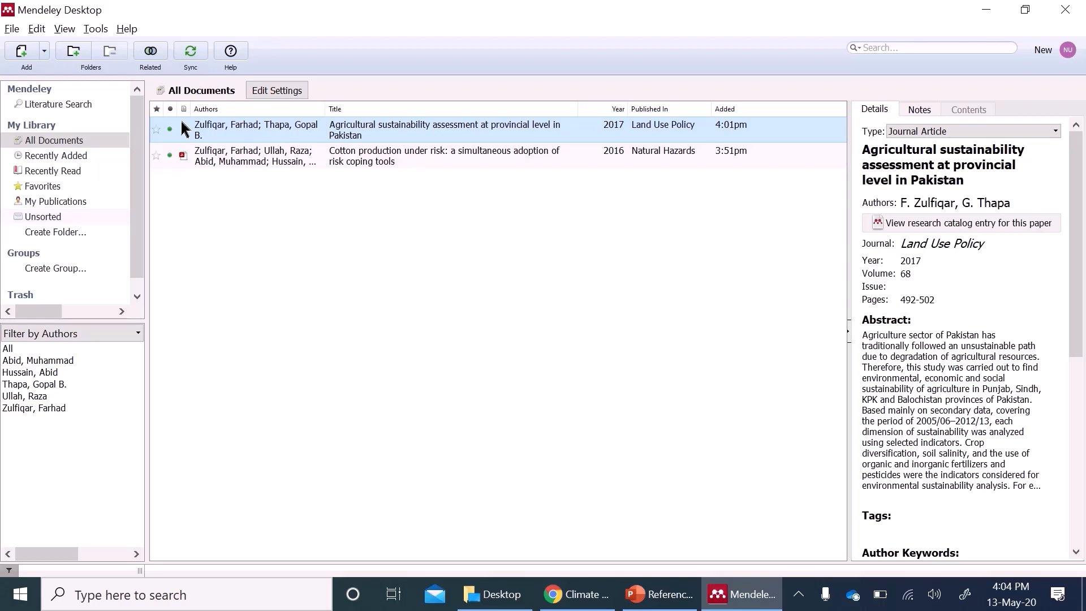
pyautogui.moveTo(102, 70)
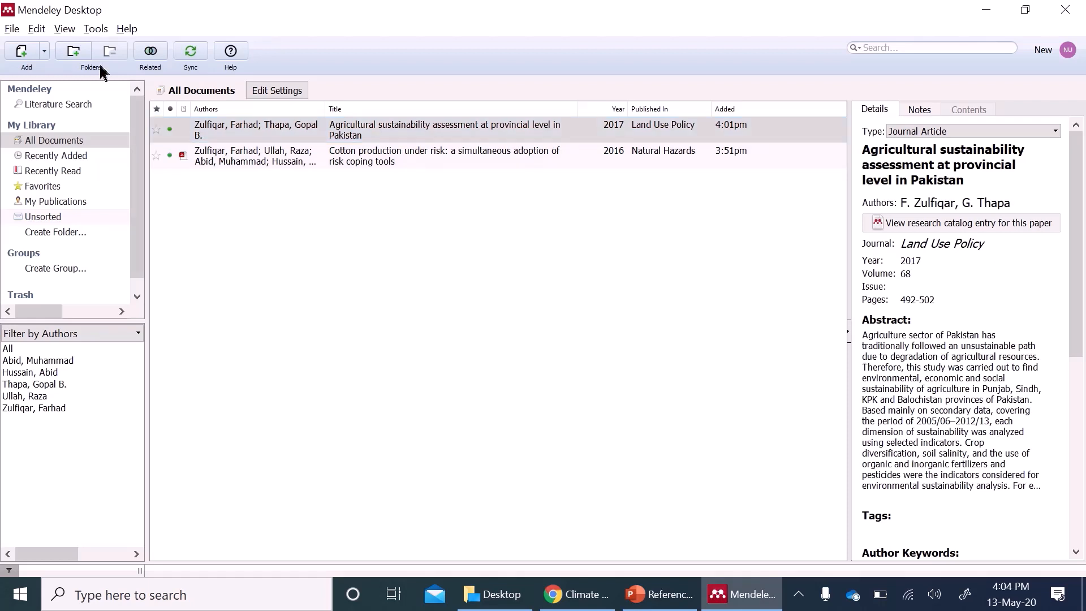
pyautogui.click(43, 51)
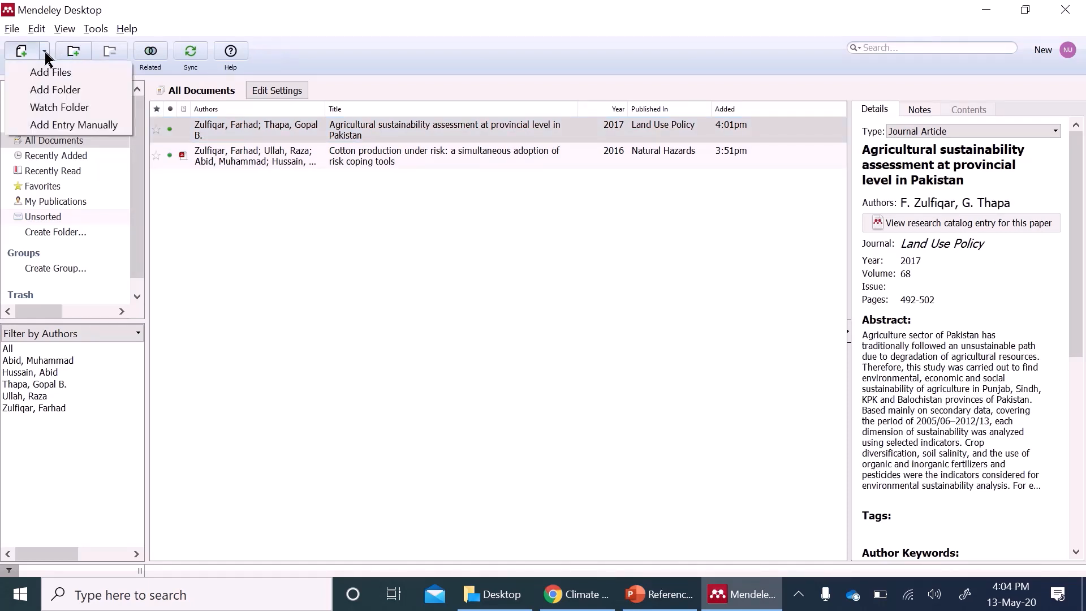
pyautogui.click(74, 125)
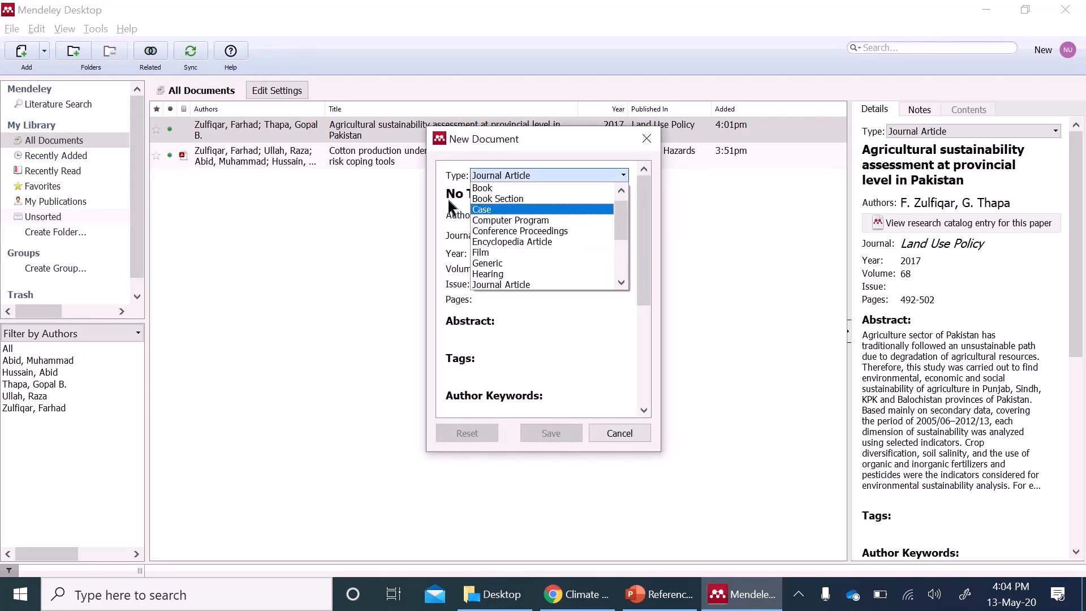
pyautogui.click(577, 594)
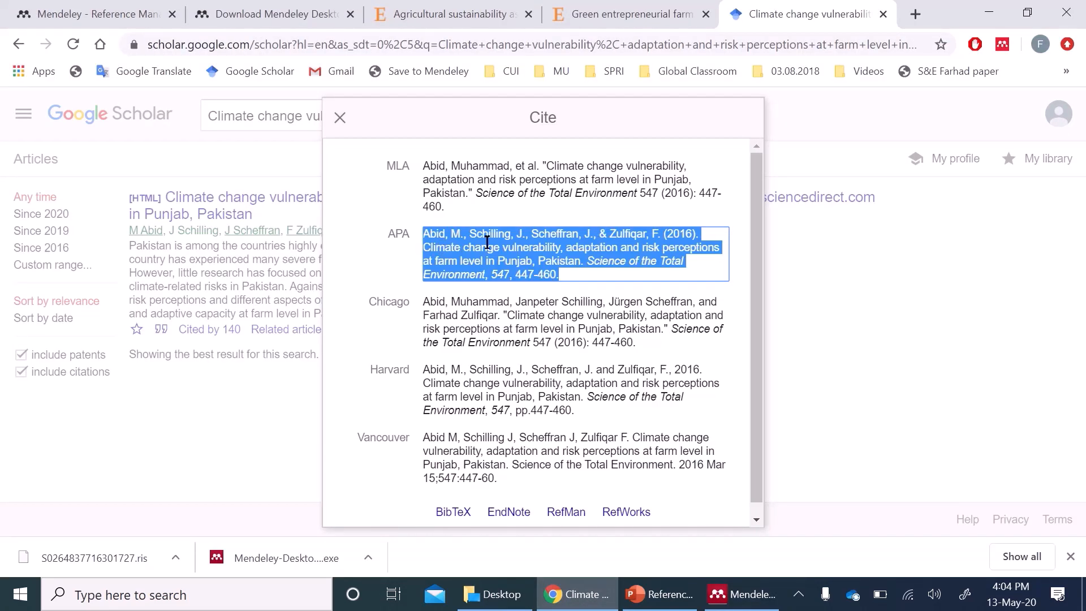
pyautogui.moveTo(450, 253)
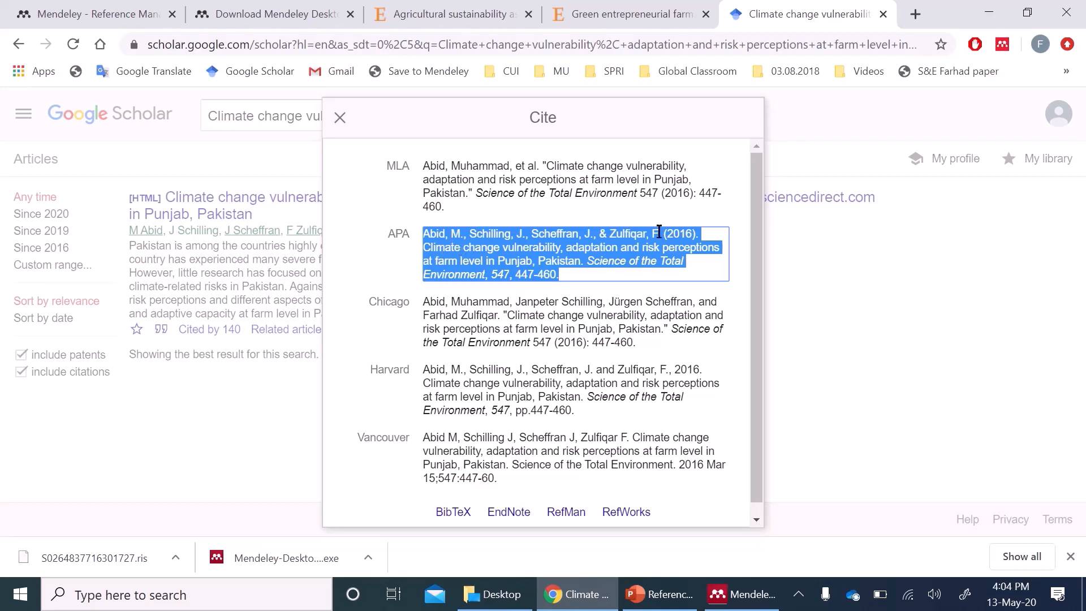
pyautogui.click(741, 594)
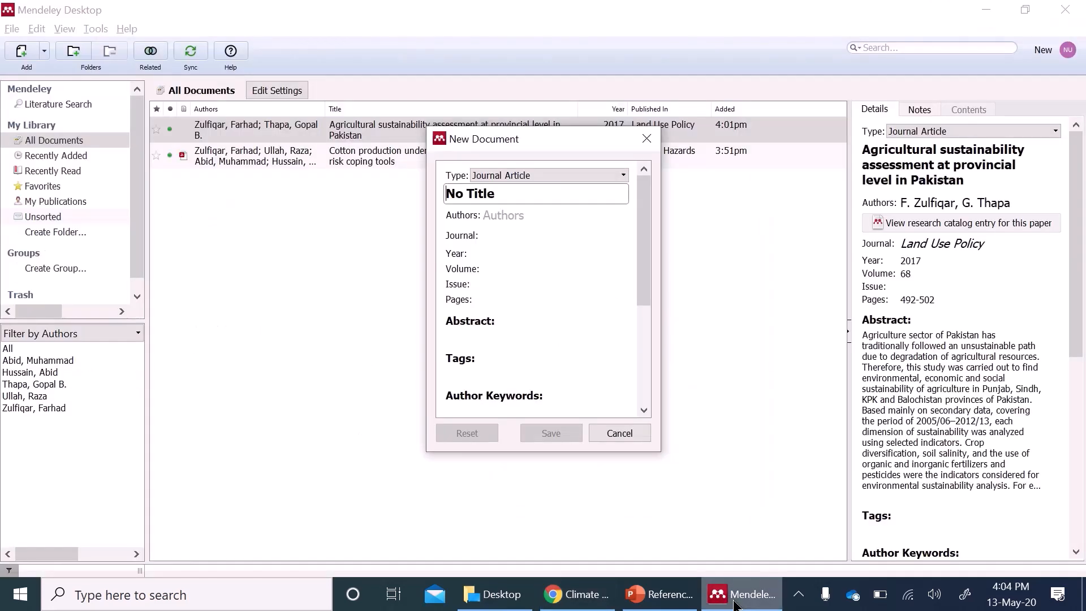
pyautogui.scroll(-3)
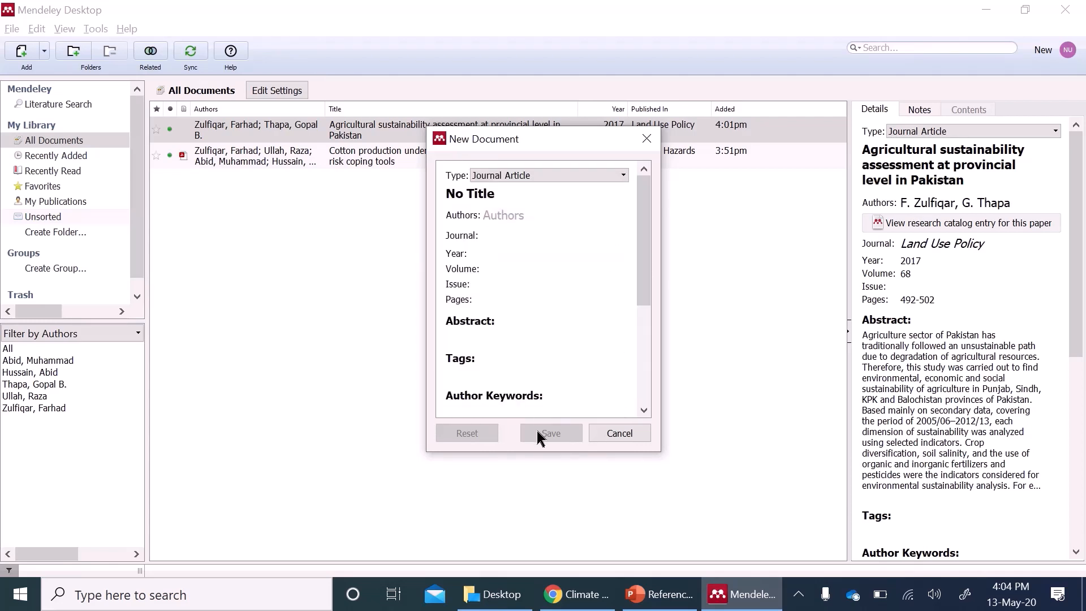
pyautogui.click(619, 430)
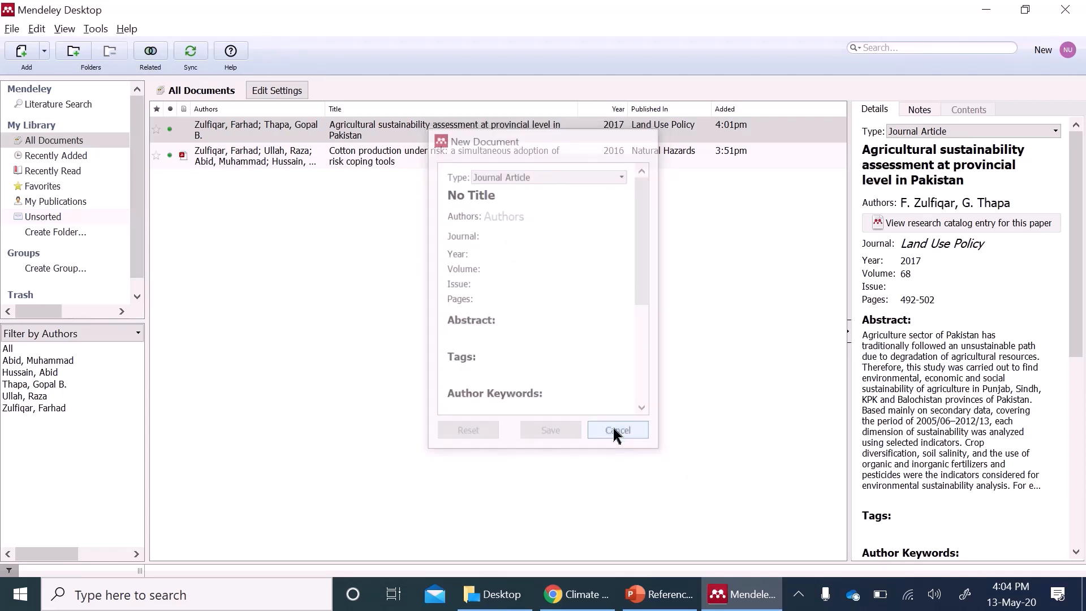
pyautogui.click(618, 430)
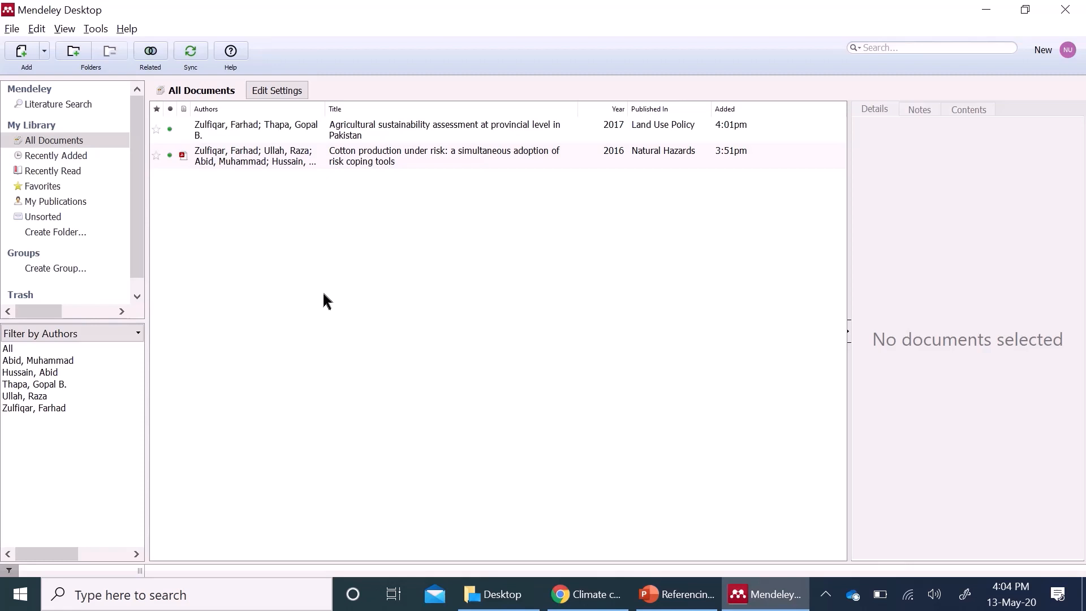
pyautogui.moveTo(488, 225)
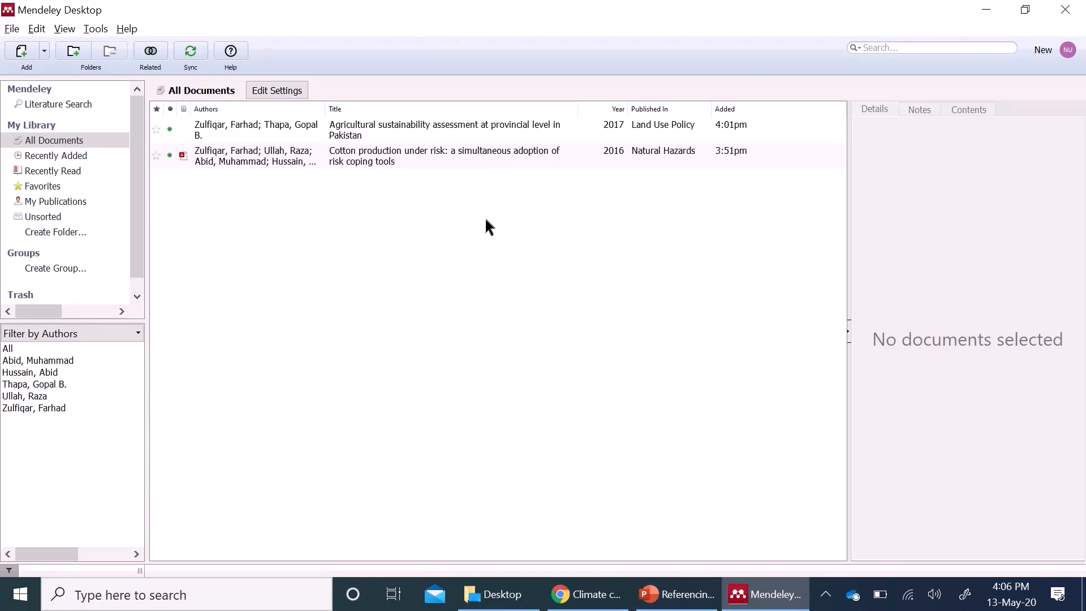
pyautogui.moveTo(451, 214)
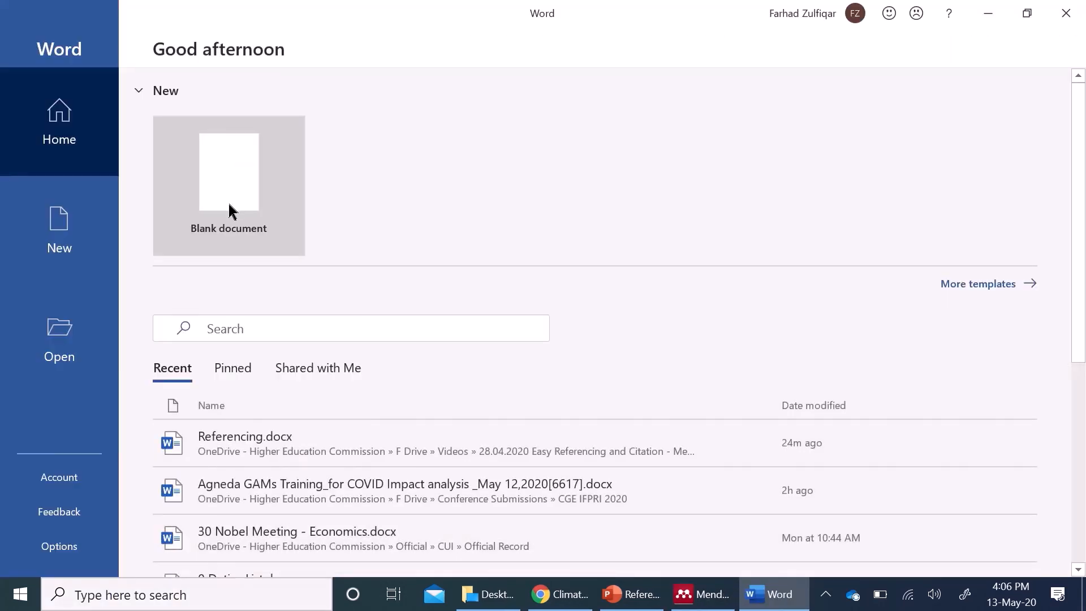
# - Create a blank Word document and show the References tab with Cite-O-Matic
pyautogui.click(228, 187)
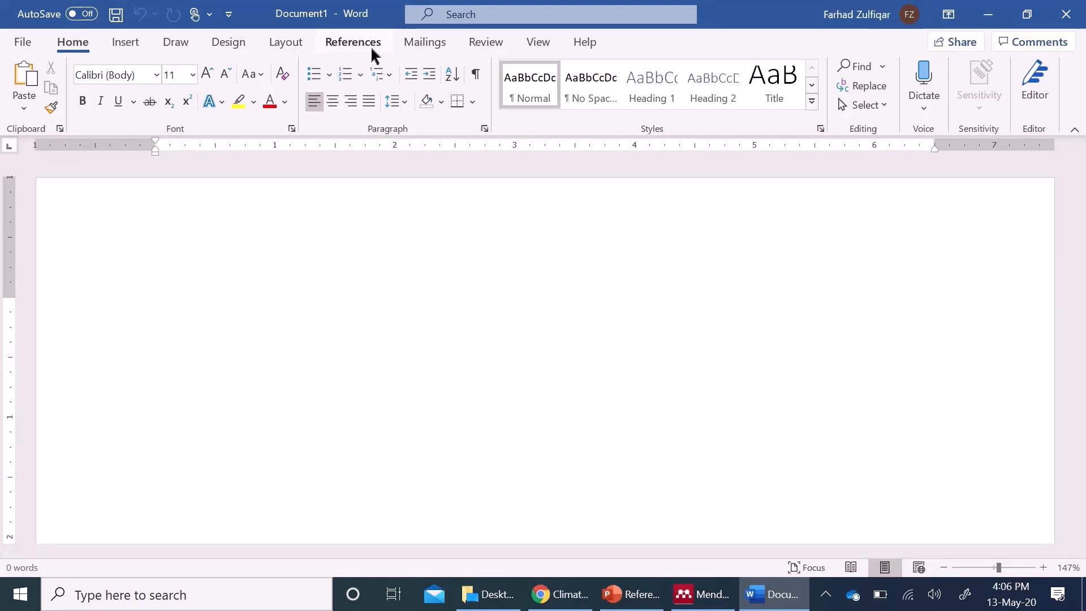
pyautogui.click(353, 42)
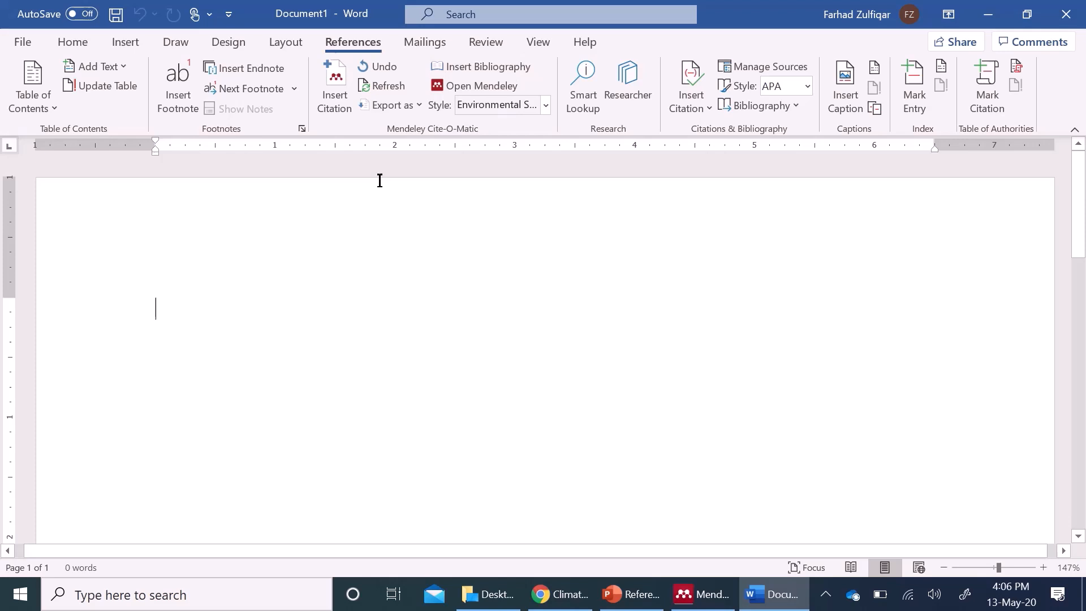
pyautogui.moveTo(335, 85)
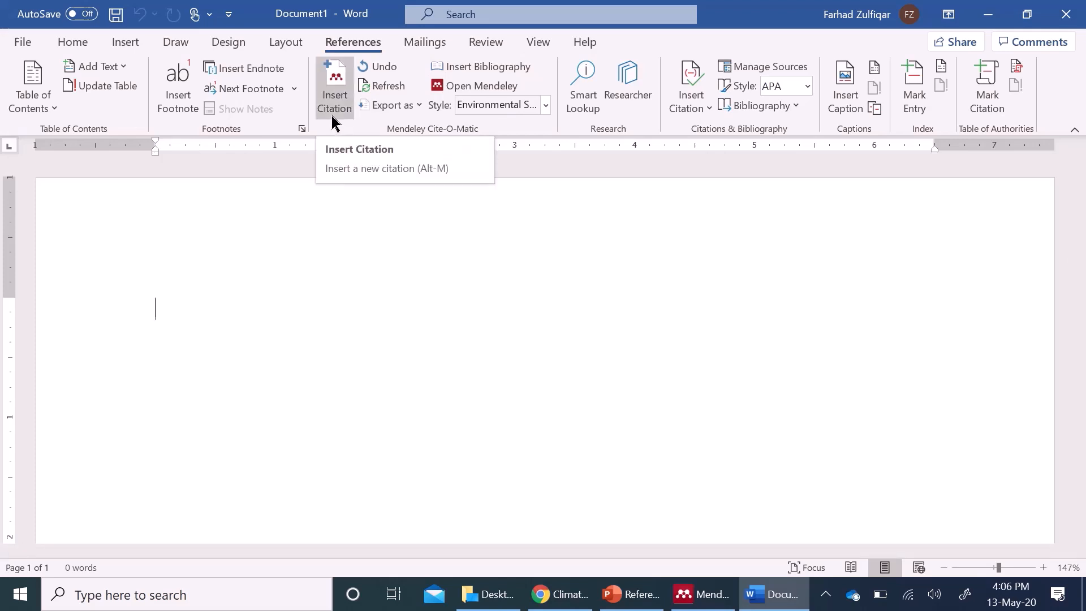
pyautogui.moveTo(469, 91)
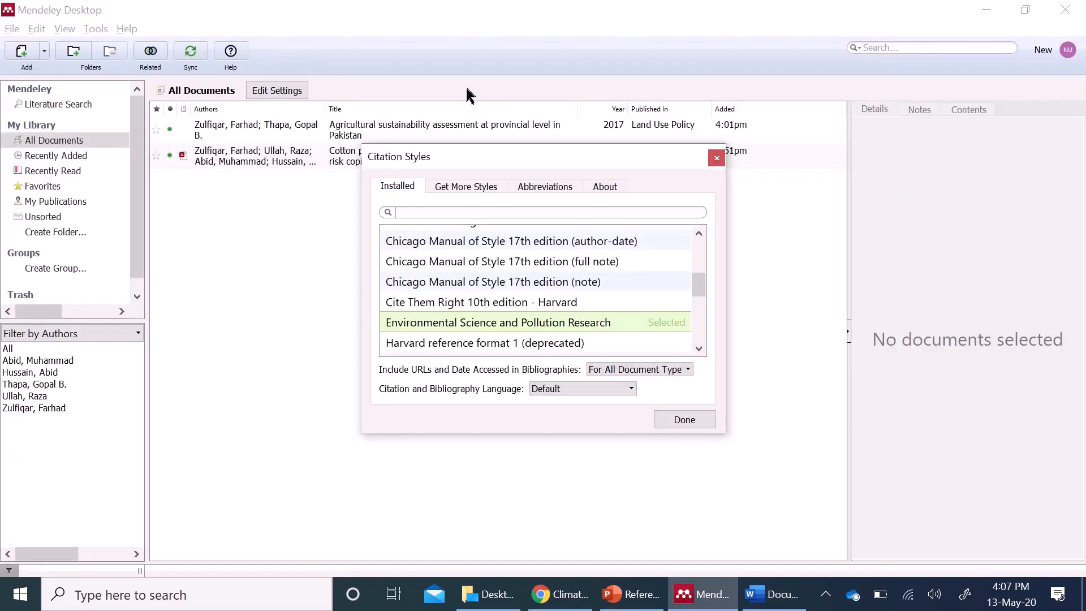
# - Accept Environmental Science and Pollution Research as the citation style
pyautogui.click(774, 594)
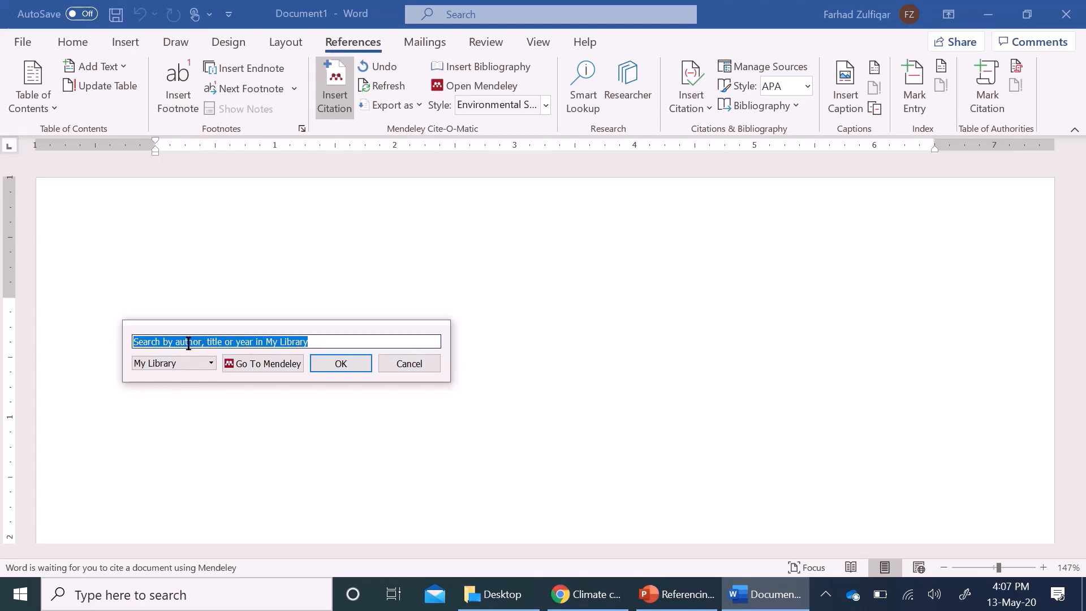
pyautogui.moveTo(376, 343)
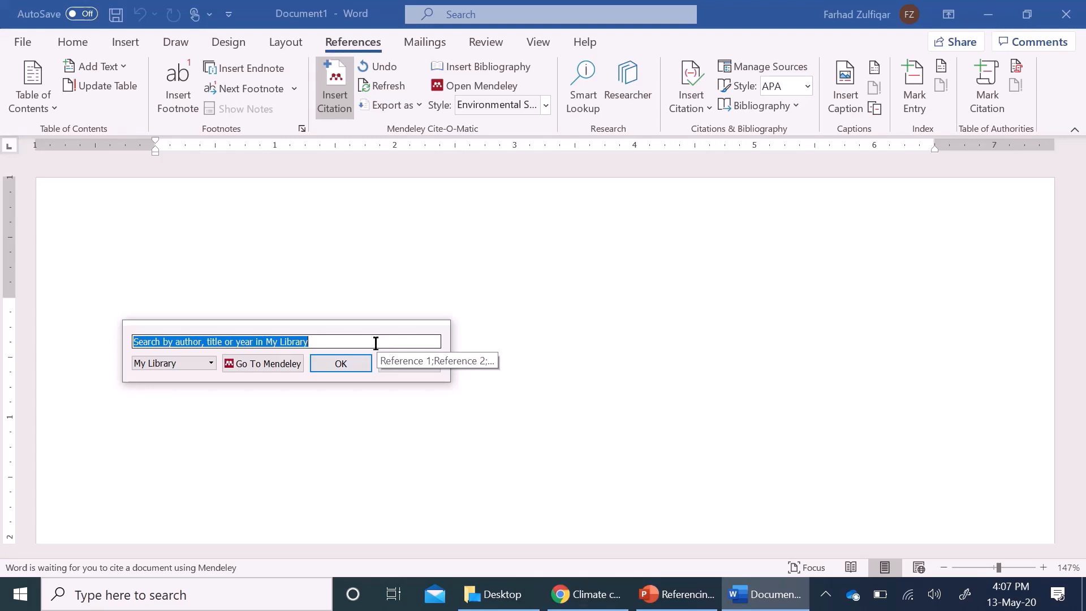
# - Search 'zul', insert (Zulfiqar et al. 2016) for the cotton paper, and start another citation
pyautogui.write('zul')
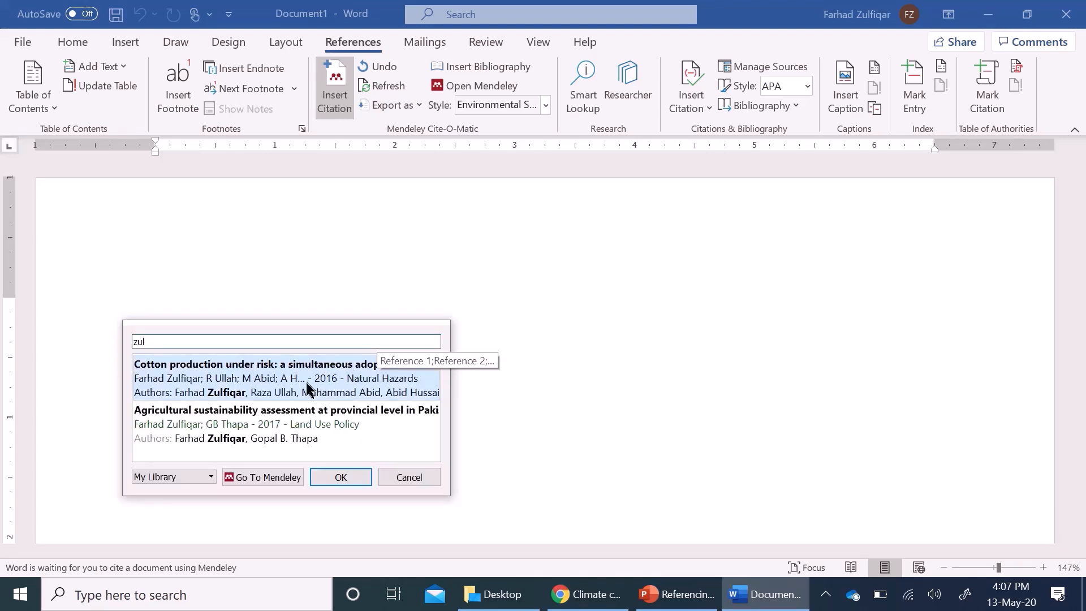
pyautogui.click(277, 378)
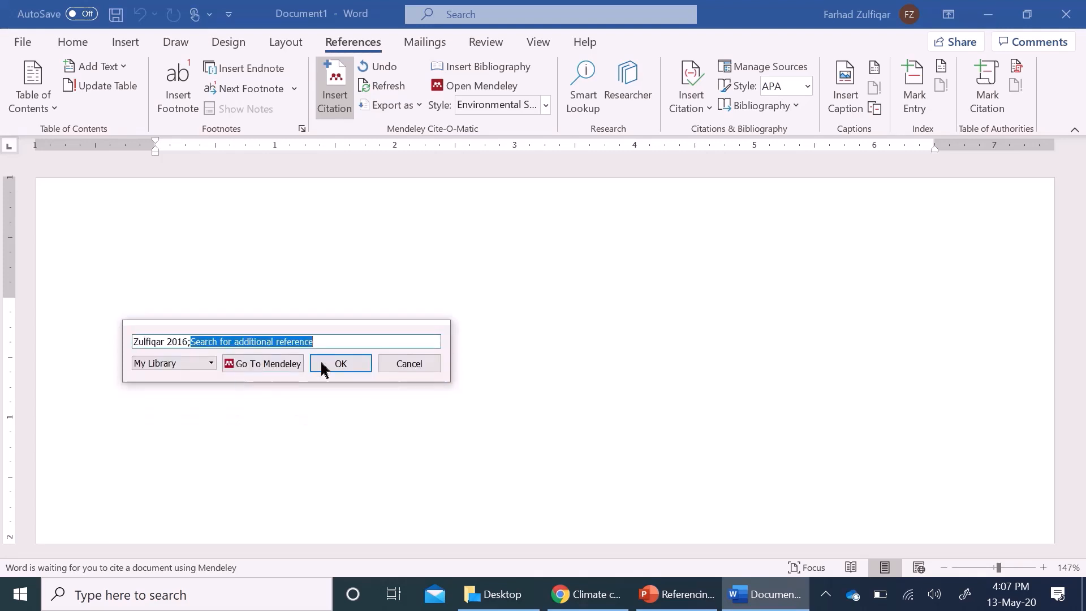
pyautogui.click(341, 363)
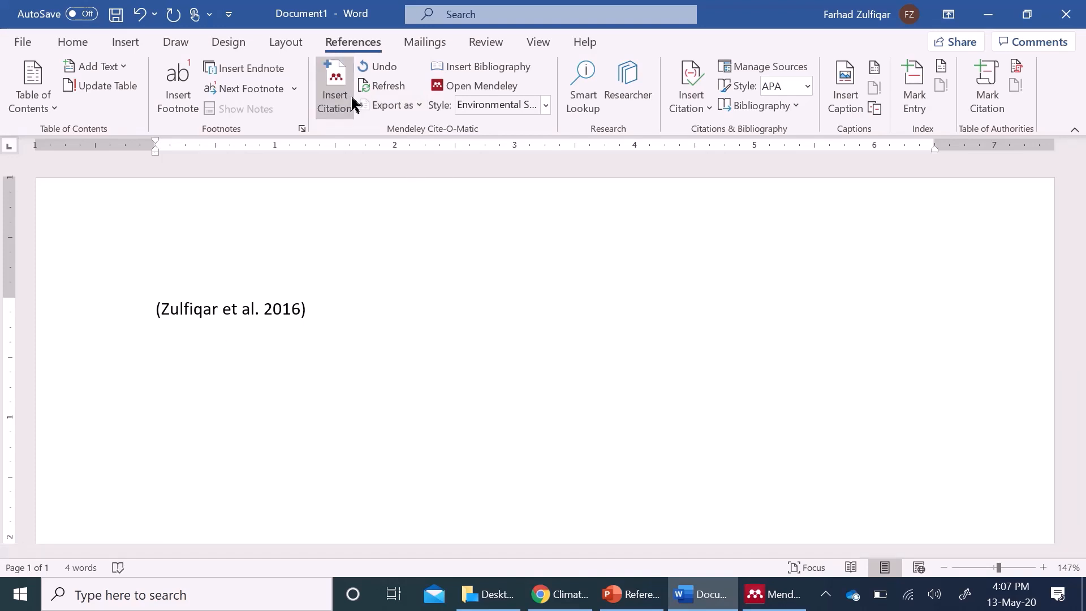
pyautogui.click(335, 85)
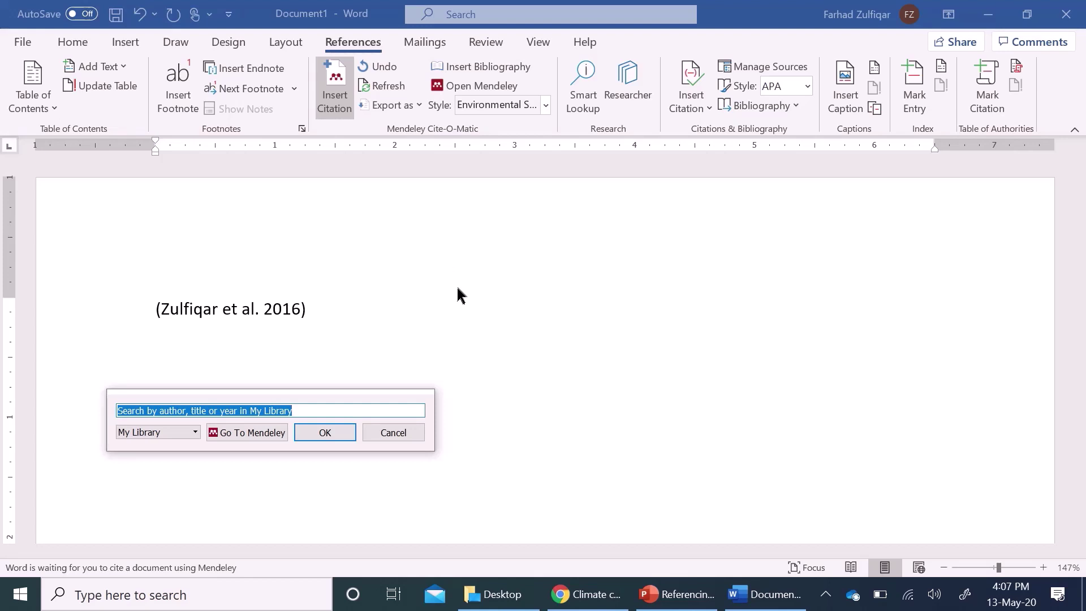
# - Cite (Zulfiqar and Thapa 2017), then add a combined Zulfiqar 2016 and 2017 citation below
pyautogui.write('agr')
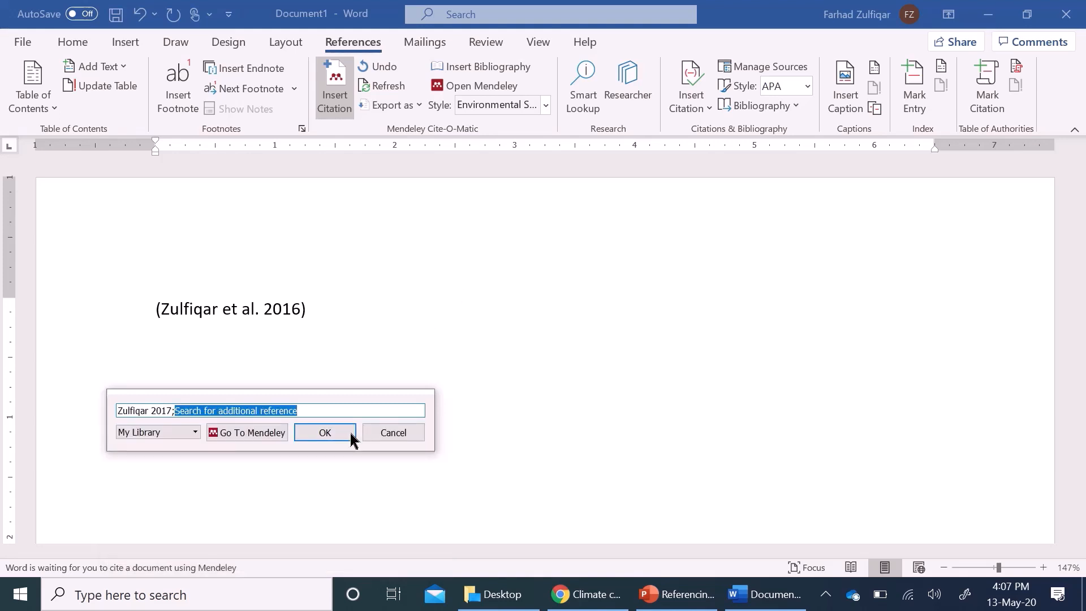
pyautogui.click(324, 433)
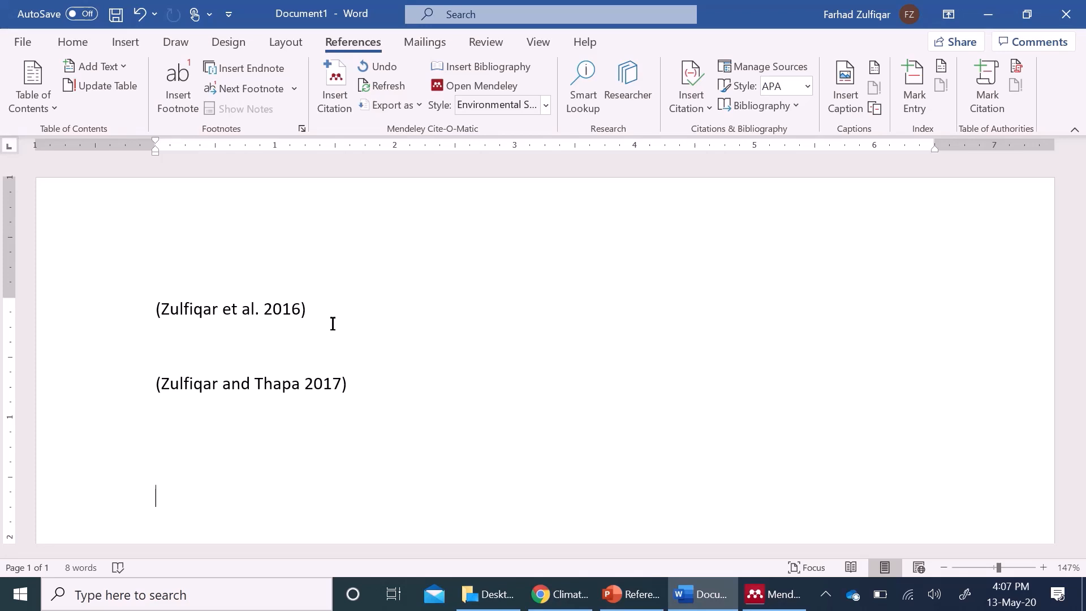
pyautogui.click(334, 85)
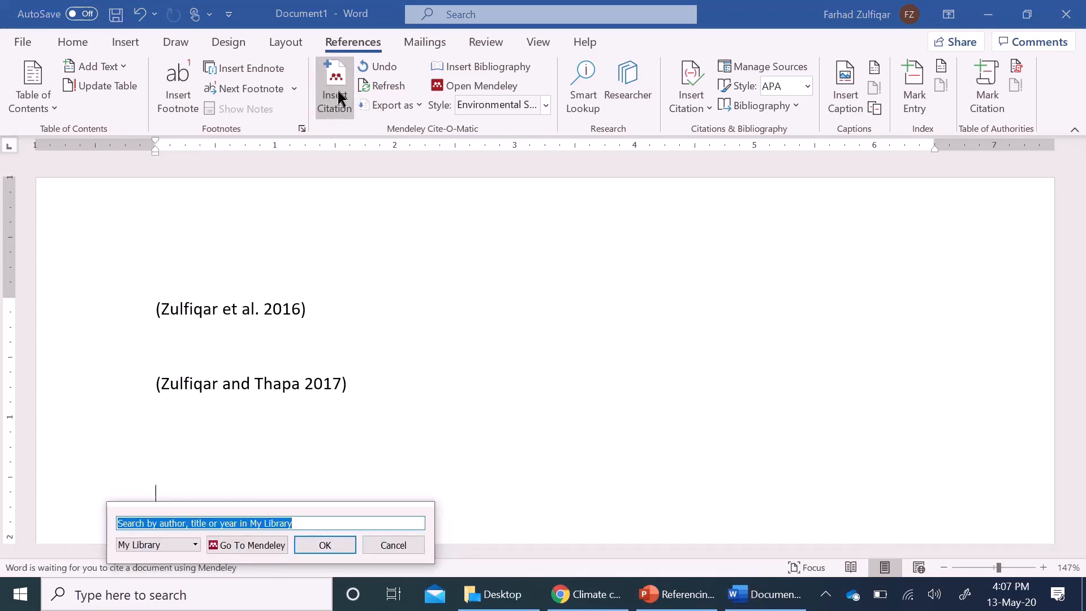
pyautogui.write('zul')
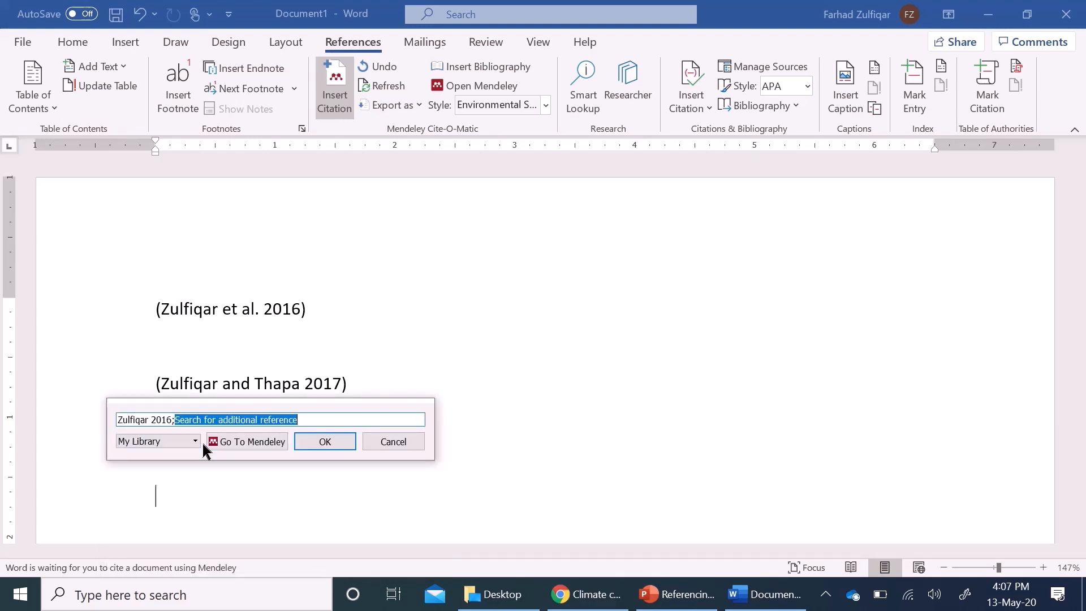
pyautogui.write('zulf')
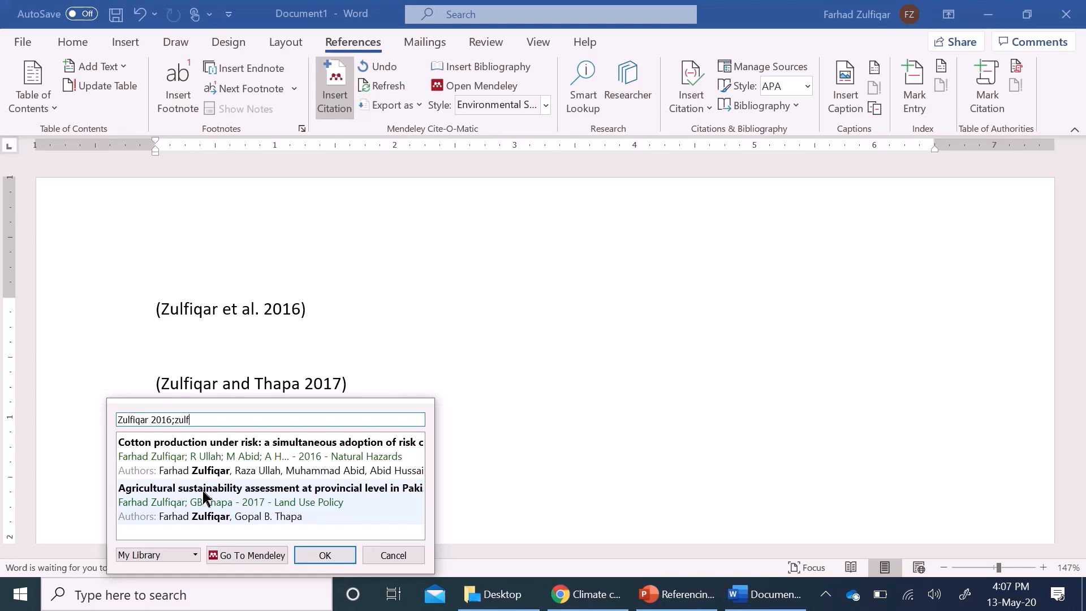
pyautogui.click(325, 555)
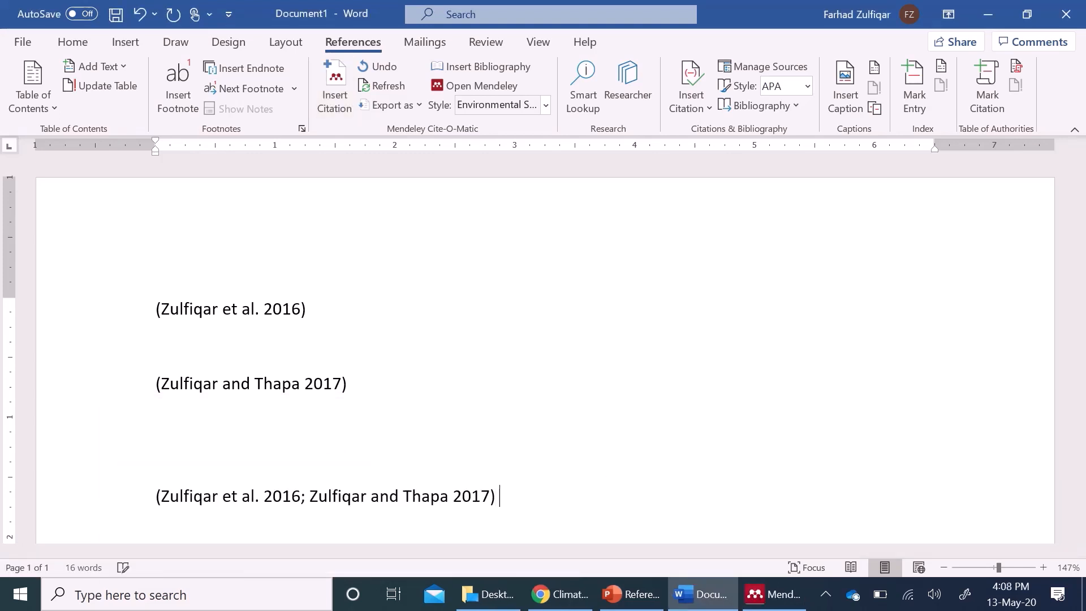
pyautogui.scroll(-3)
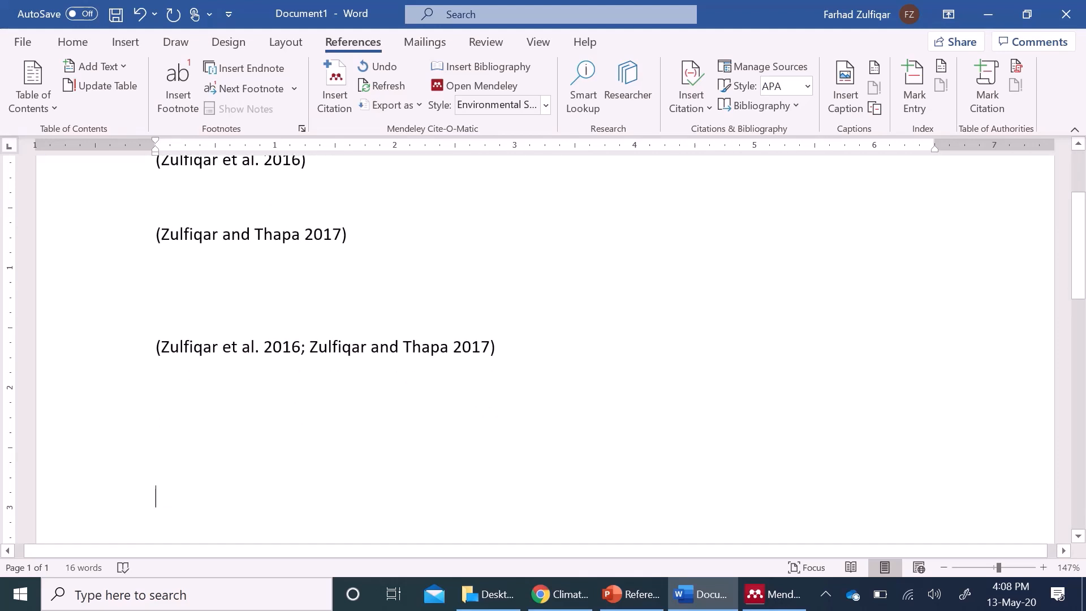
pyautogui.moveTo(836, 313)
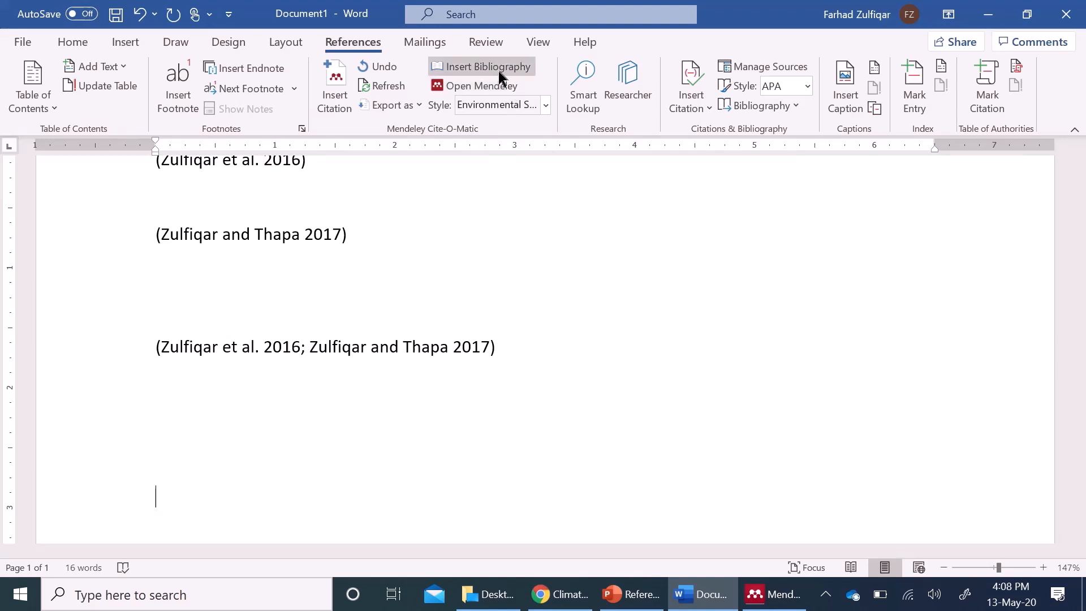
# - Insert the bibliography, type a 'Reference' heading above it, and select that word
pyautogui.click(489, 67)
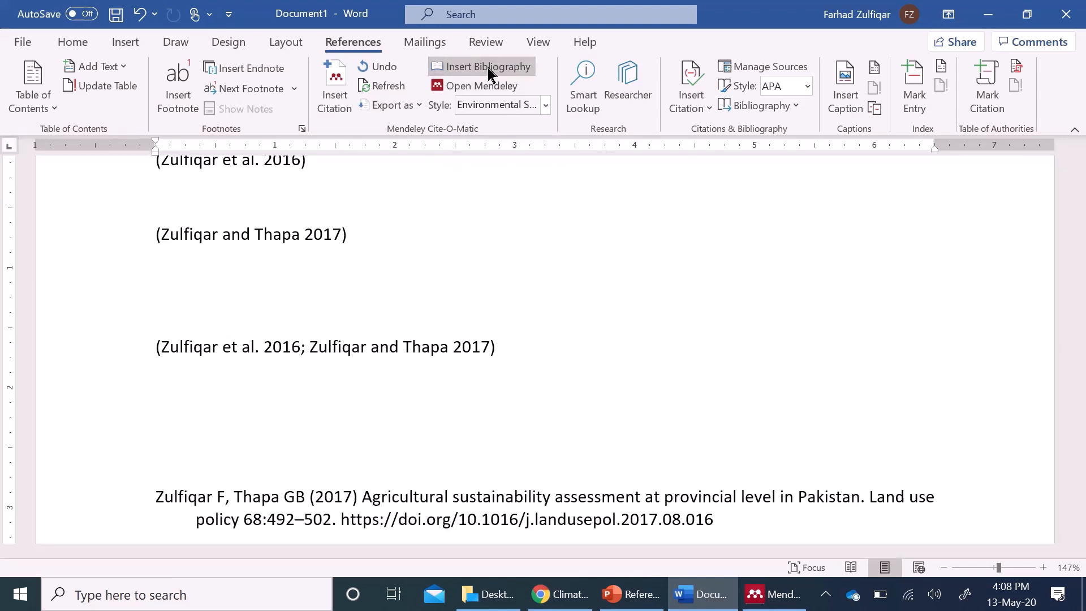
pyautogui.click(489, 66)
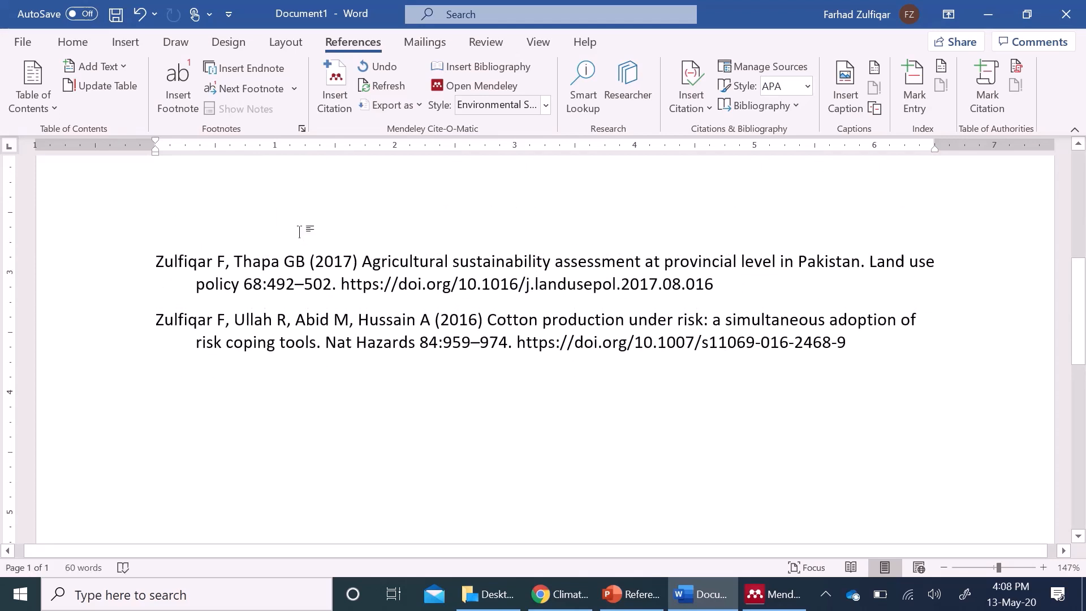
pyautogui.write('Referenc')
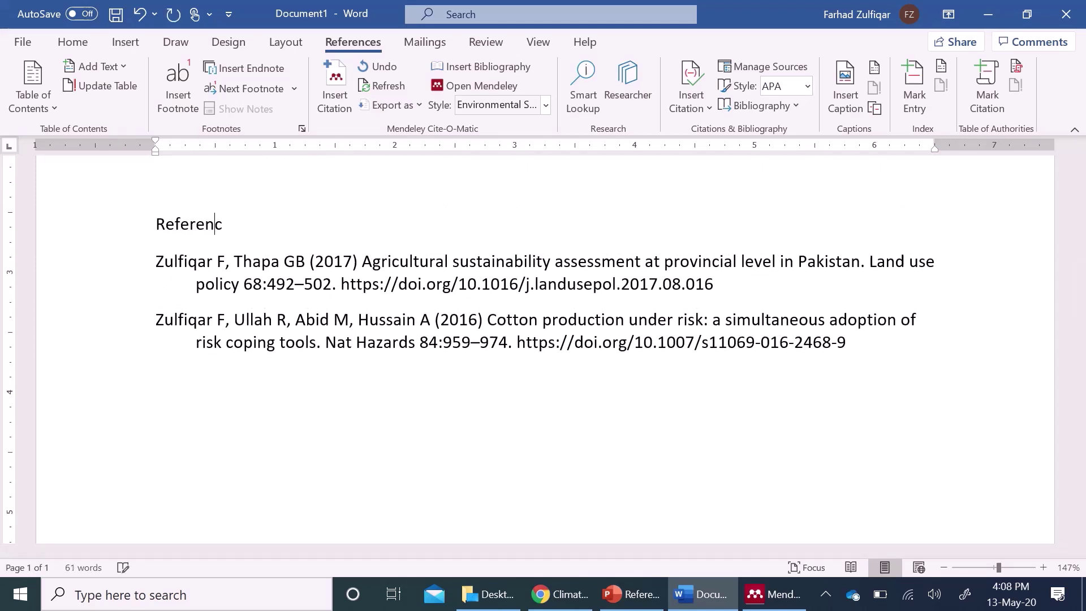
pyautogui.write('e')
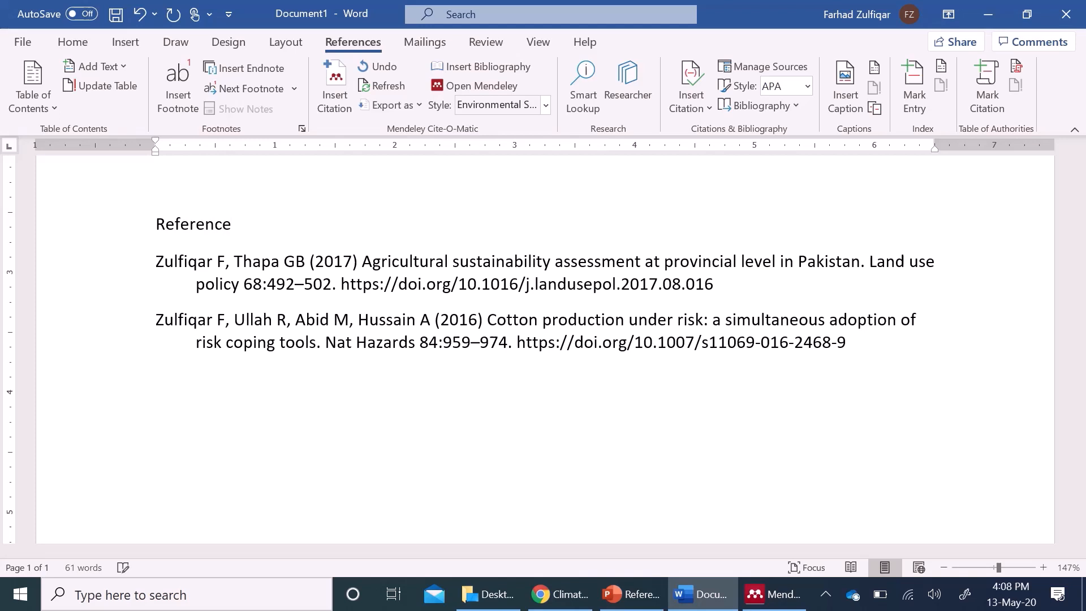
pyautogui.doubleClick(193, 224)
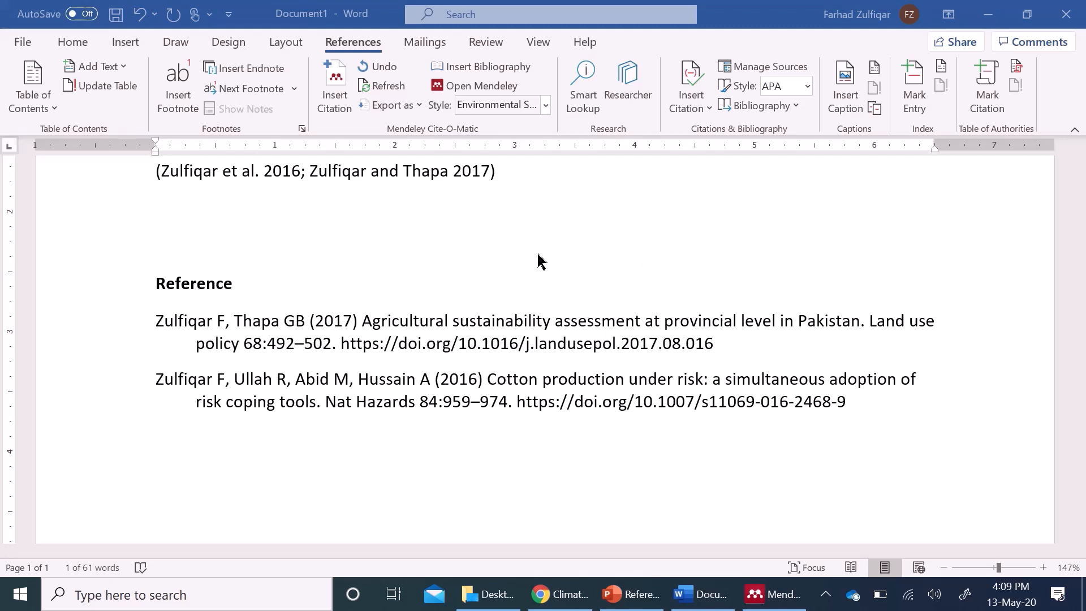
pyautogui.moveTo(540, 252)
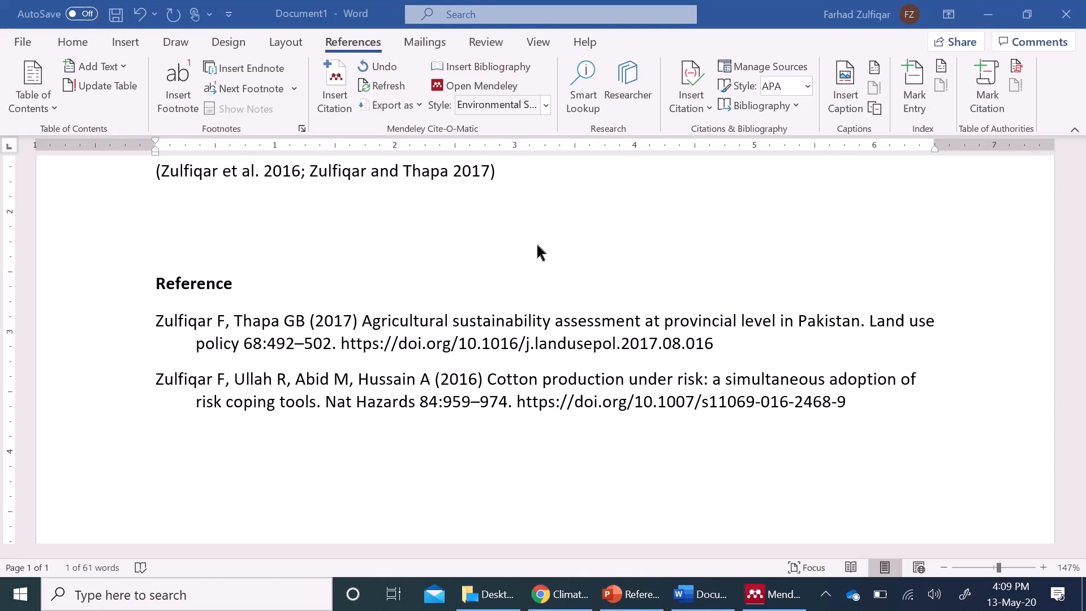
pyautogui.moveTo(542, 129)
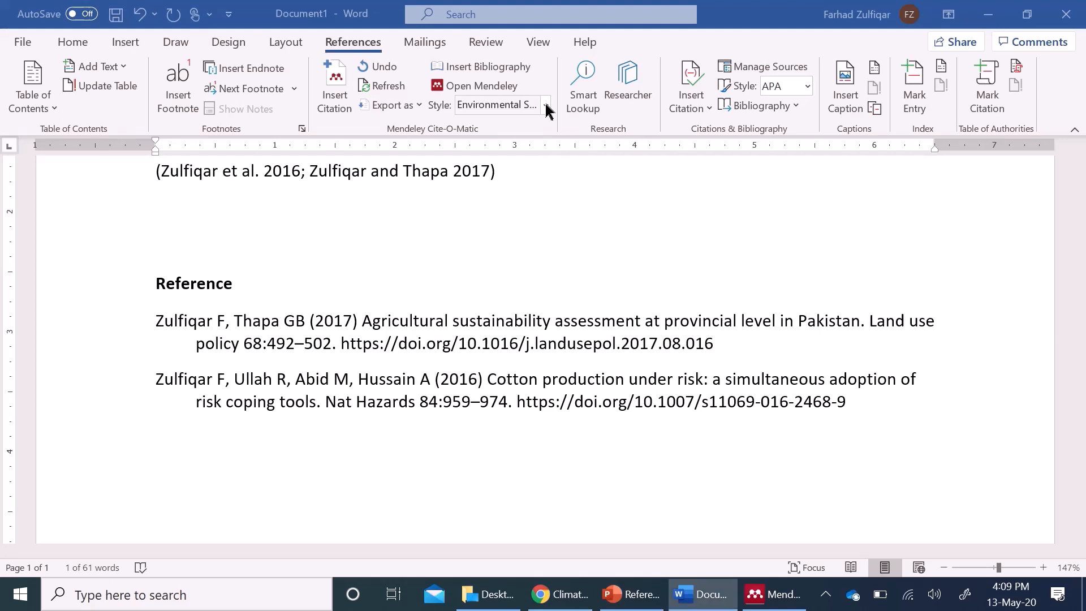
# - Switch the Cite-O-Matic citation style to Land Use Policy
pyautogui.click(546, 105)
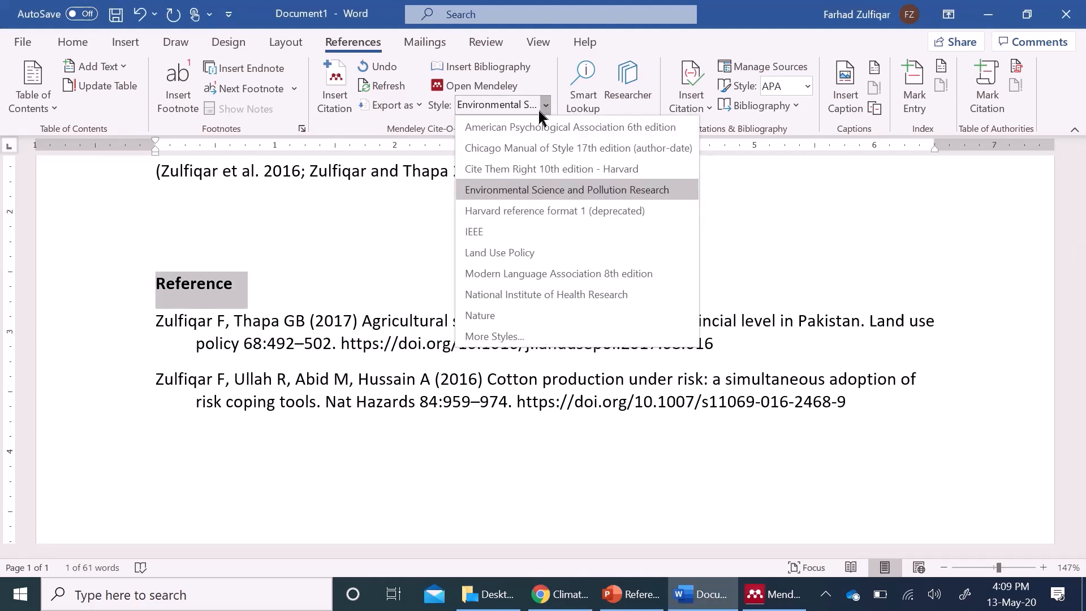
pyautogui.moveTo(581, 136)
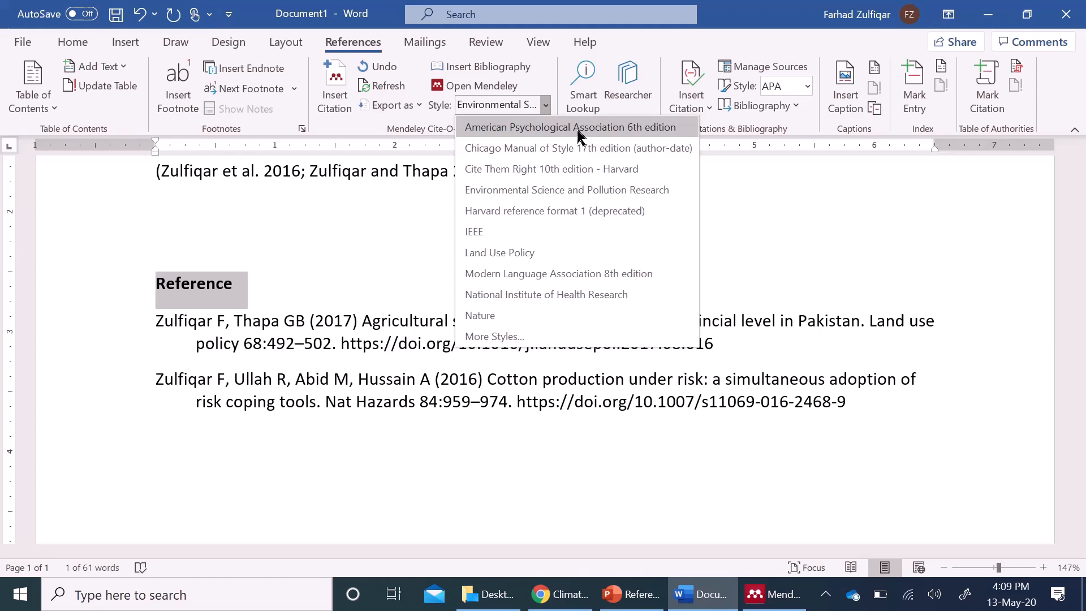
pyautogui.moveTo(558, 160)
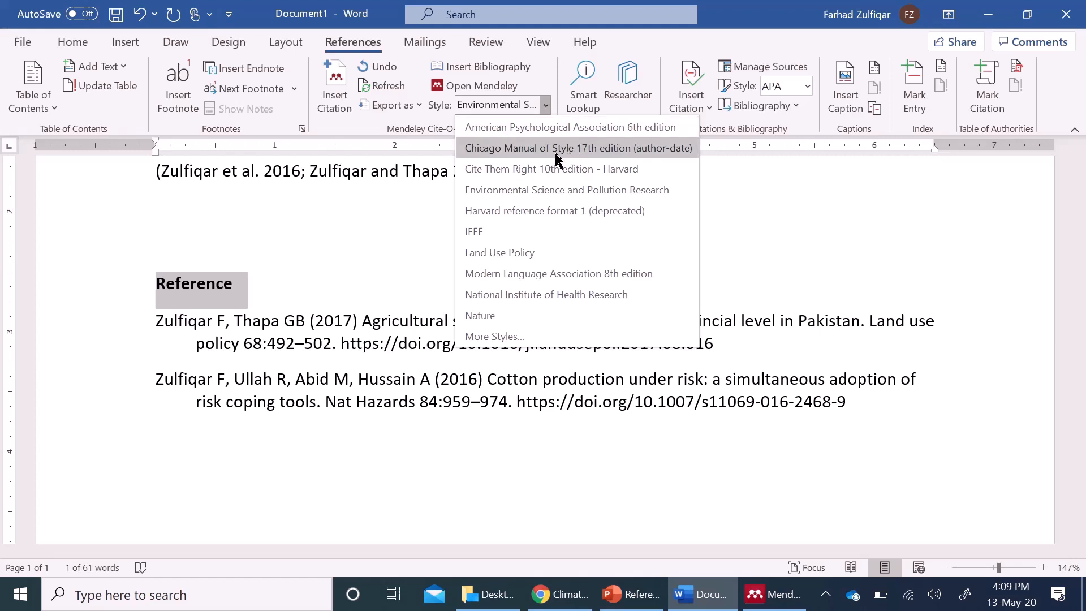
pyautogui.moveTo(541, 219)
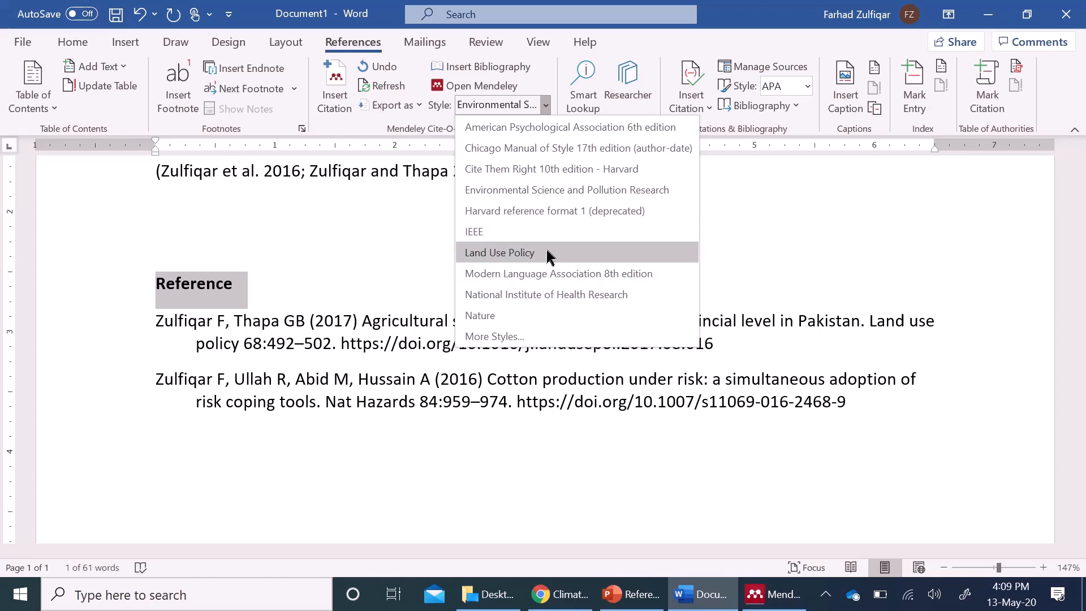
pyautogui.click(499, 252)
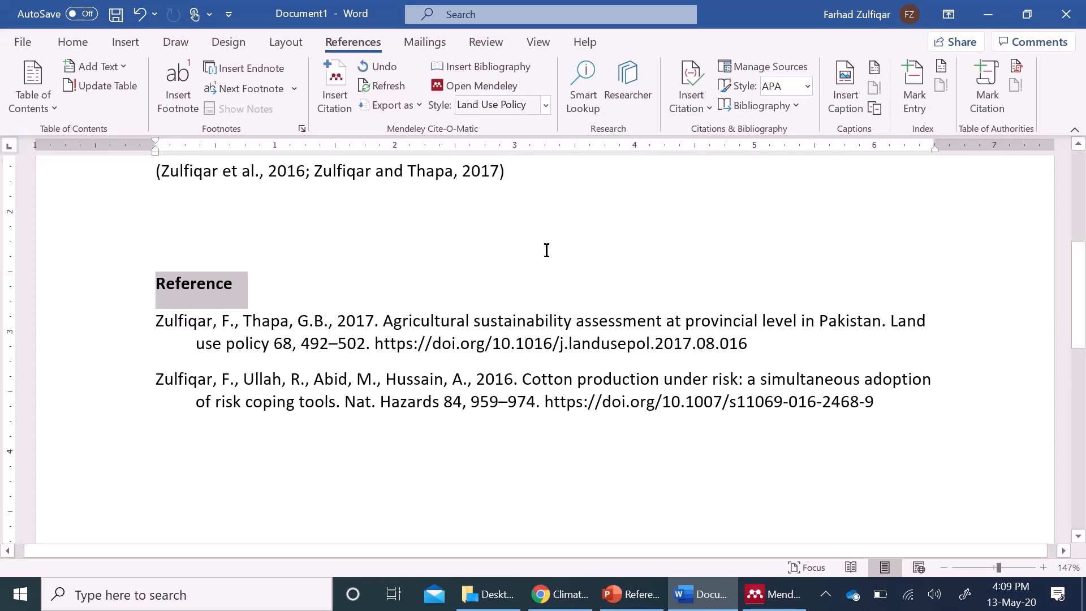
pyautogui.click(391, 233)
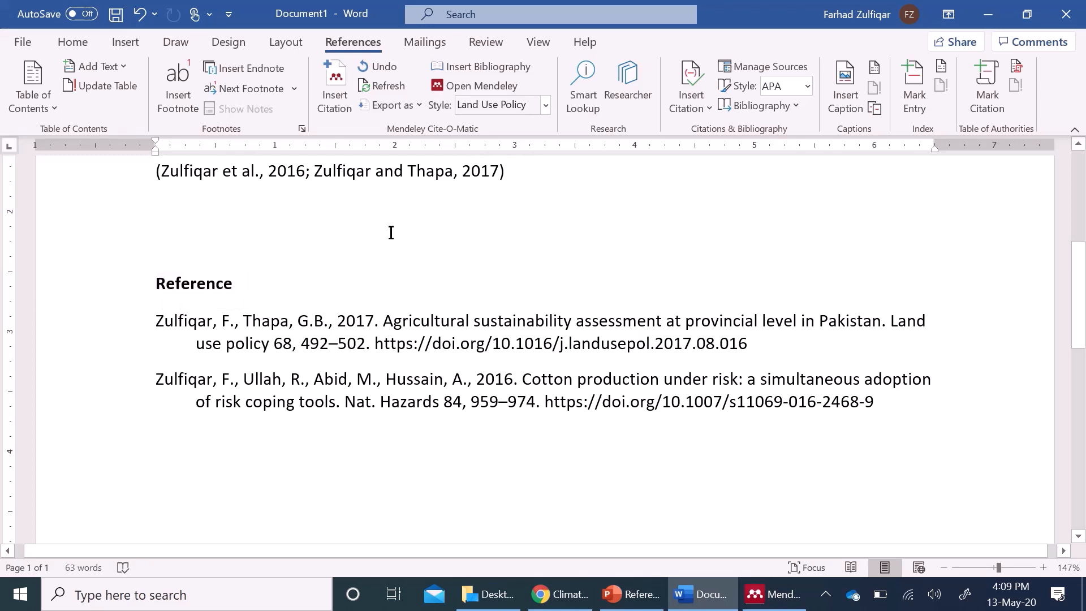
pyautogui.moveTo(380, 194)
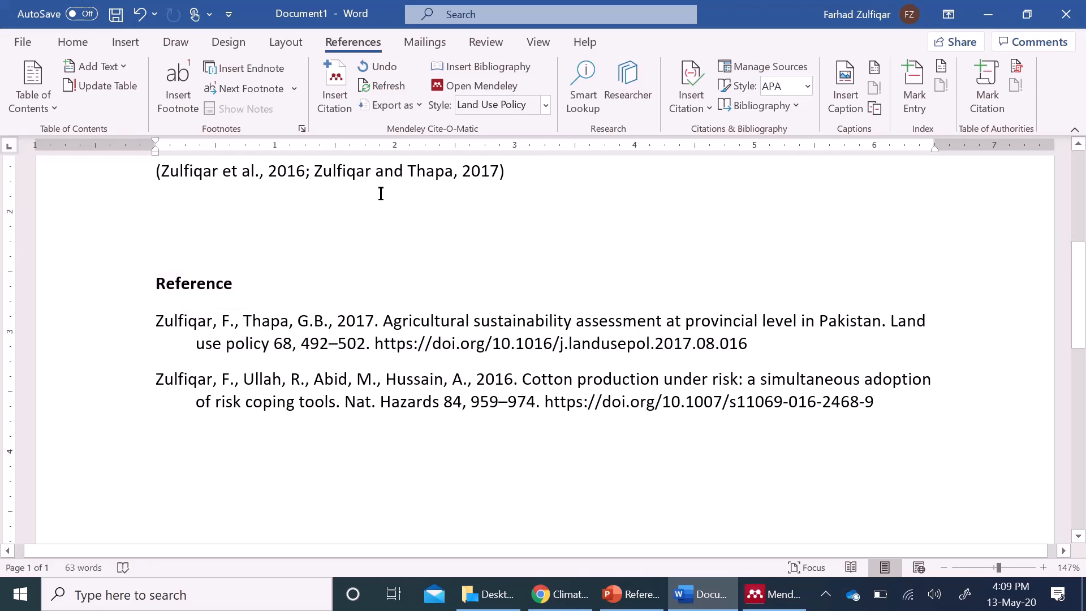
pyautogui.moveTo(478, 246)
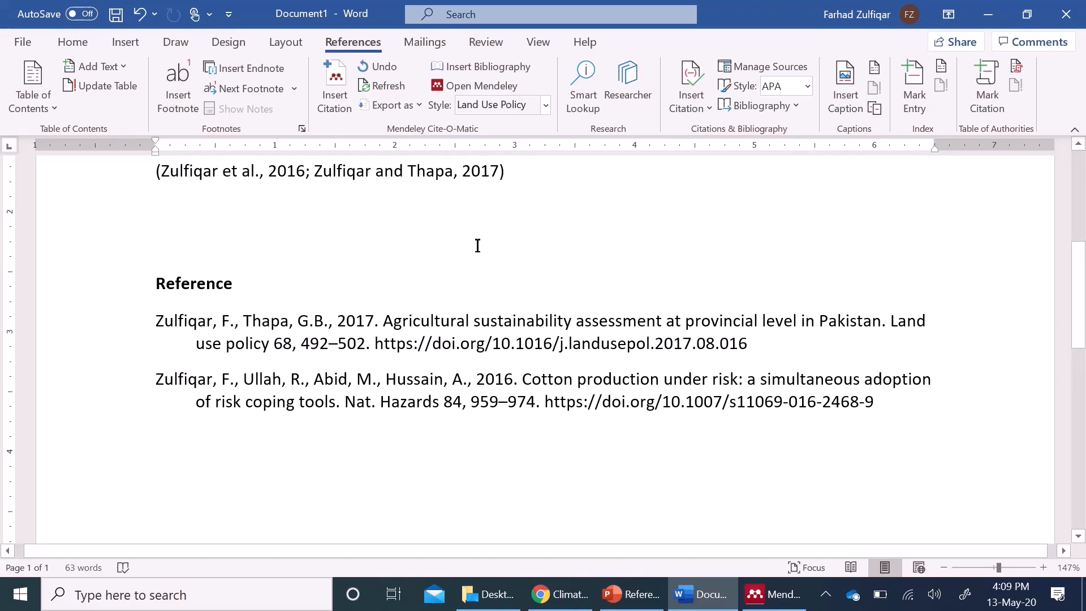
# - Apply American Psychological Association 6th edition, then choose More Styles from the style list
pyautogui.click(545, 105)
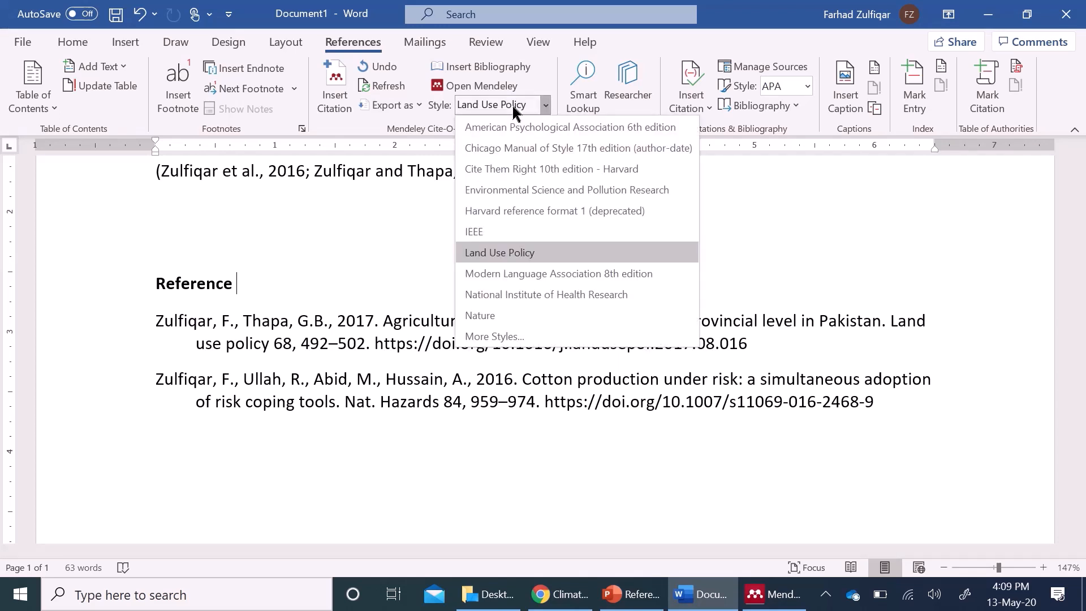
pyautogui.click(570, 127)
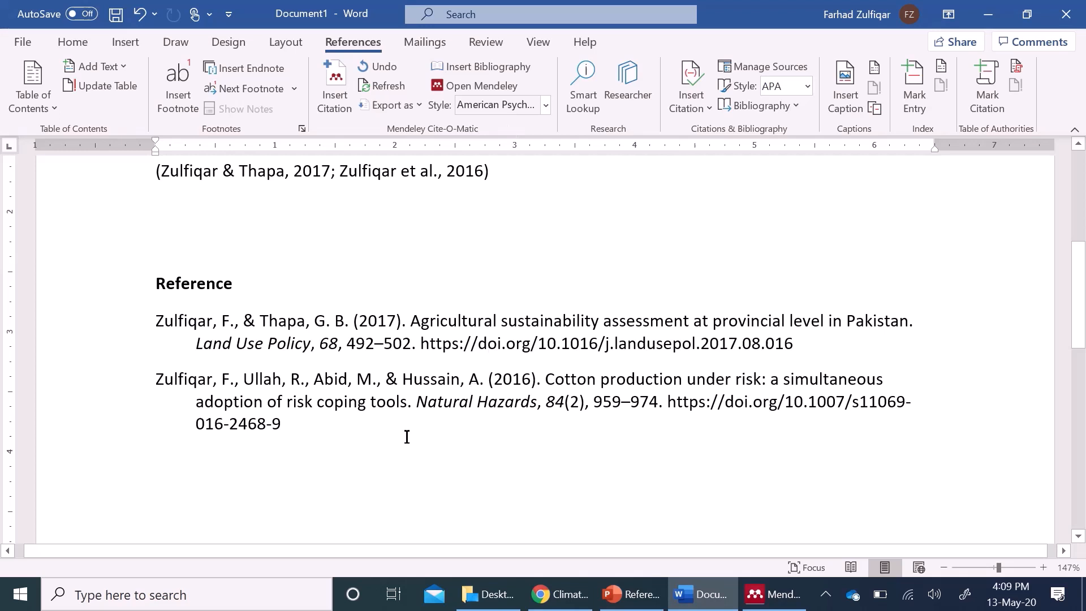
pyautogui.moveTo(155, 321); pyautogui.dragTo(281, 423)
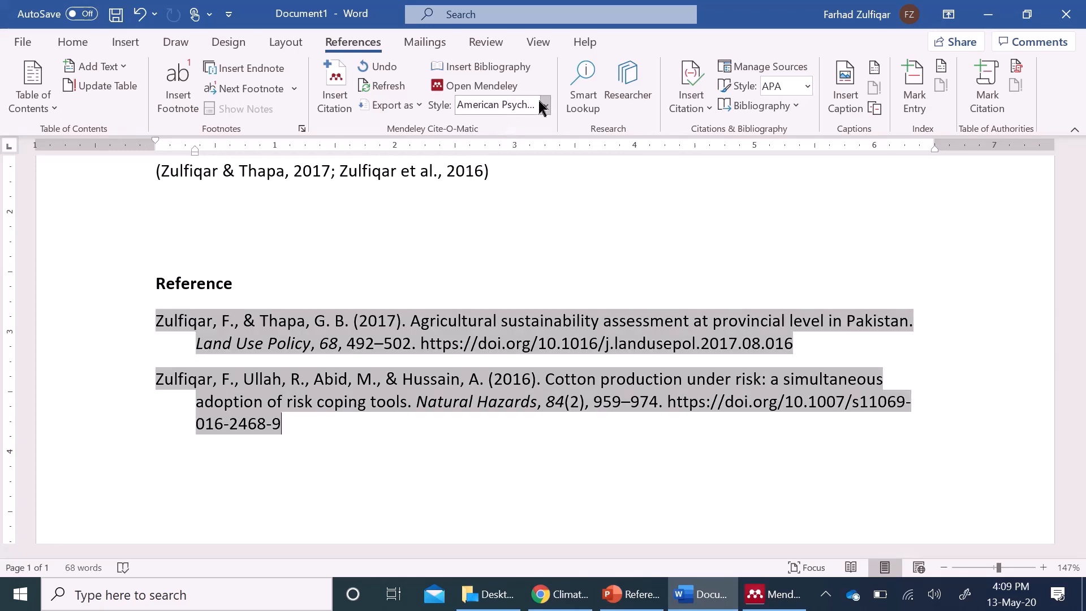
pyautogui.click(542, 106)
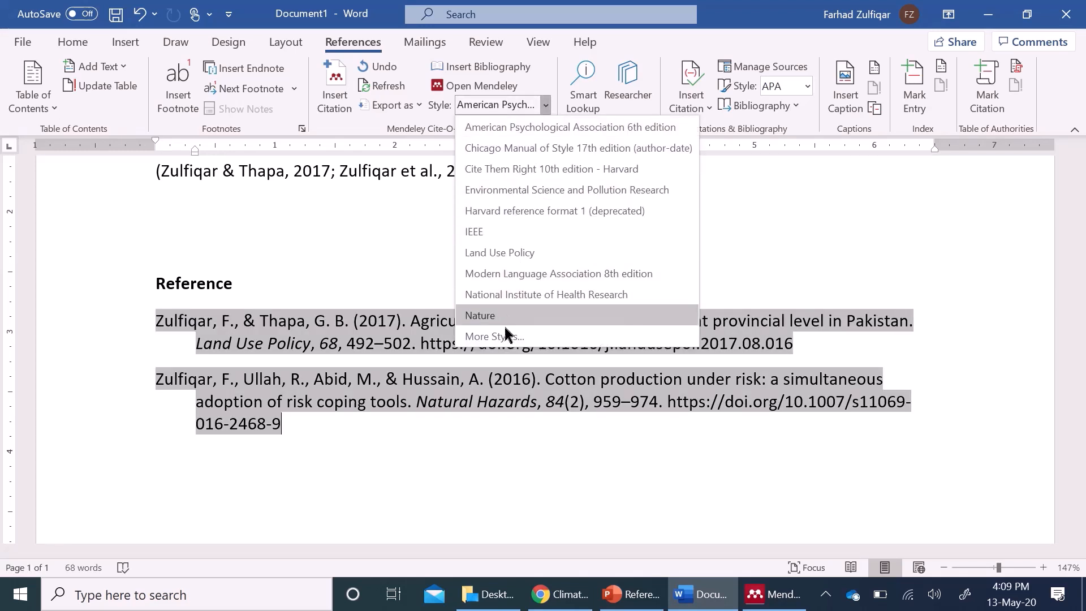
pyautogui.click(494, 336)
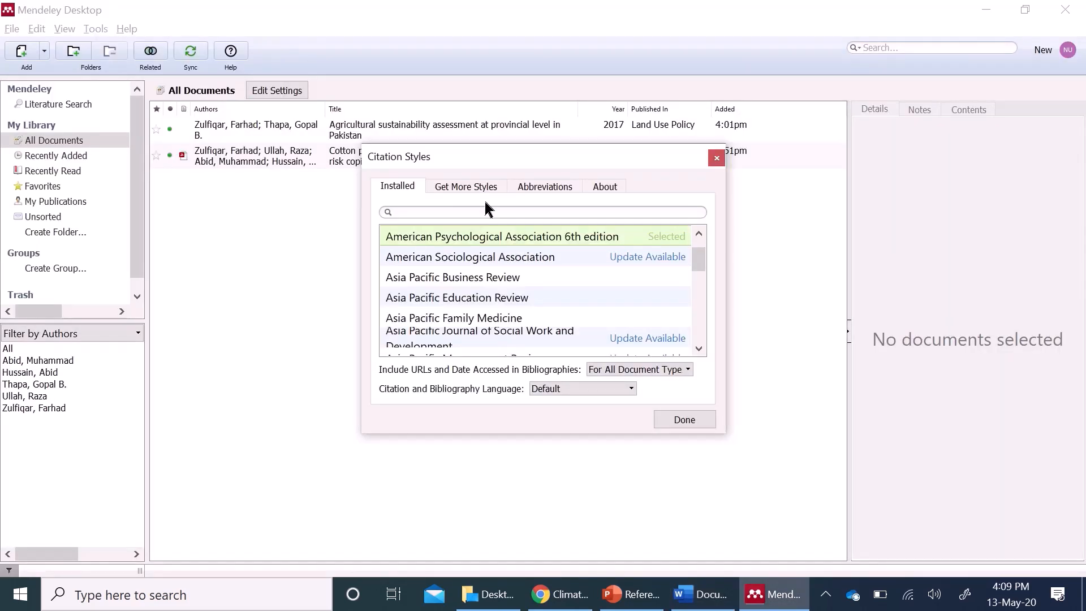
# - Search downloadable citation styles for 'journal of' and install African Journal of Emergency Medicine
pyautogui.click(465, 186)
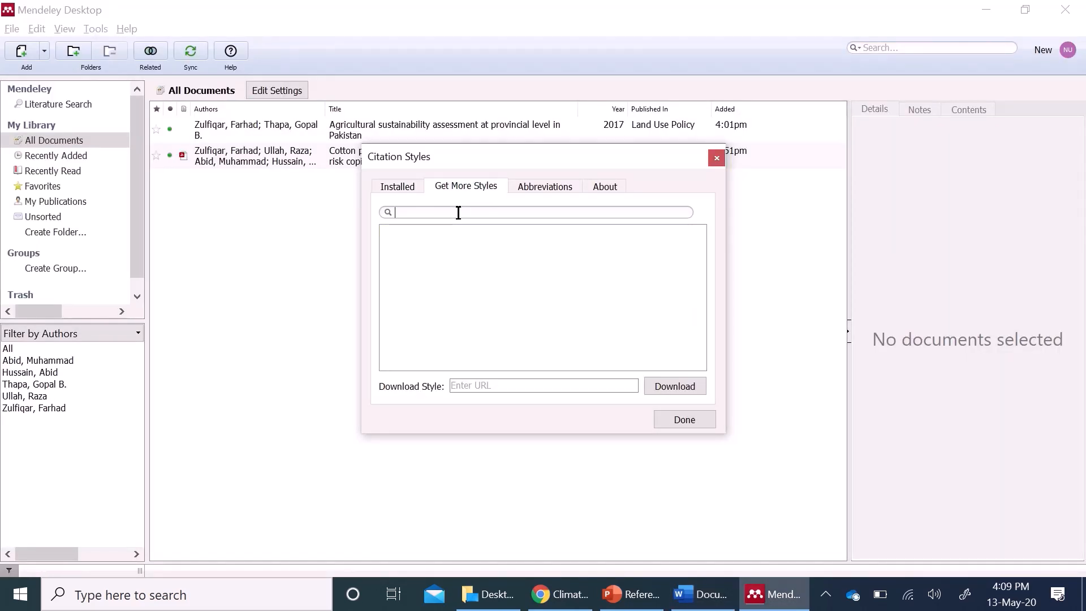
pyautogui.write('joun')
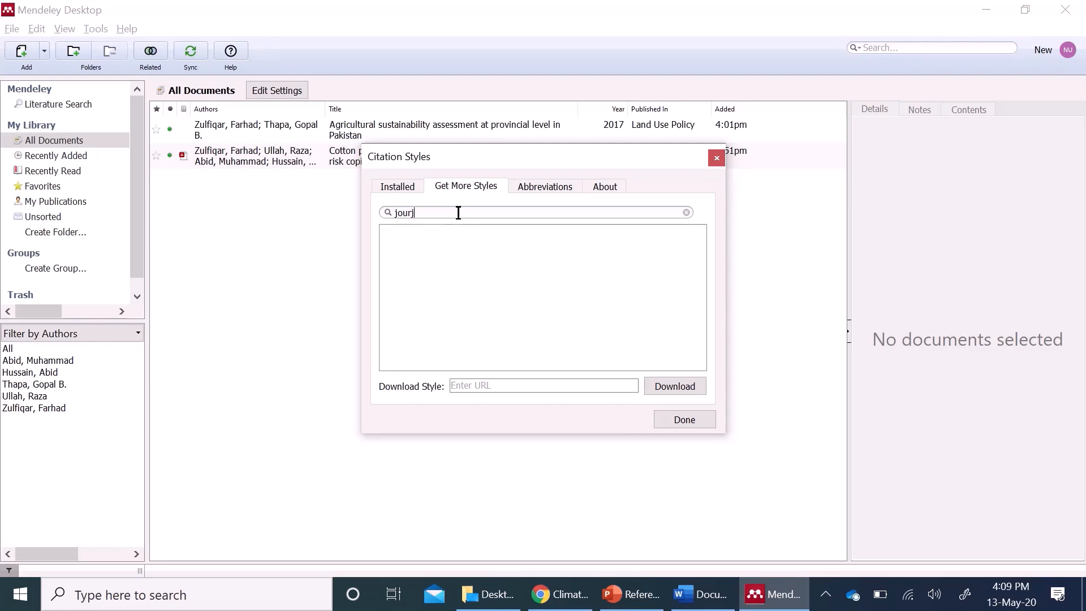
pyautogui.write('journal of')
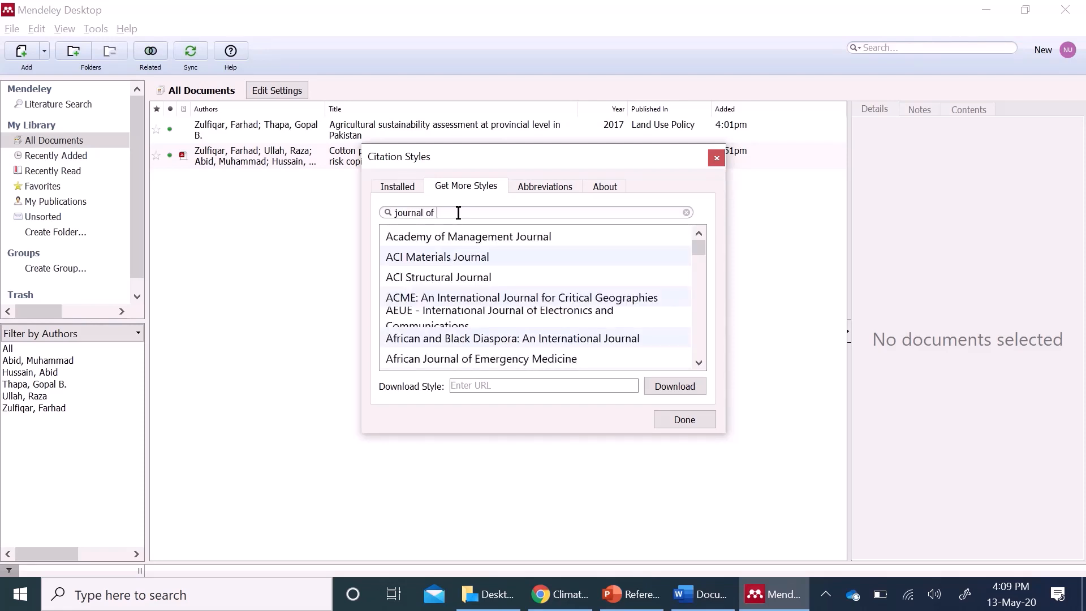
pyautogui.moveTo(602, 249)
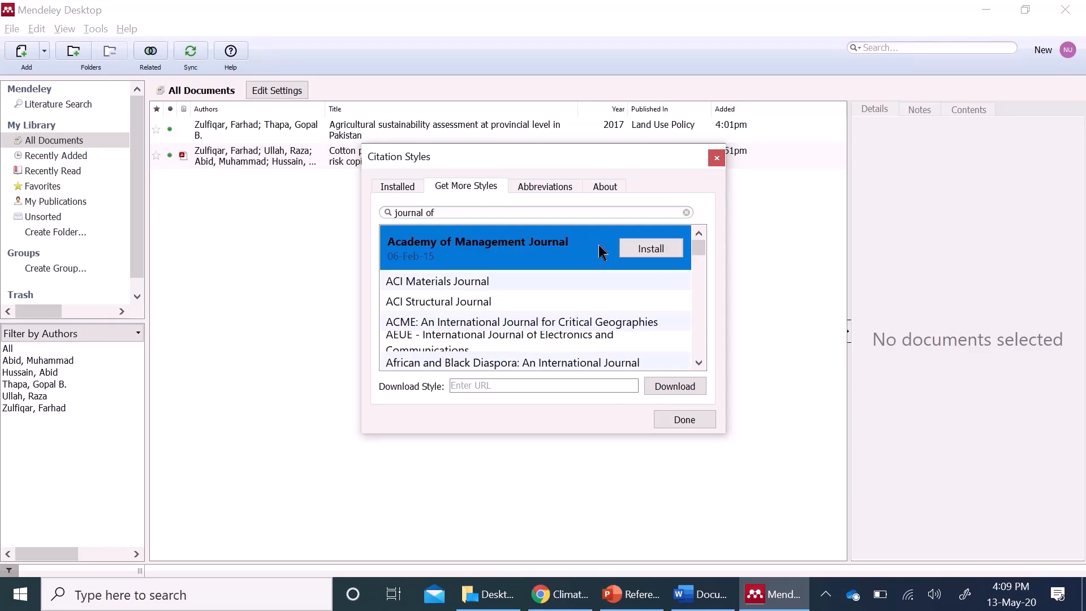
pyautogui.scroll(-3)
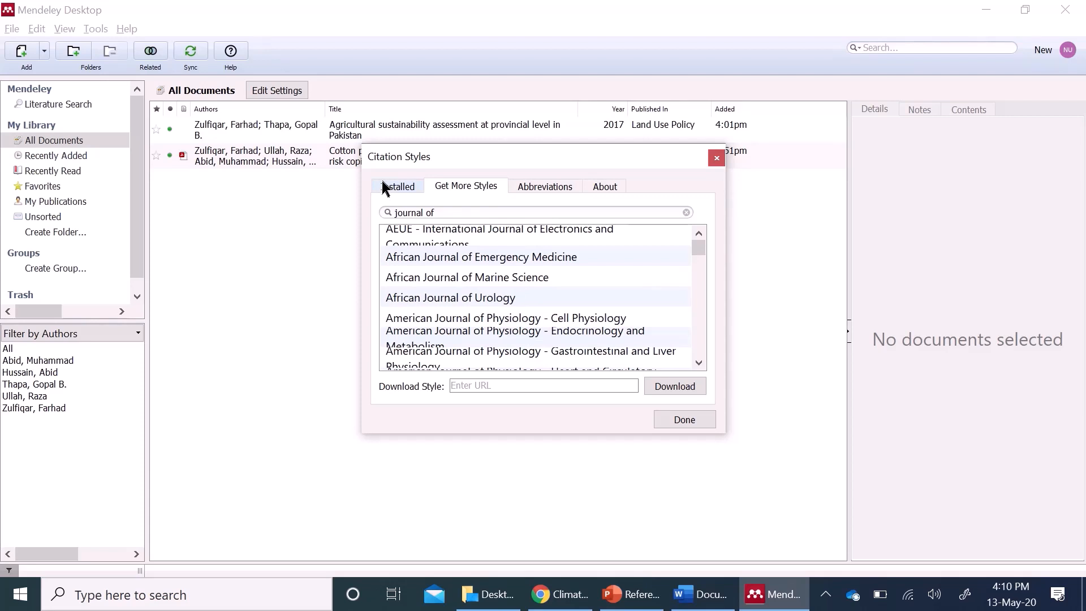
# - Select African Journal of Emergency Medicine in Installed styles and use it for citations
pyautogui.click(397, 186)
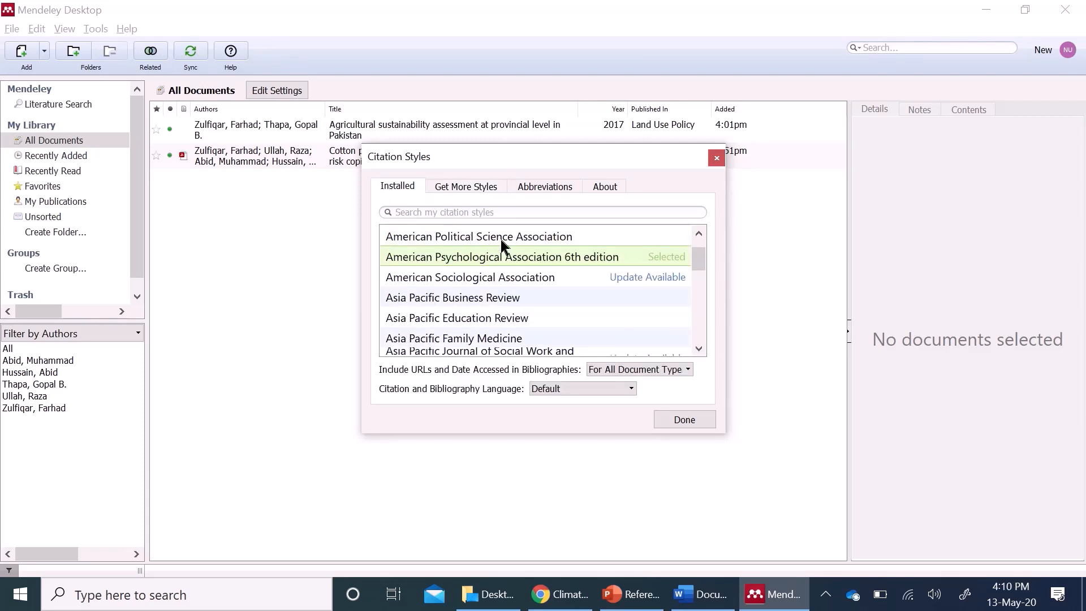
pyautogui.moveTo(546, 313)
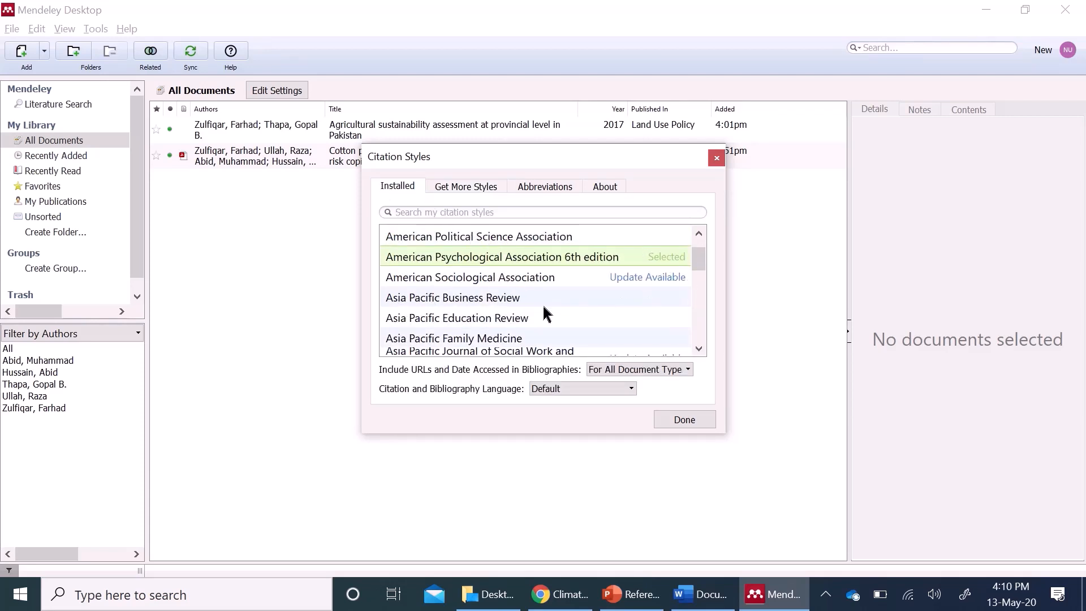
pyautogui.moveTo(621, 305)
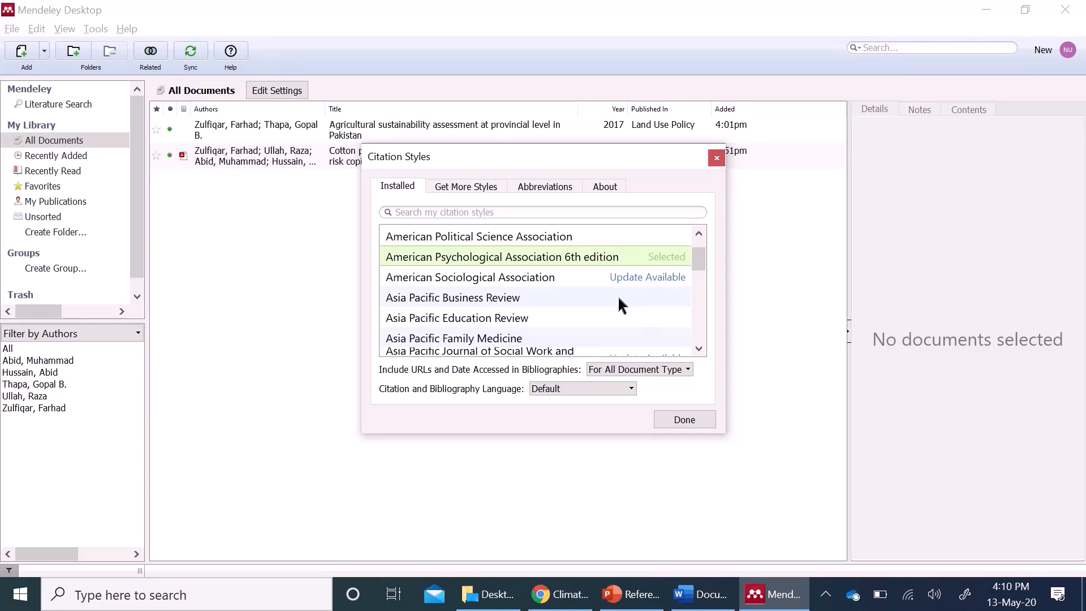
pyautogui.click(698, 235)
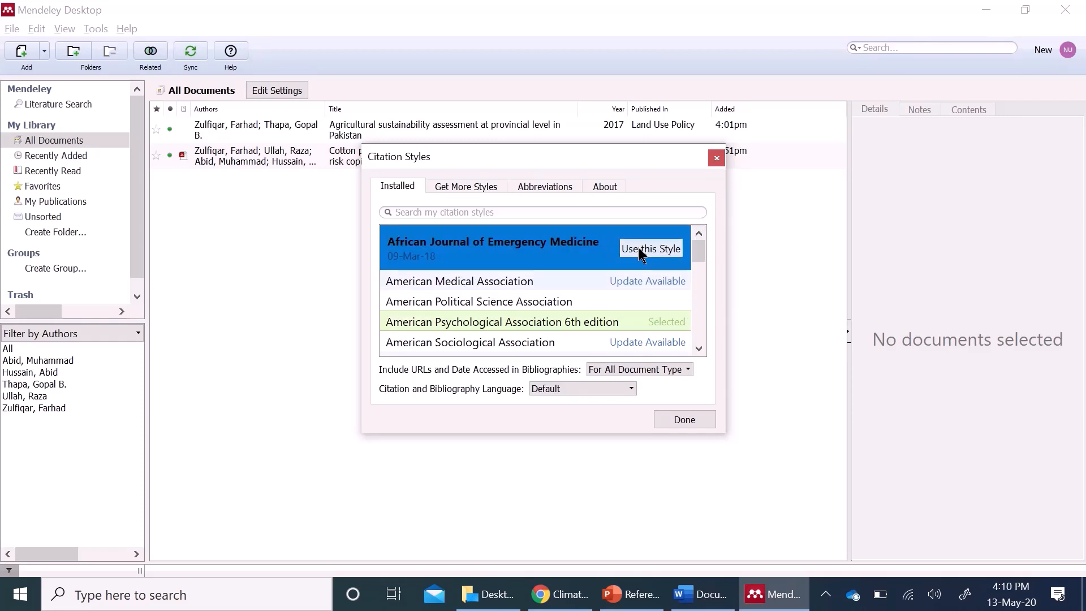
pyautogui.click(702, 610)
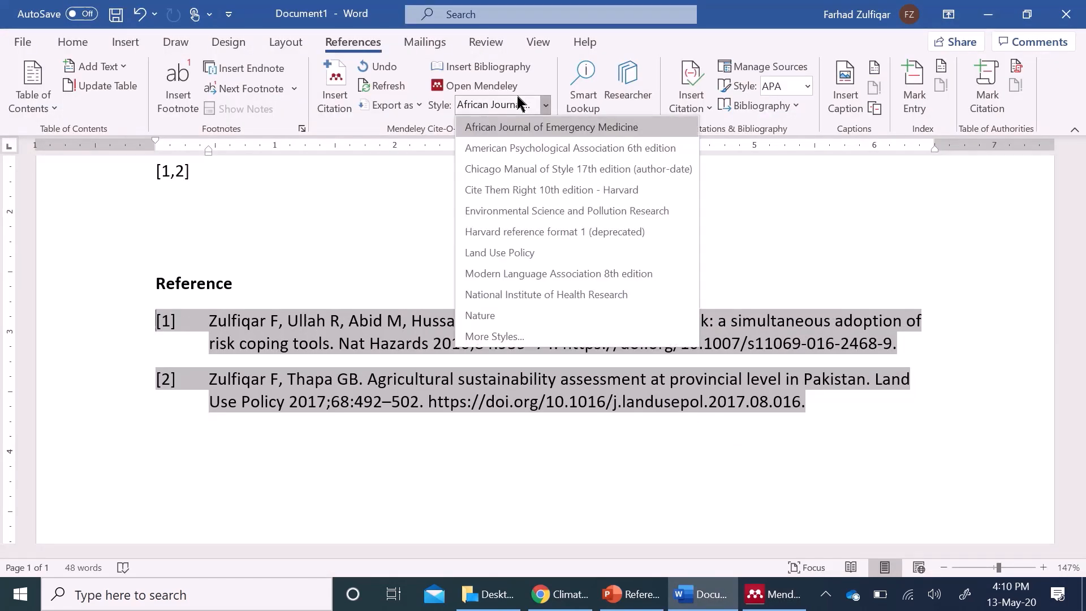
pyautogui.moveTo(567, 232)
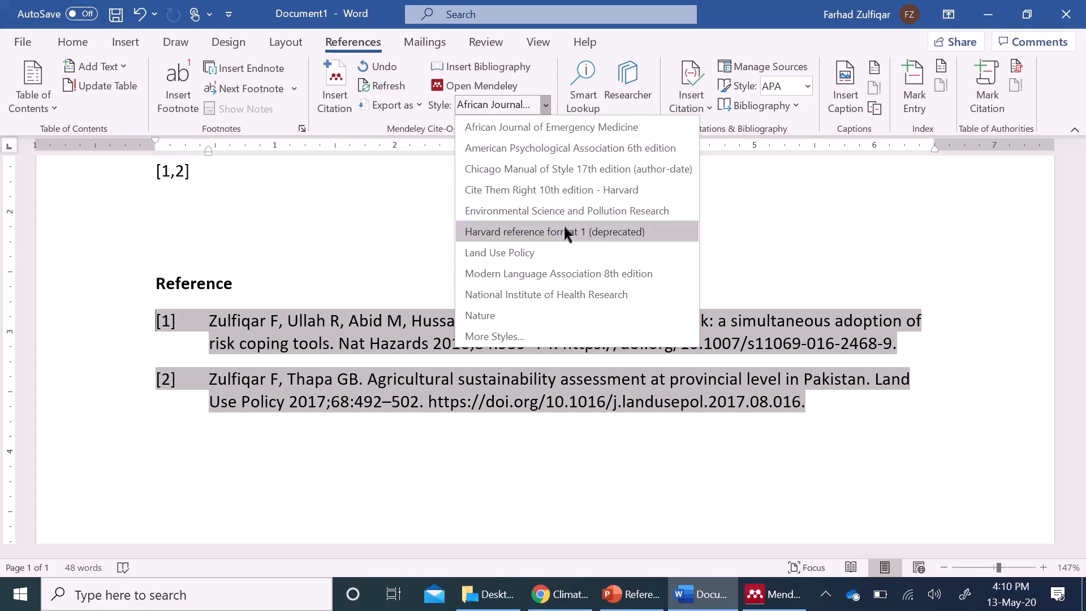
pyautogui.moveTo(568, 263)
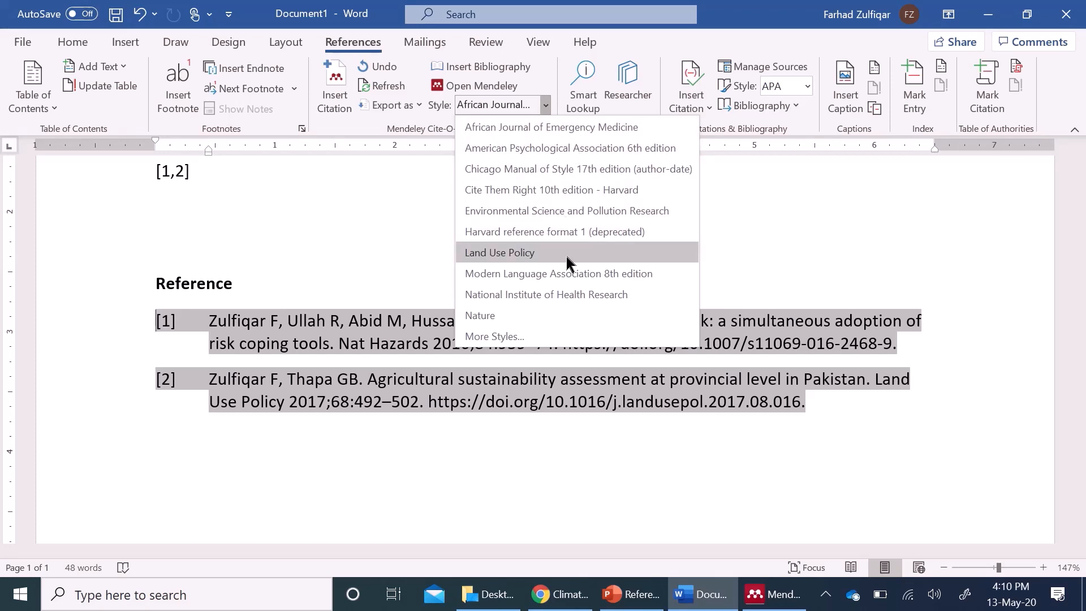
# - Choose Nature from the Cite-O-Matic style dropdown
pyautogui.click(480, 315)
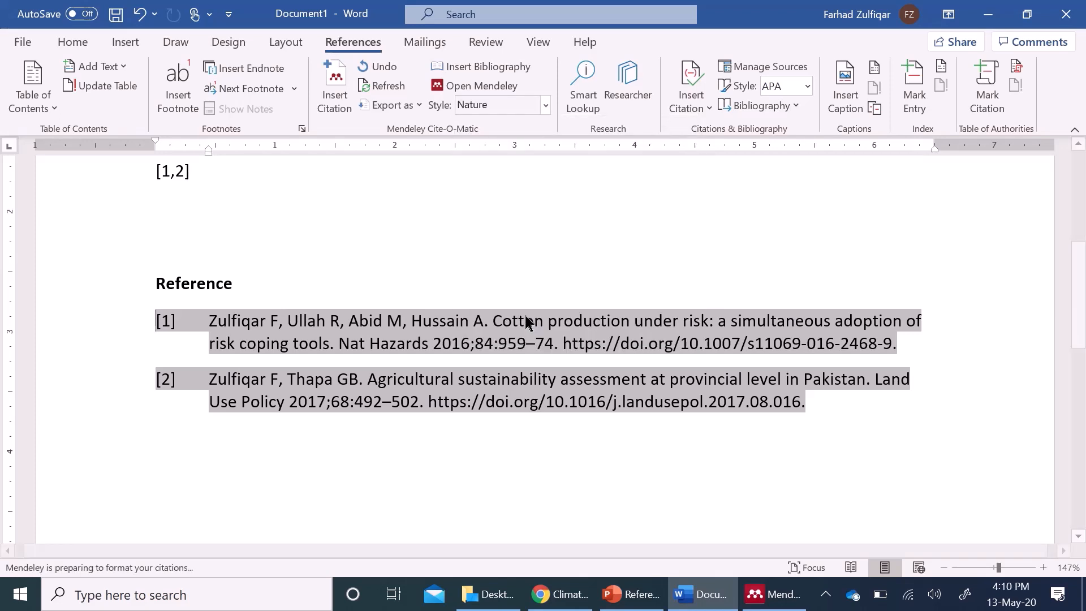